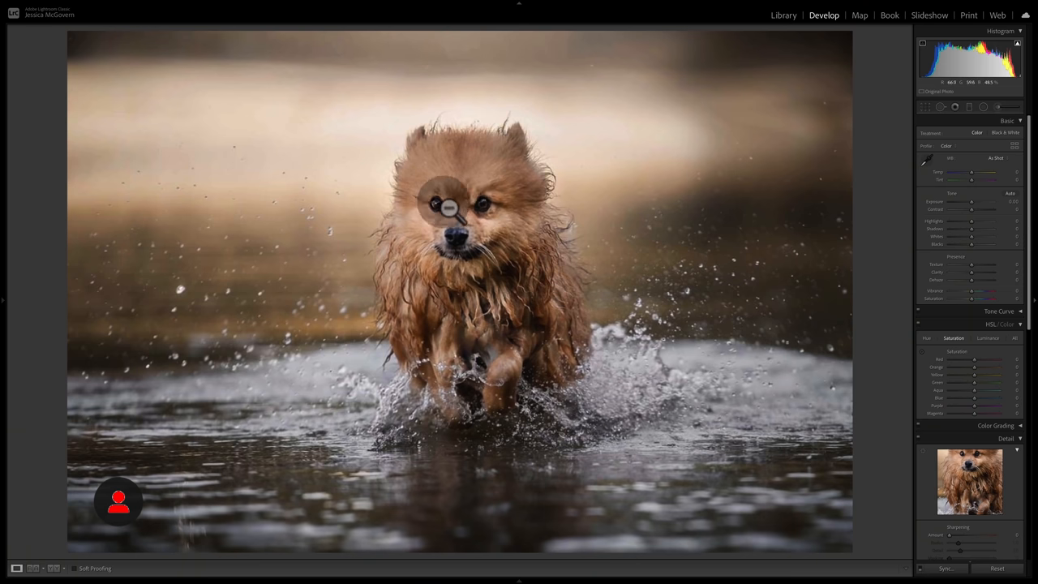
mouse_move(673, 312)
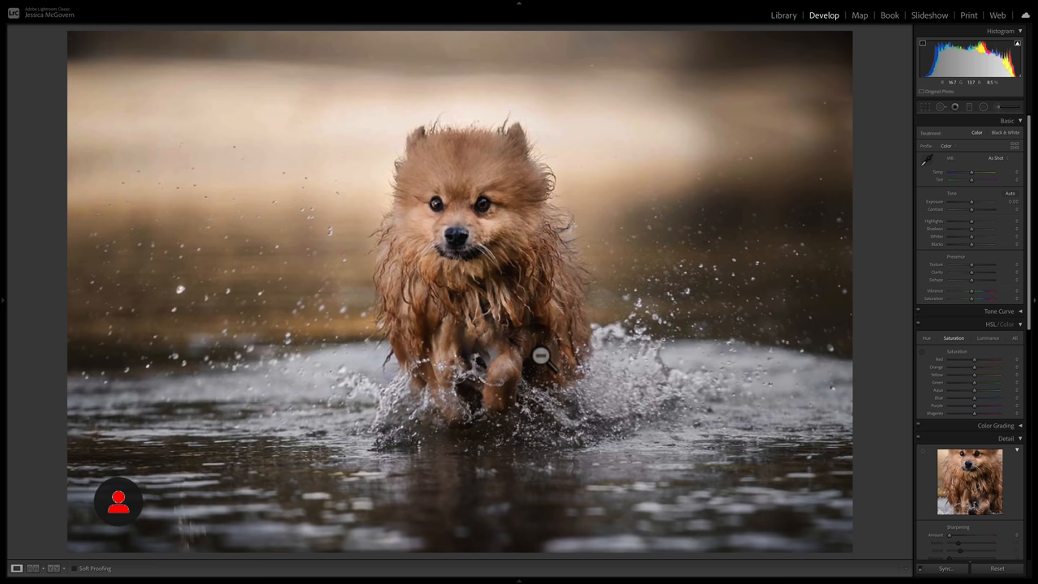
mouse_move(535, 318)
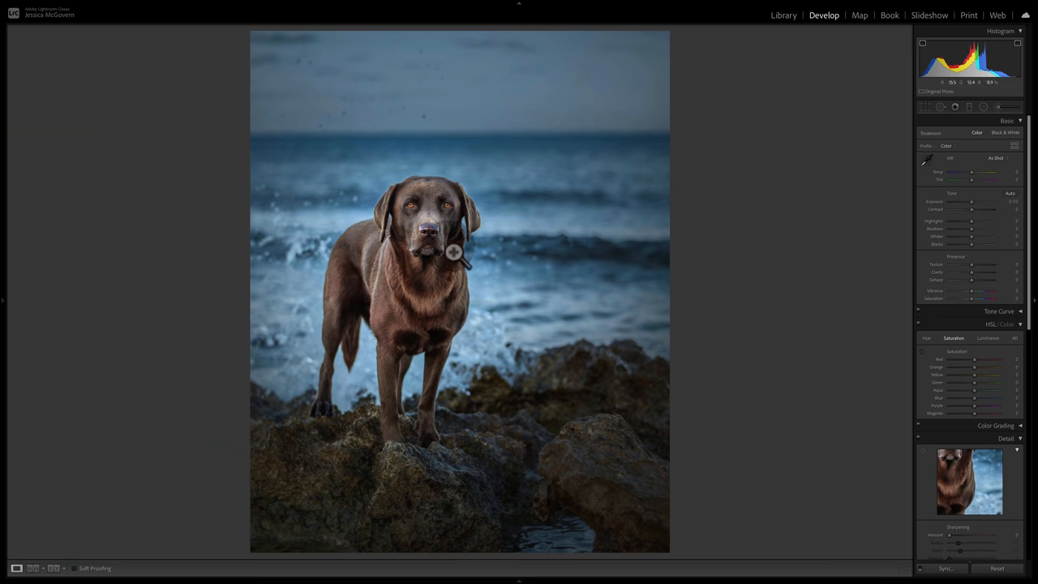
mouse_move(421, 192)
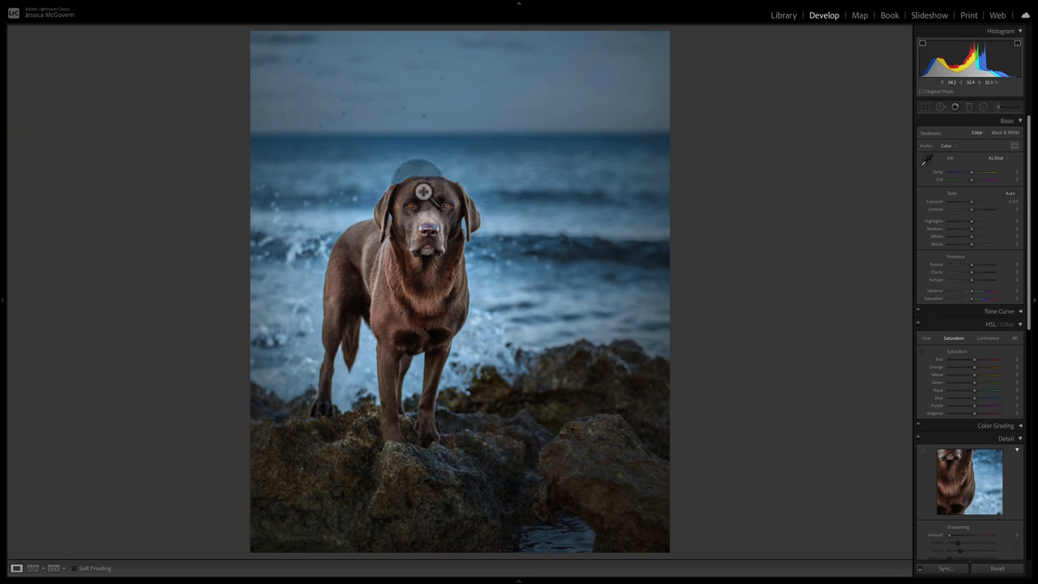
mouse_move(507, 272)
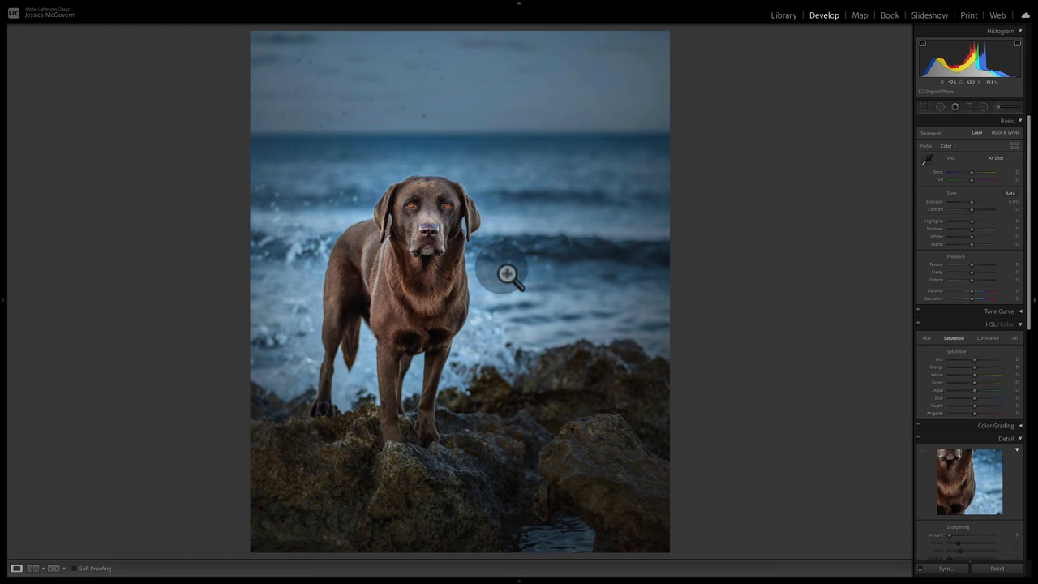
mouse_move(460, 269)
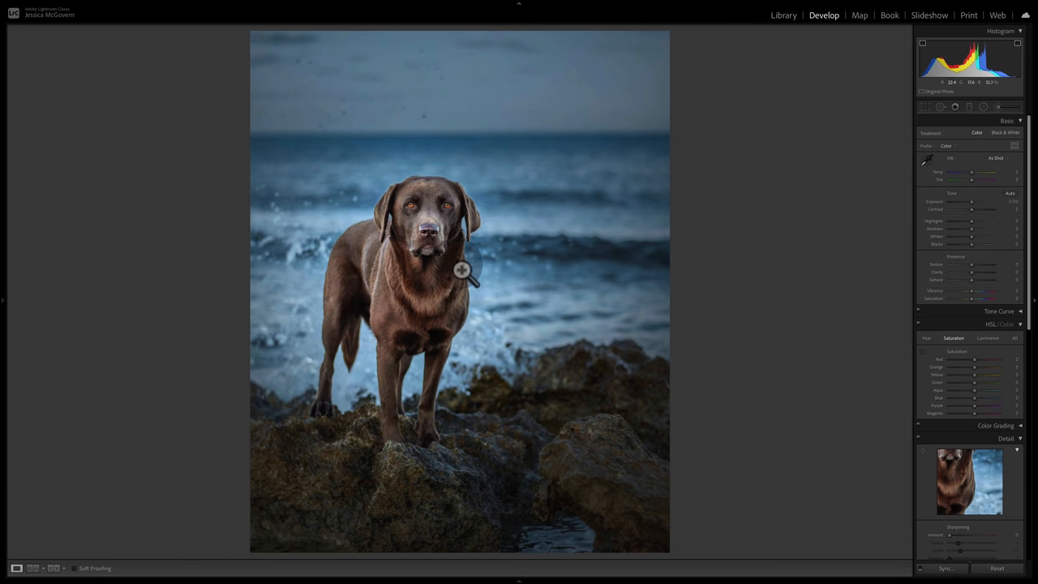
mouse_move(367, 219)
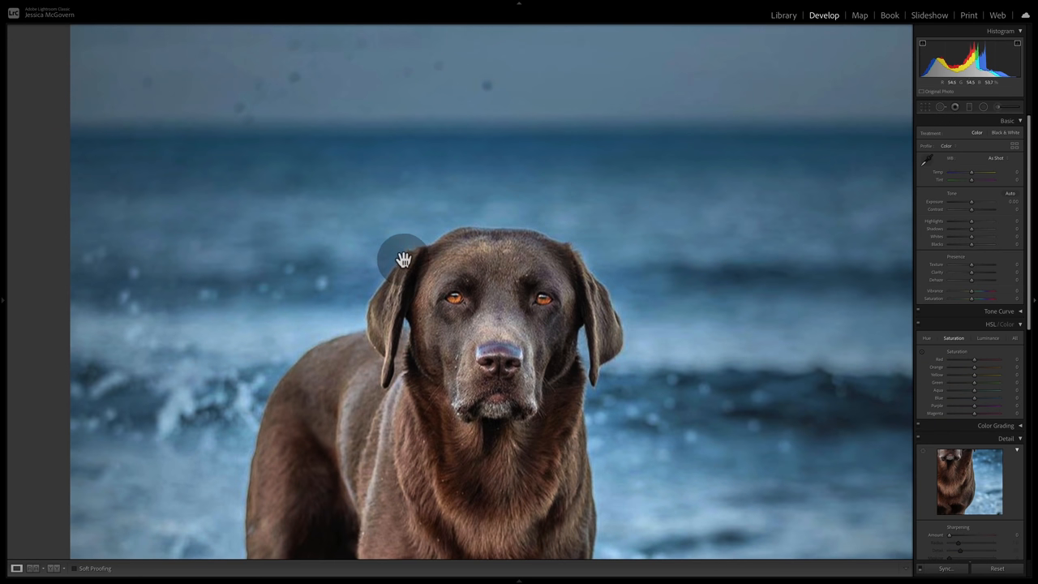
mouse_move(509, 232)
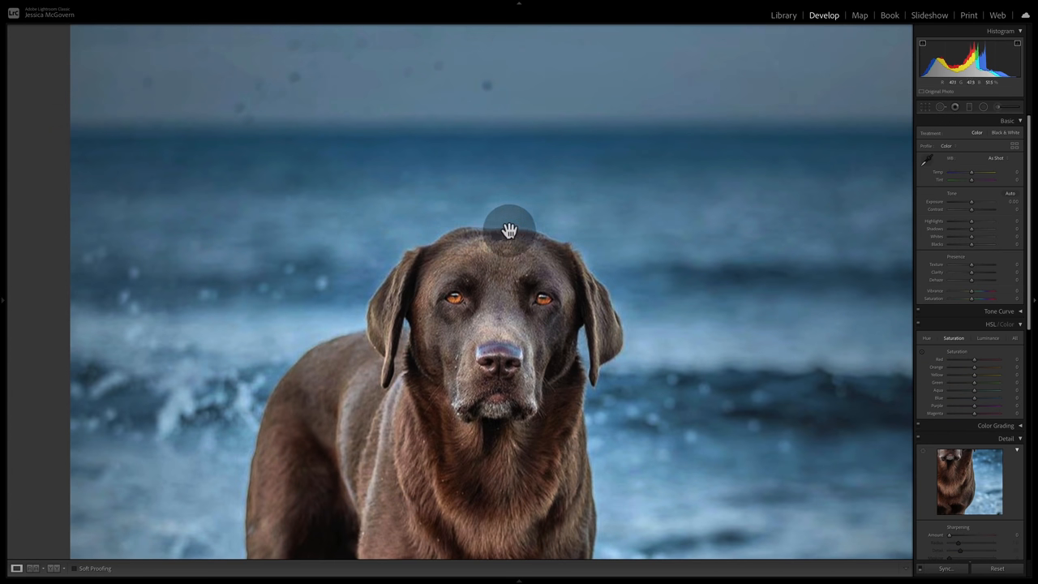
mouse_move(371, 330)
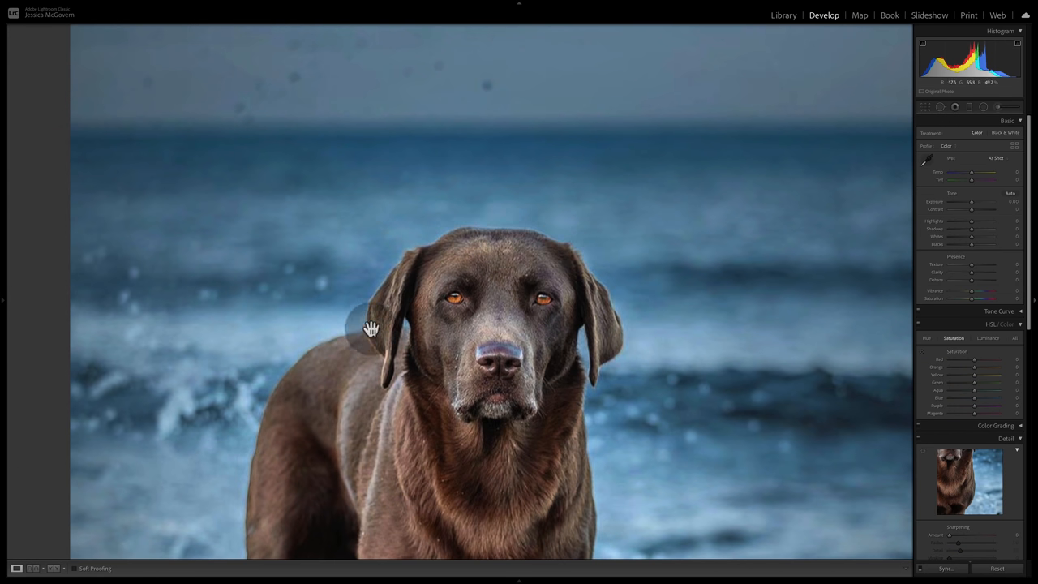
mouse_move(369, 322)
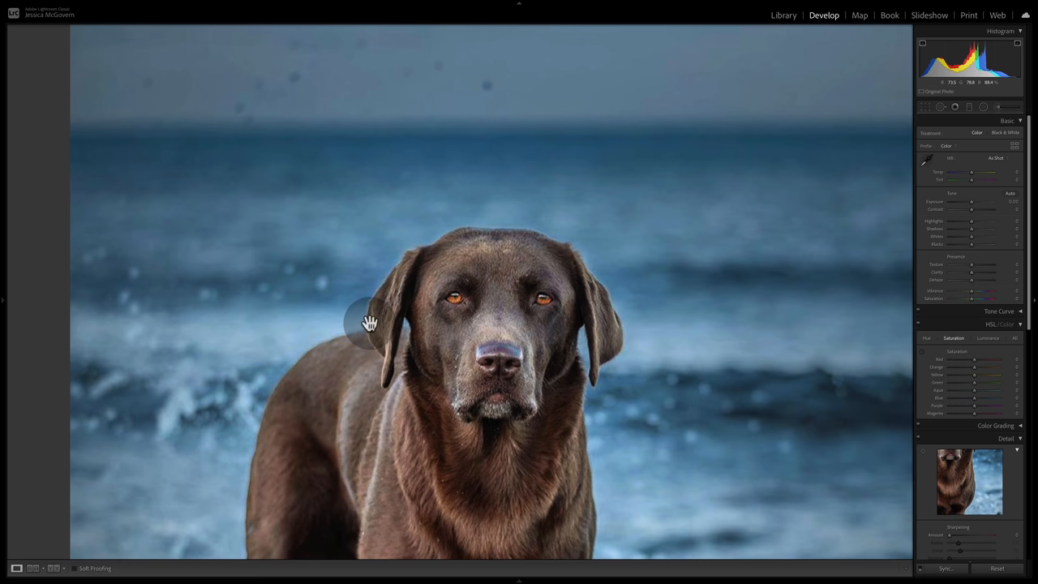
mouse_move(495, 224)
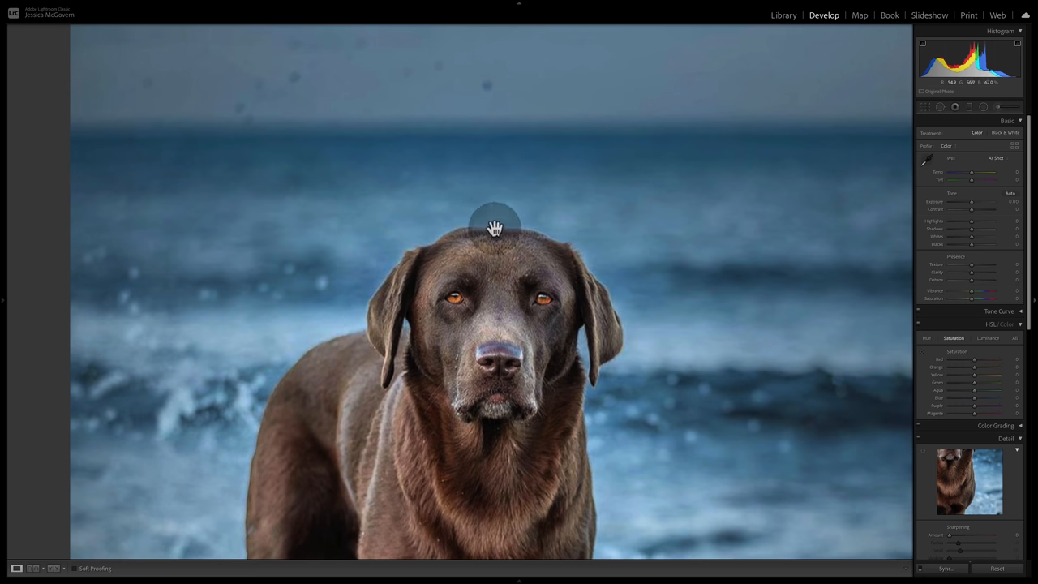
mouse_move(516, 221)
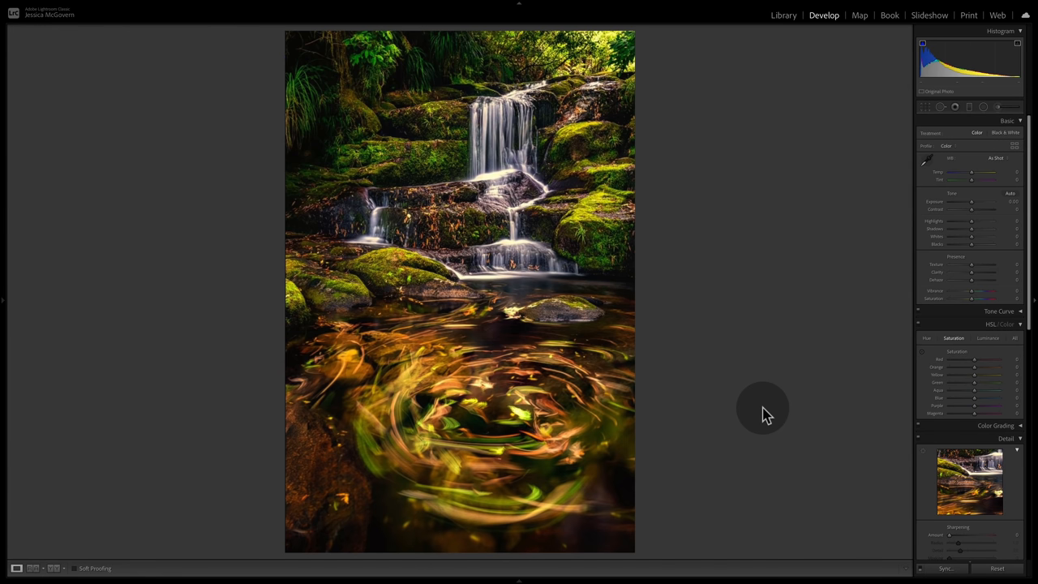
mouse_move(497, 479)
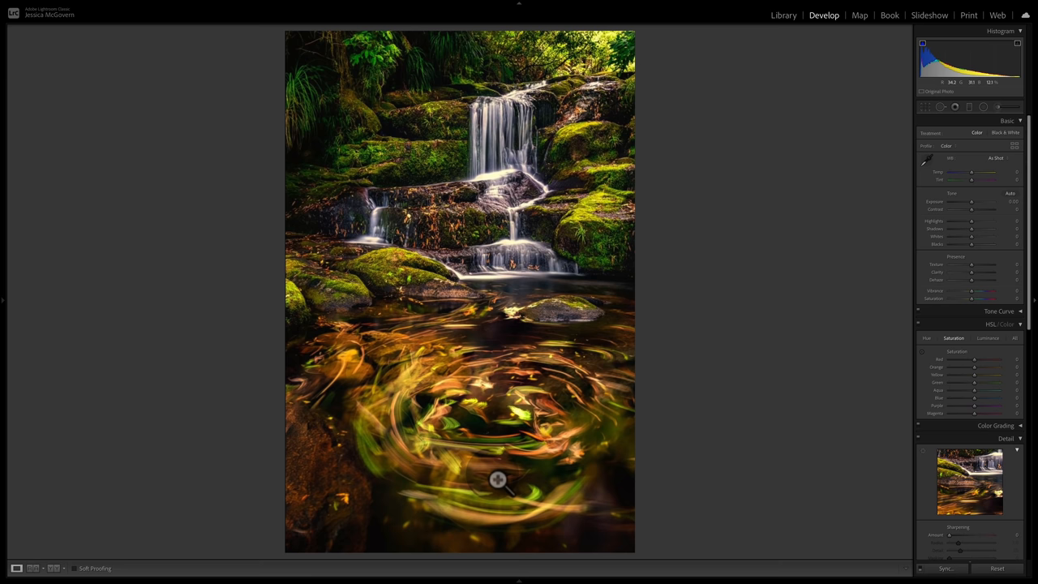
mouse_move(576, 396)
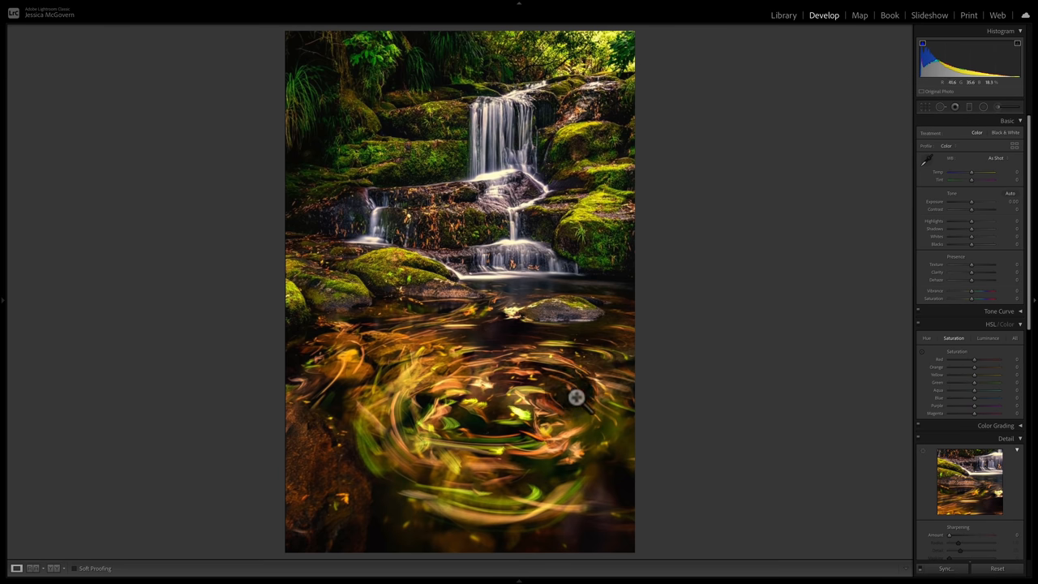
mouse_move(457, 304)
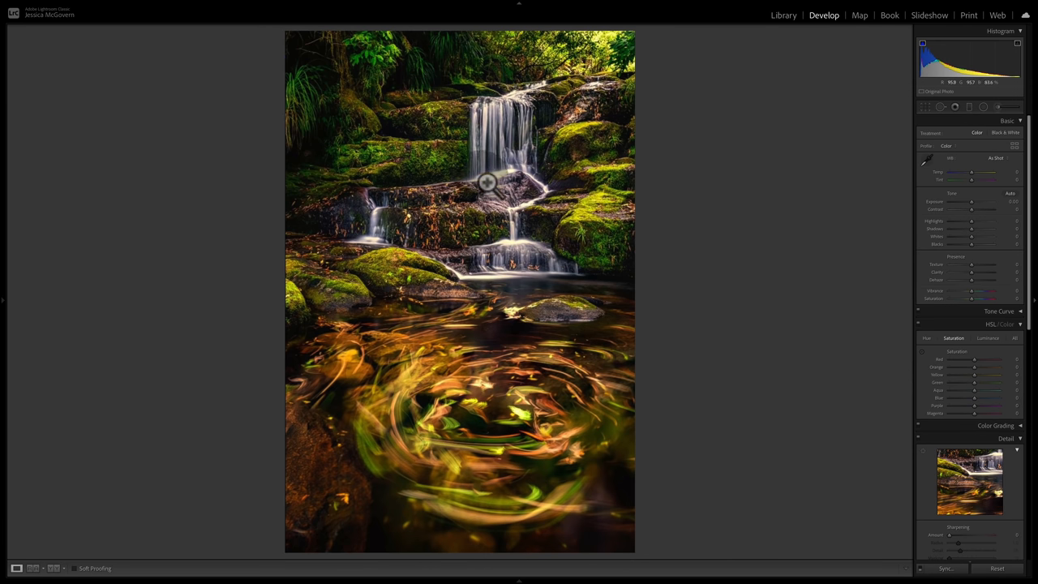
mouse_move(672, 217)
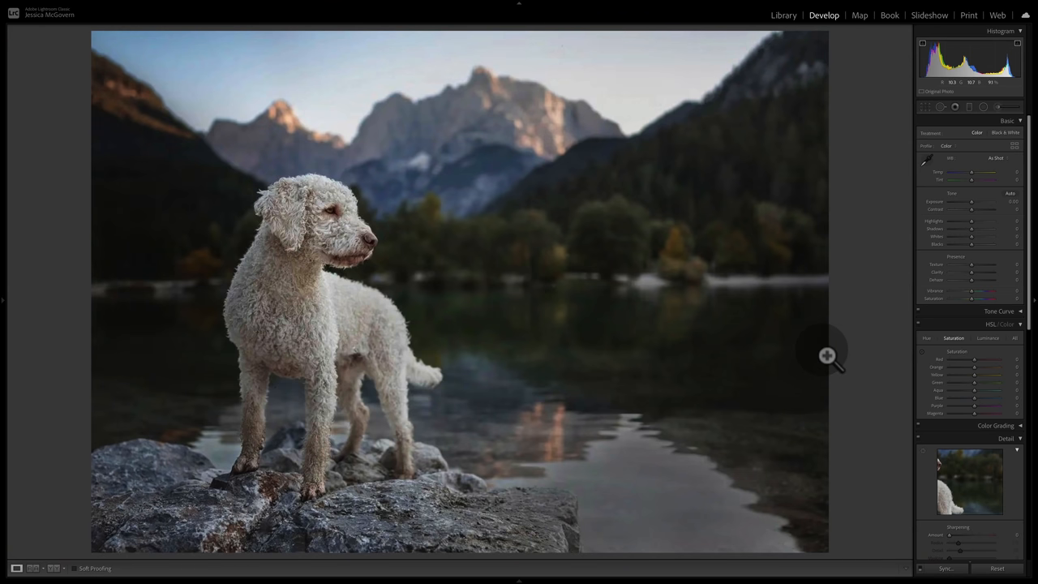
mouse_move(580, 166)
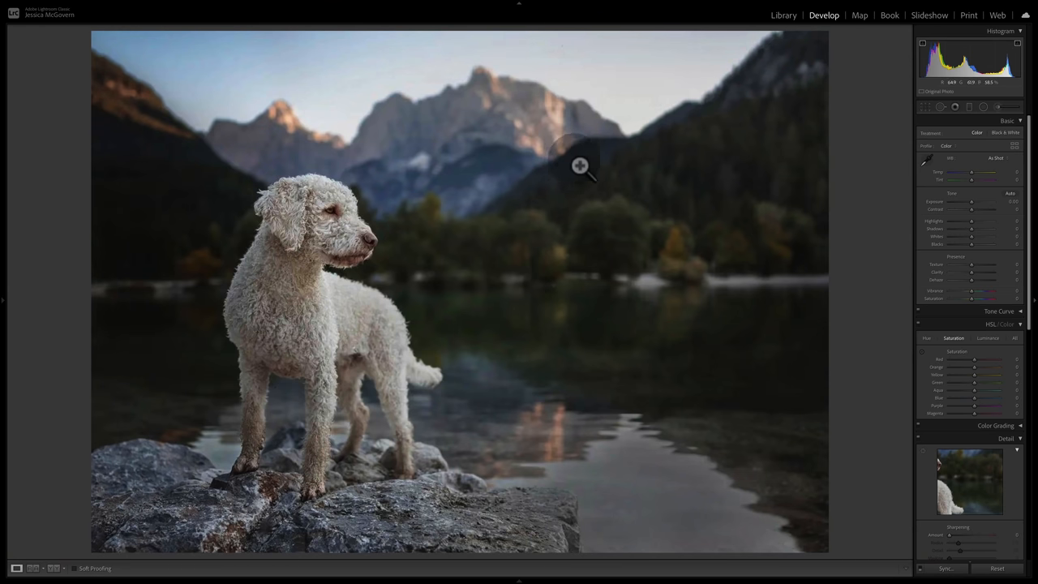
mouse_move(468, 560)
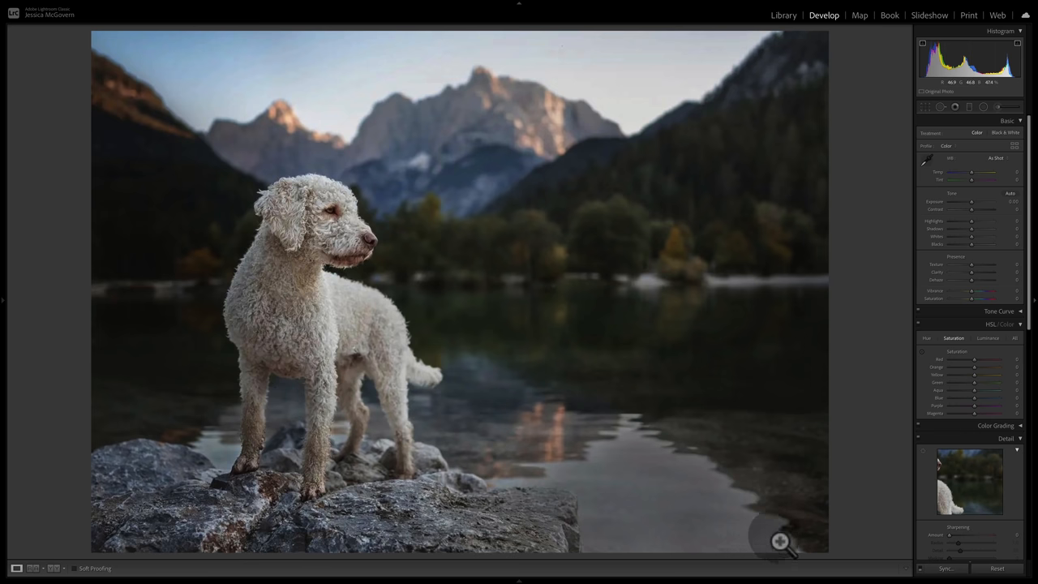
mouse_move(657, 414)
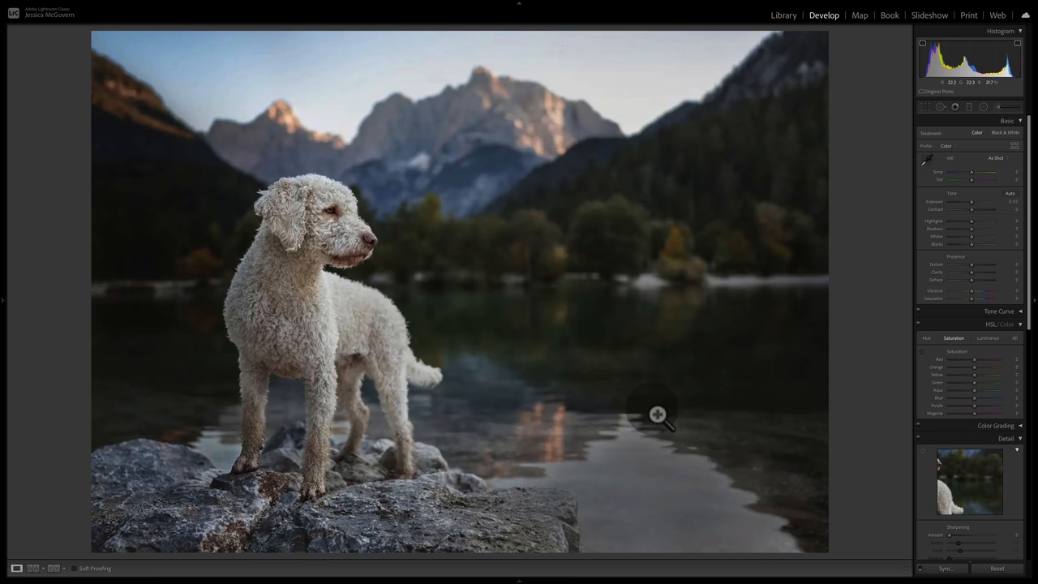
mouse_move(661, 410)
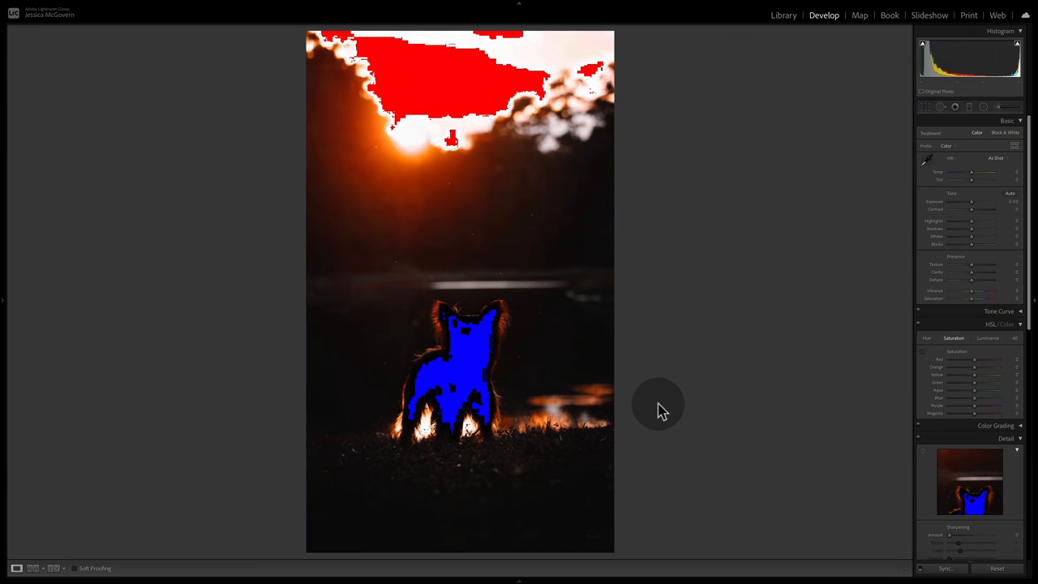
mouse_move(927, 51)
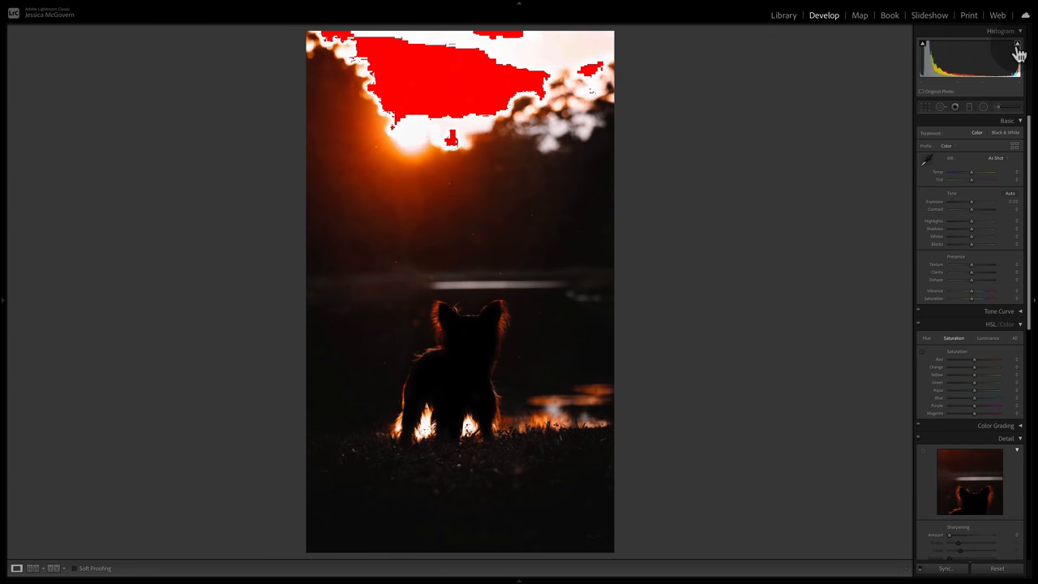
mouse_move(1018, 52)
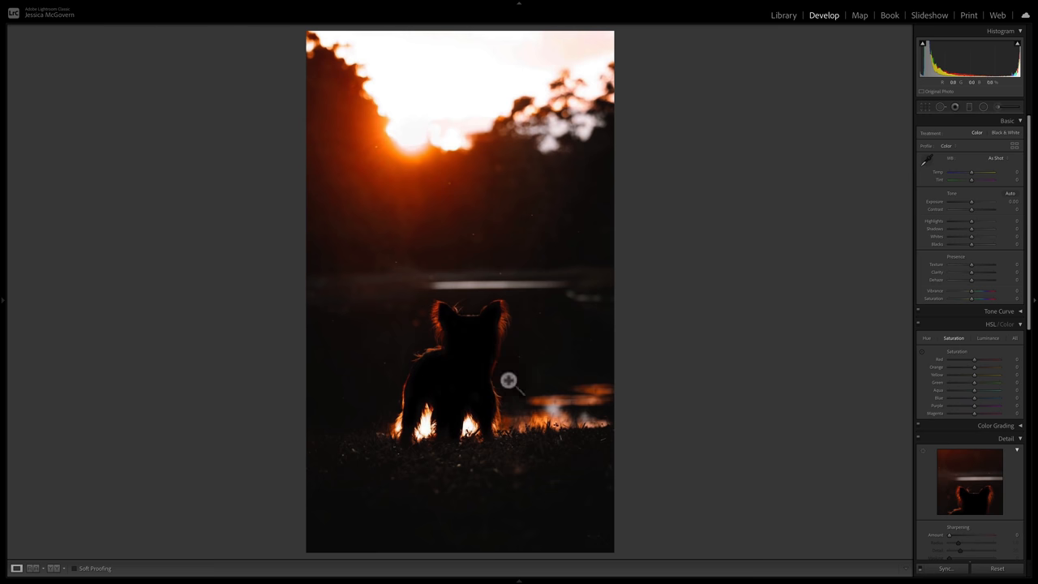
mouse_move(550, 408)
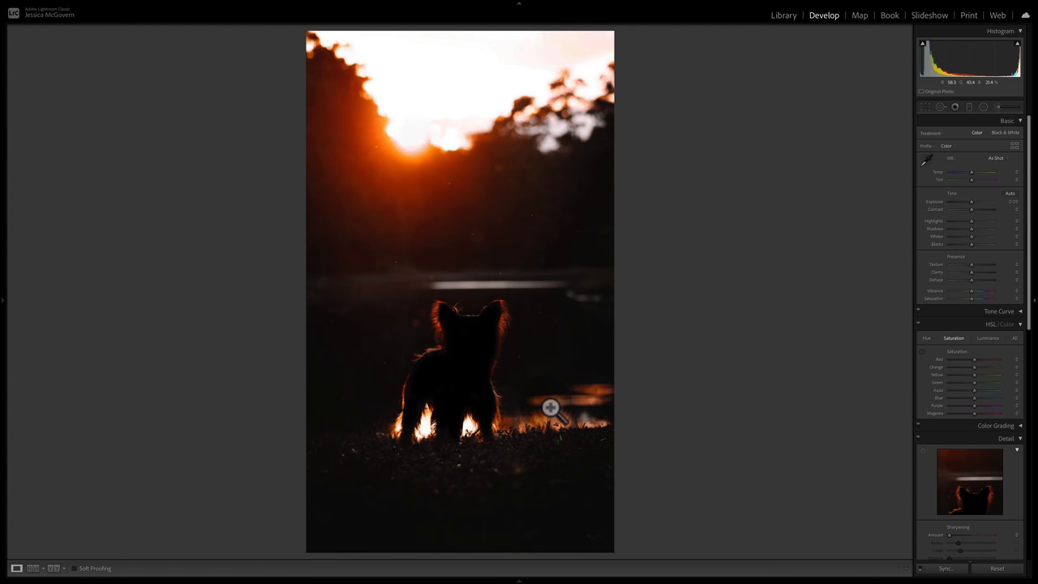
mouse_move(450, 97)
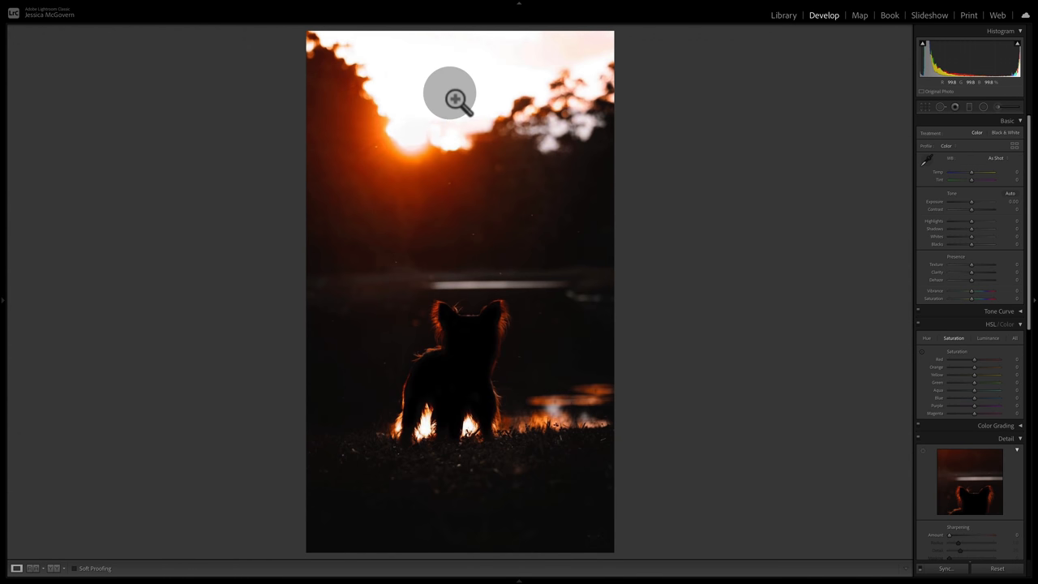
mouse_move(460, 95)
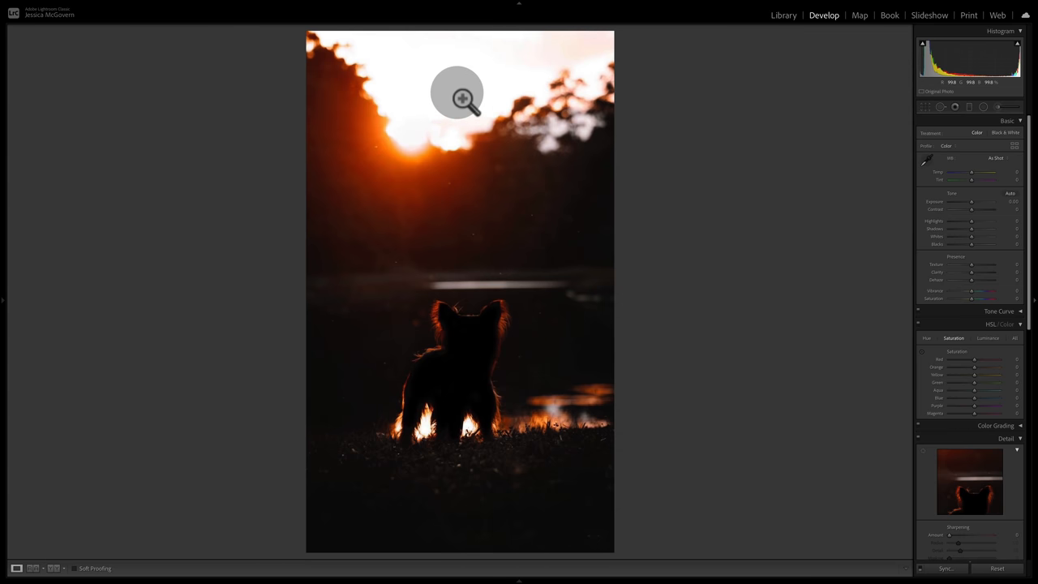
mouse_move(436, 328)
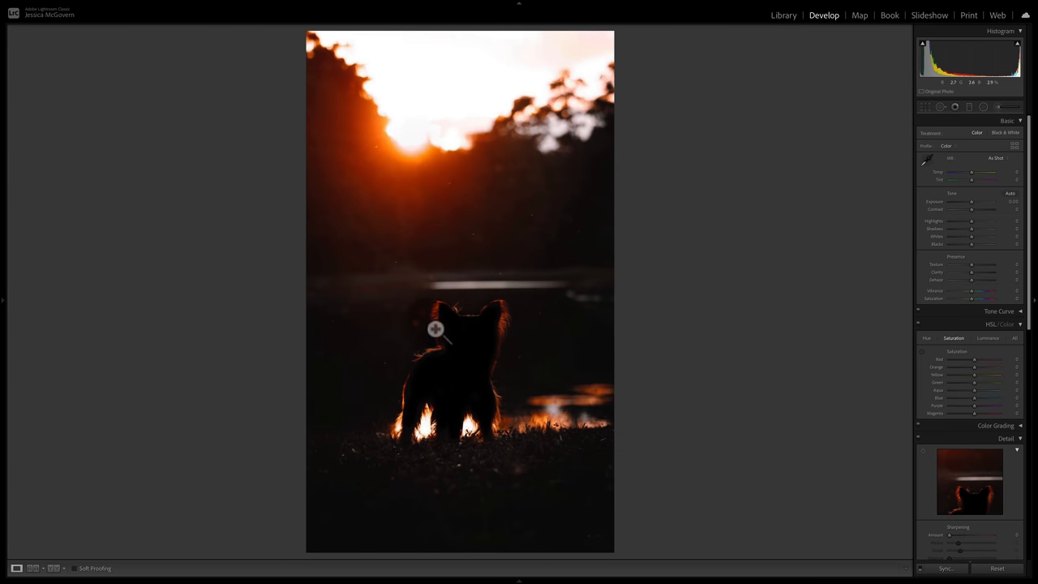
mouse_move(611, 460)
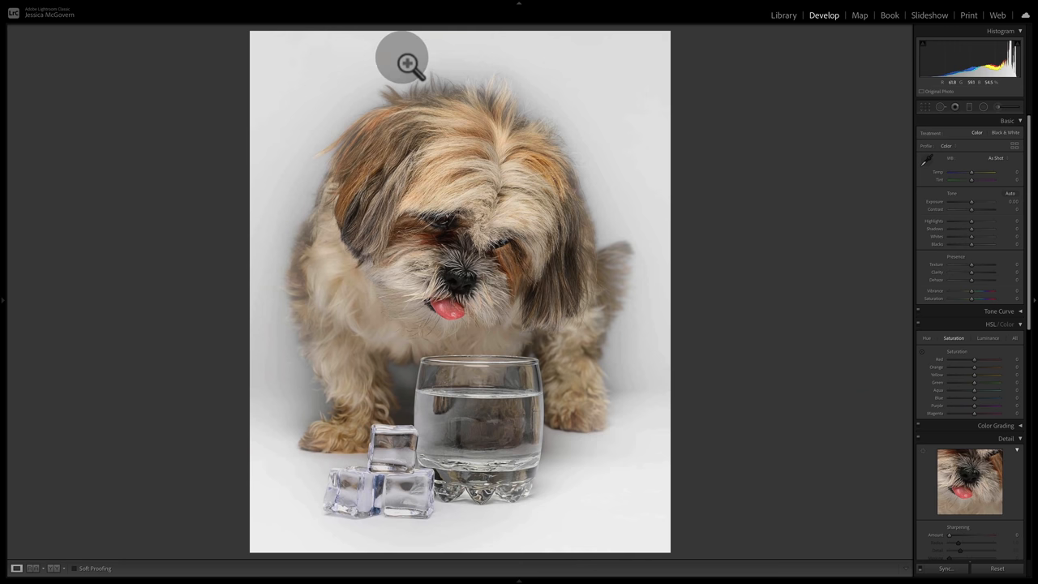
mouse_move(634, 463)
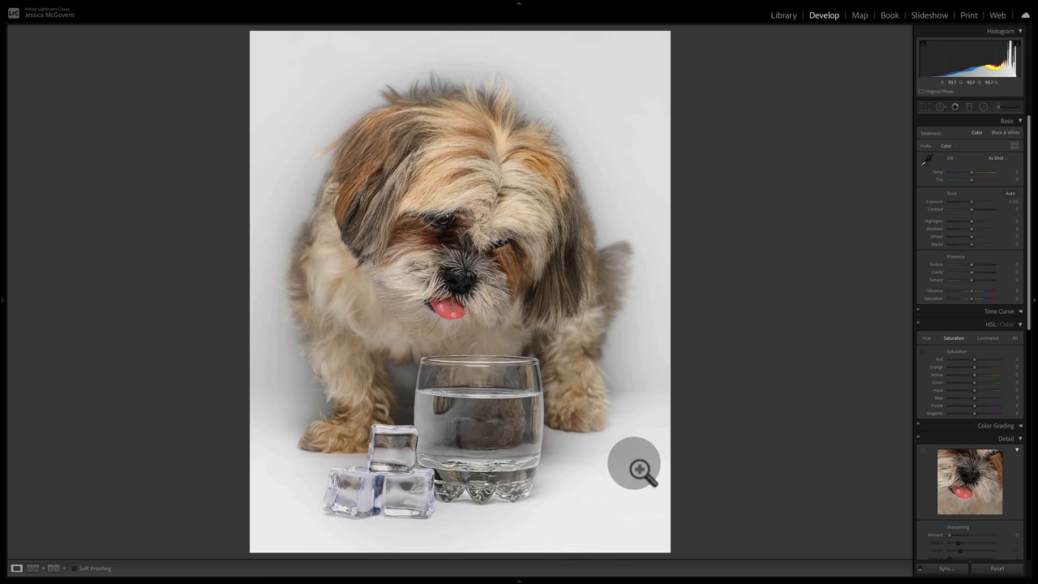
mouse_move(608, 256)
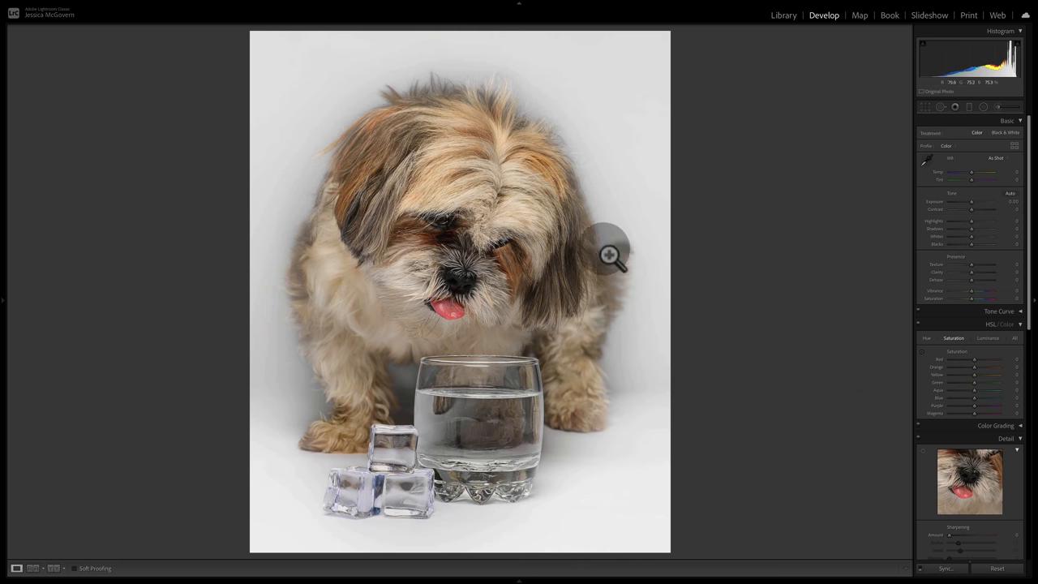
scroll(down, 3)
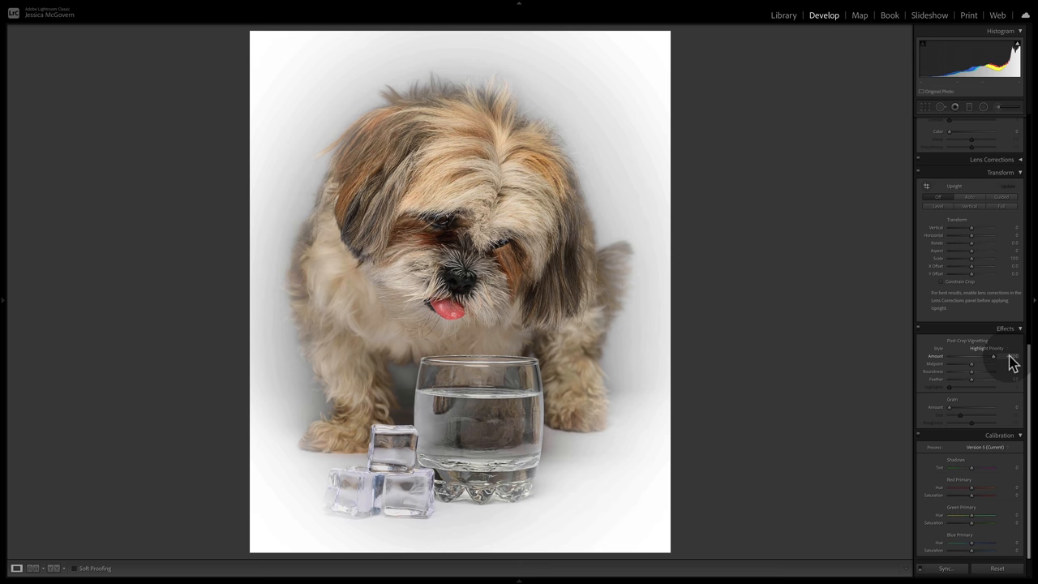
drag(993, 356, 949, 356)
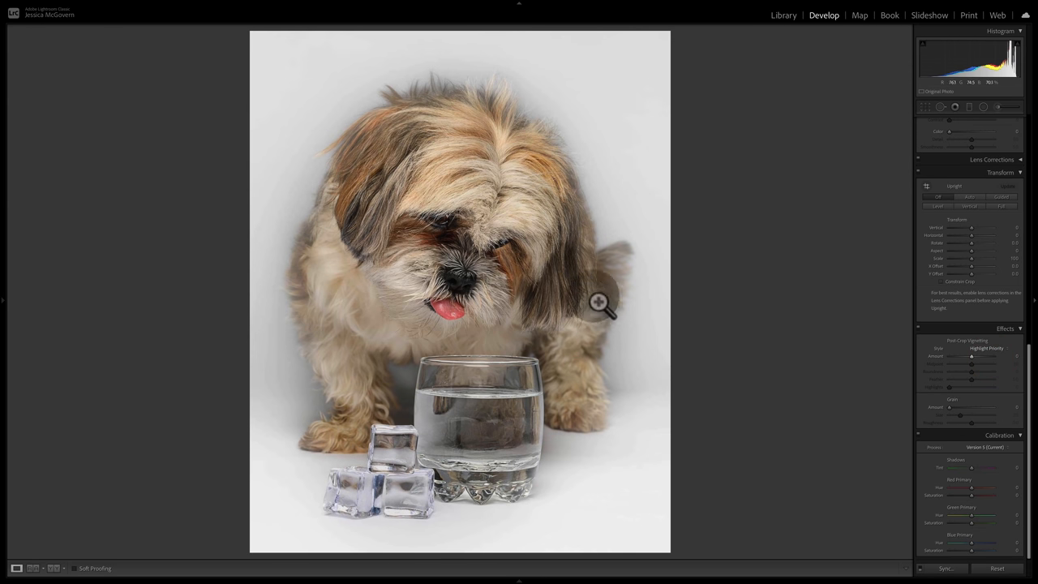
mouse_move(568, 203)
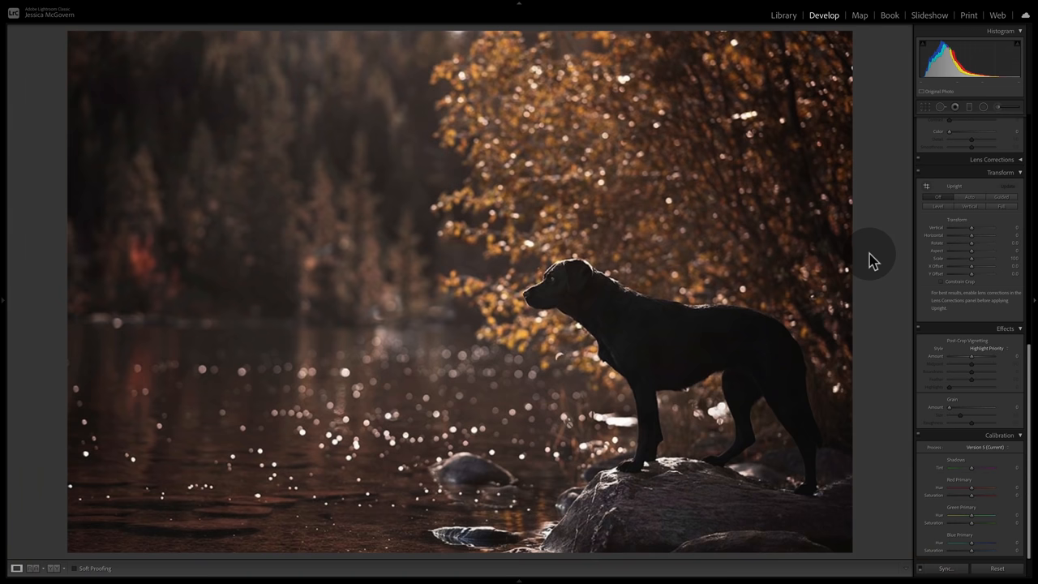
mouse_move(750, 556)
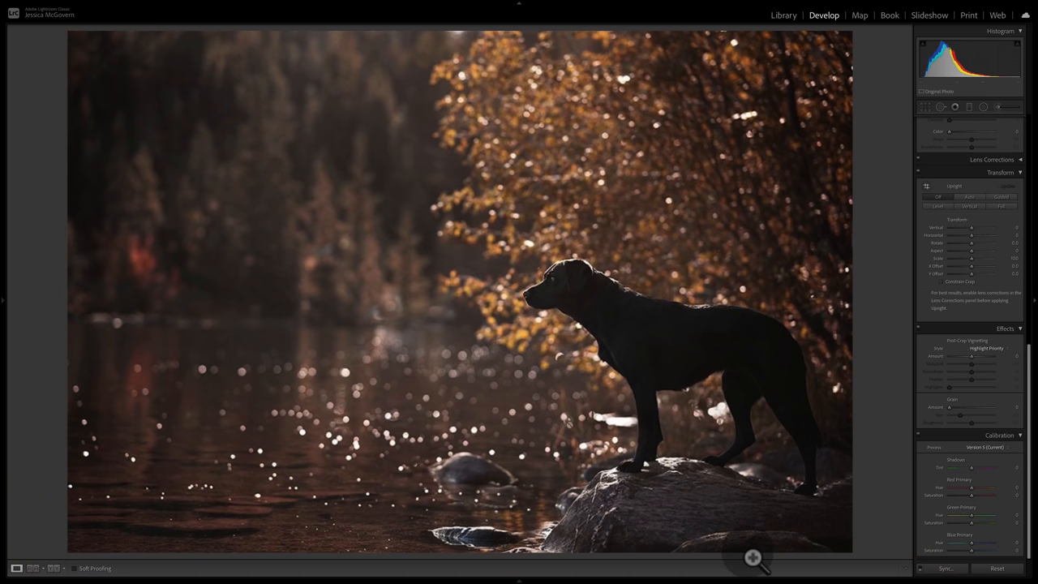
mouse_move(511, 375)
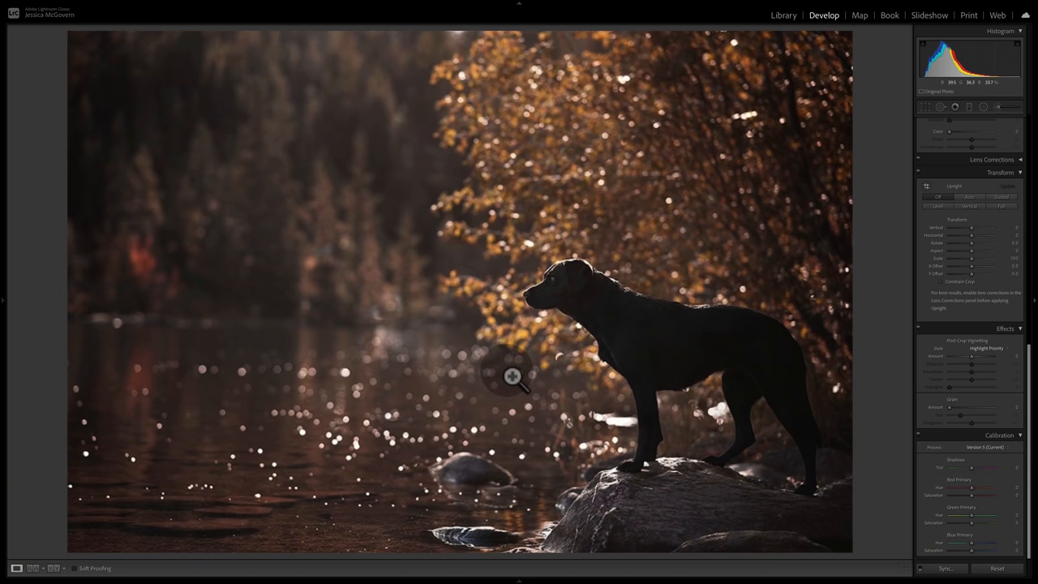
mouse_move(426, 87)
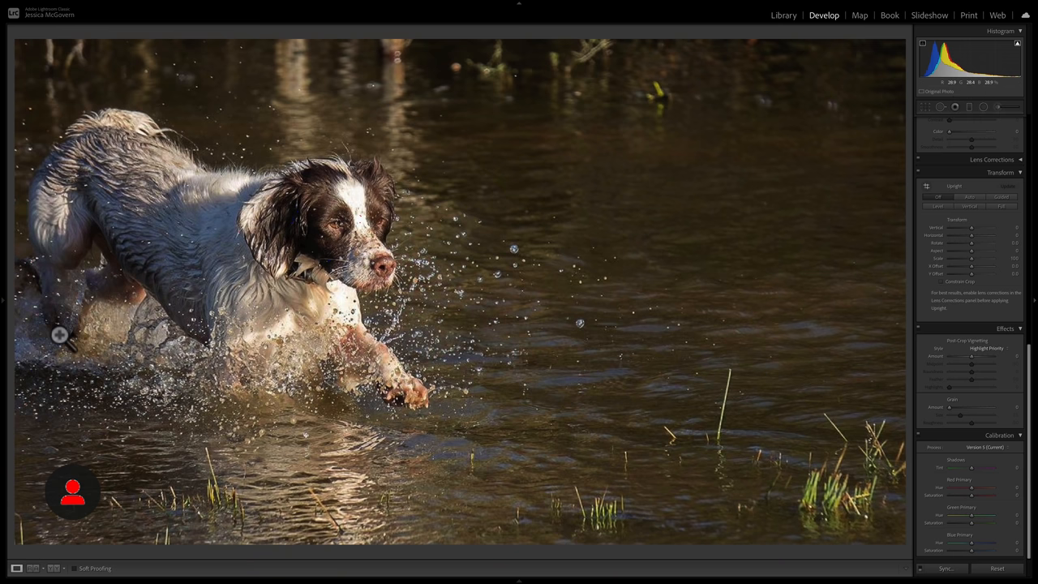
mouse_move(38, 310)
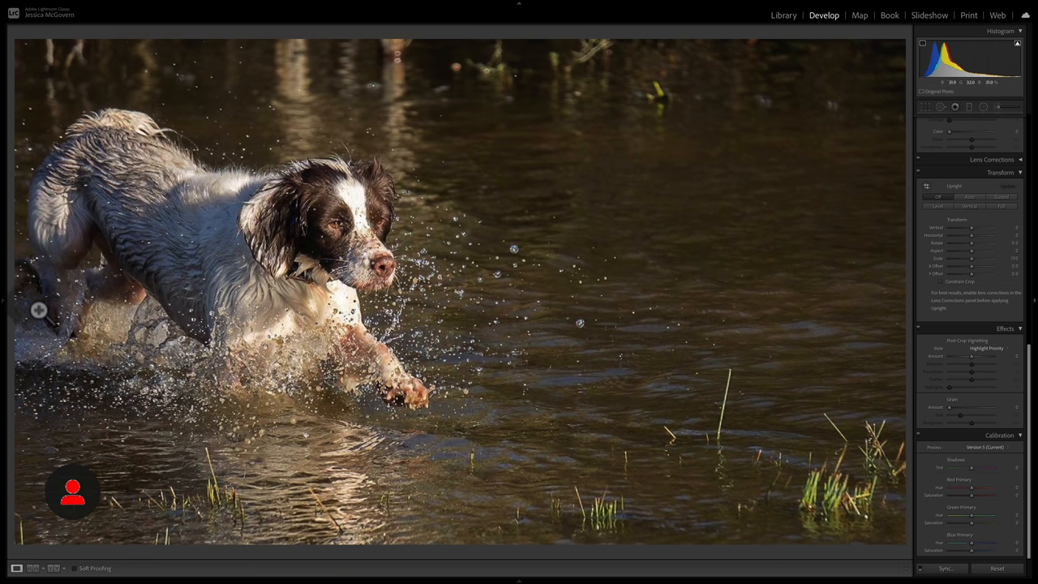
mouse_move(536, 477)
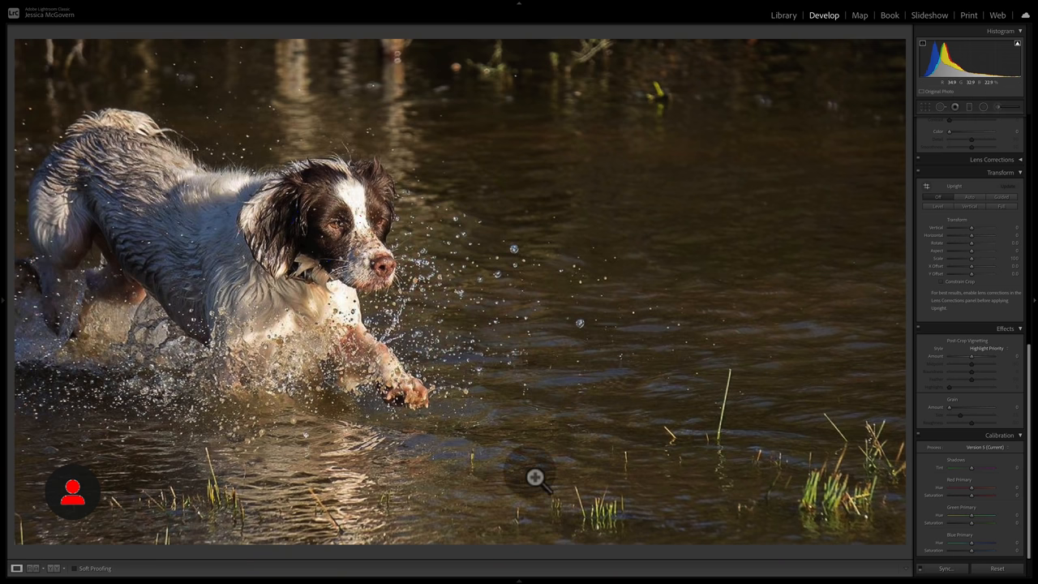
mouse_move(471, 211)
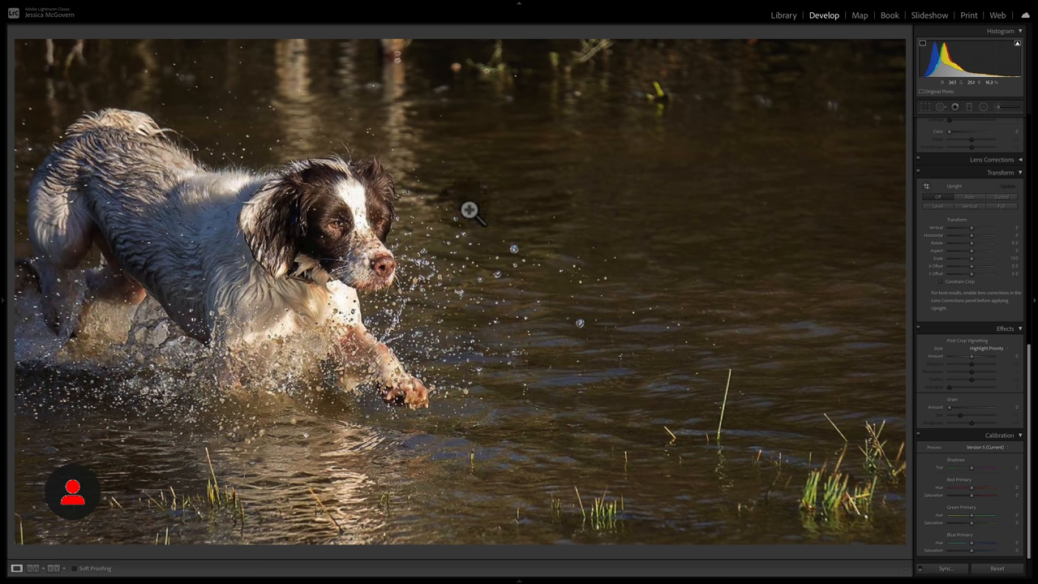
mouse_move(357, 201)
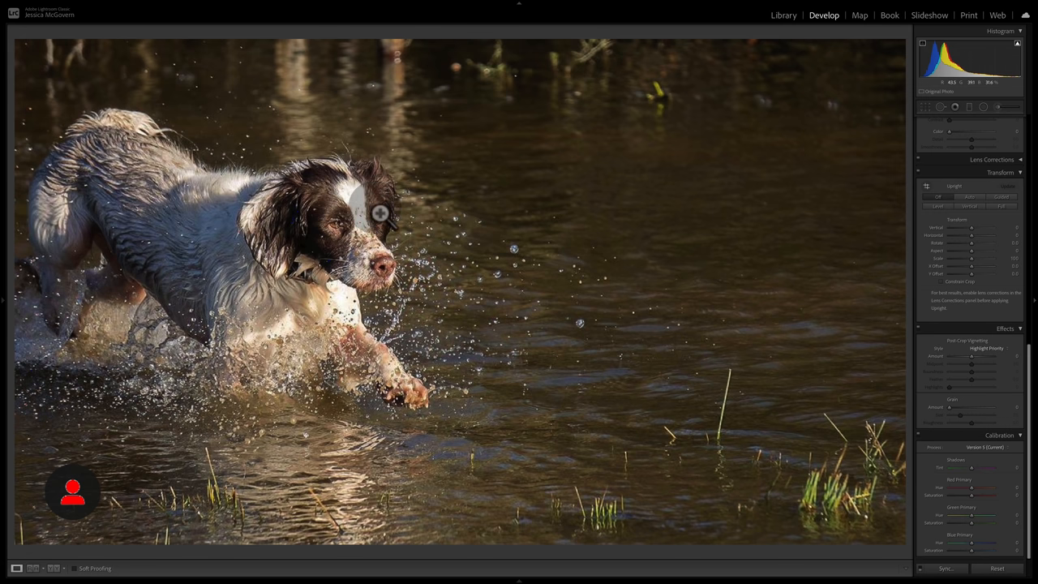
mouse_move(497, 210)
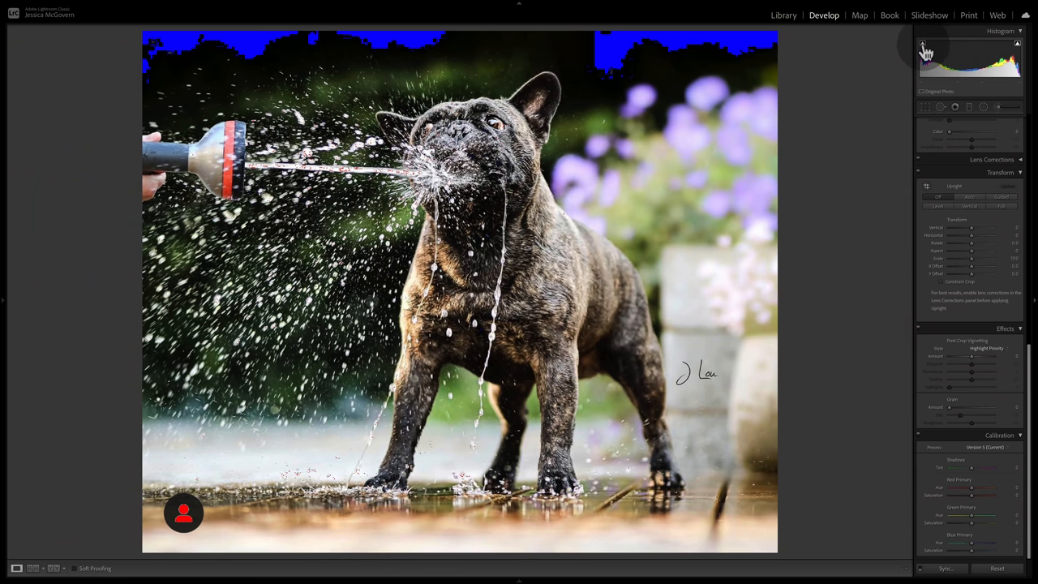
- Turn off the shadow clipping warning and lower highlights in the right-side gradient mask
click(1017, 39)
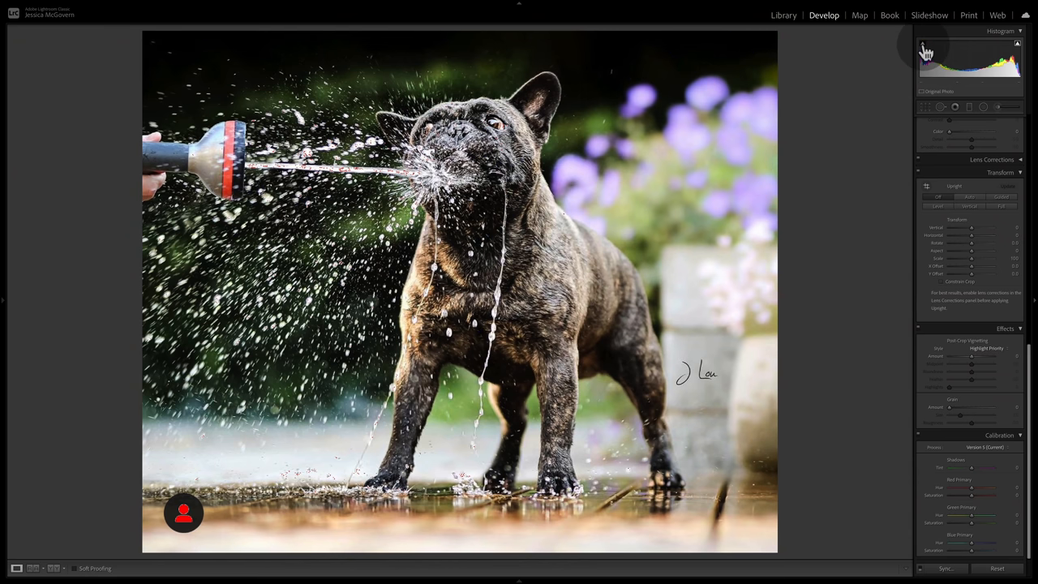
mouse_move(716, 442)
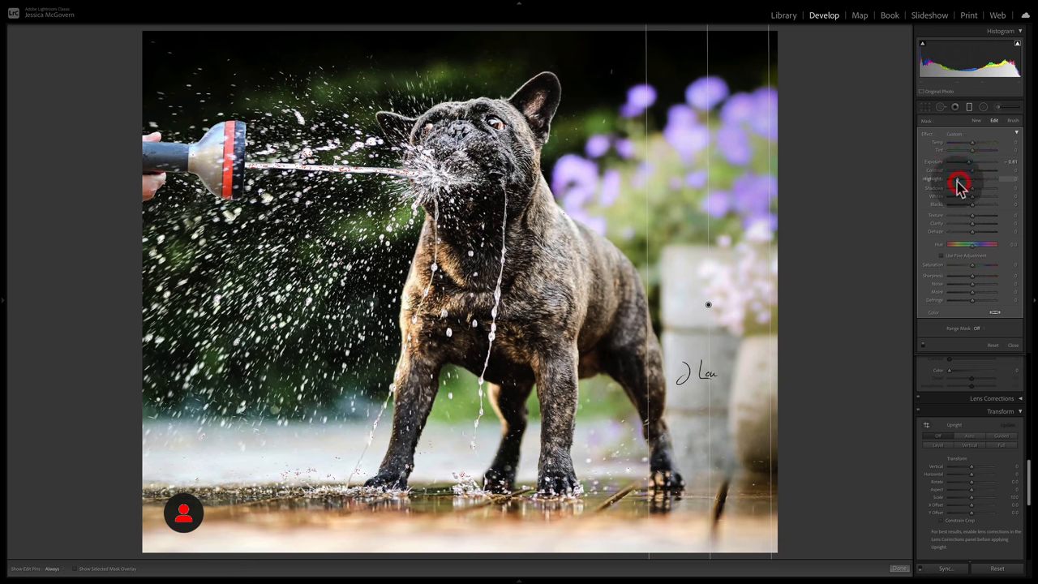
drag(960, 182, 955, 180)
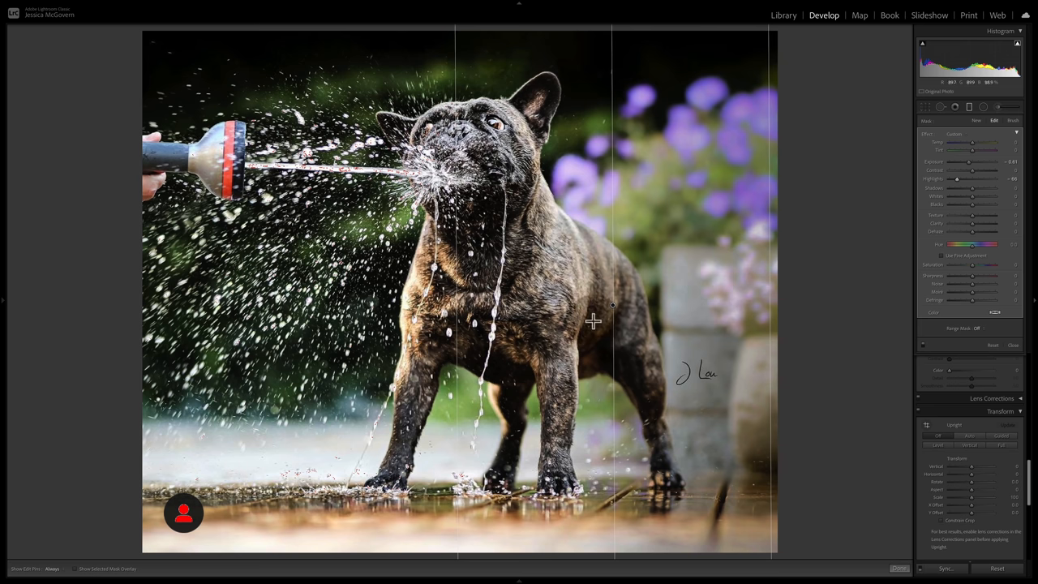
mouse_move(534, 238)
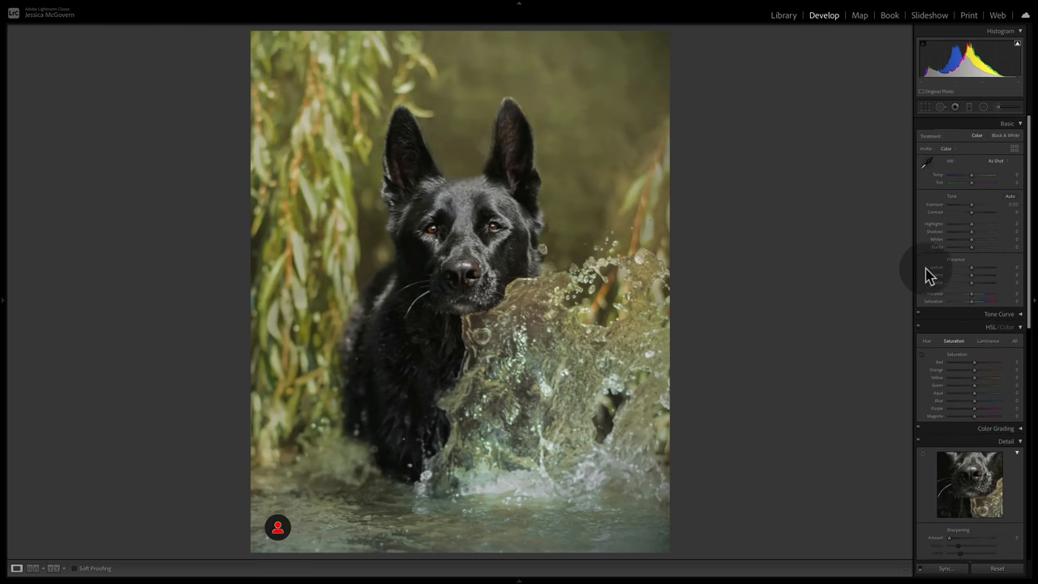
- Boost Vibrance and Saturation on the black dog photo, then return them to 0
drag(957, 298, 993, 298)
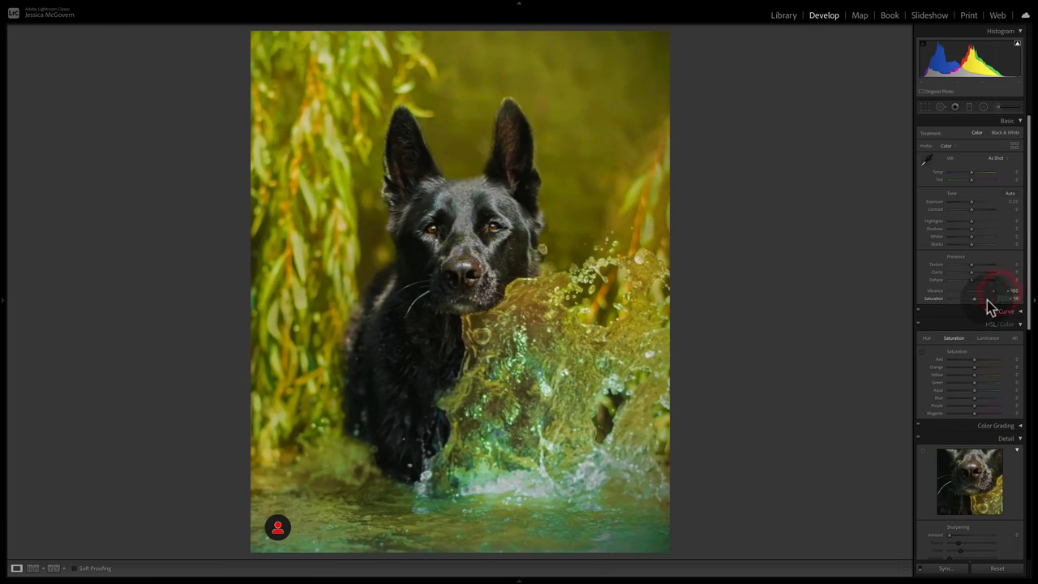
drag(974, 299, 993, 298)
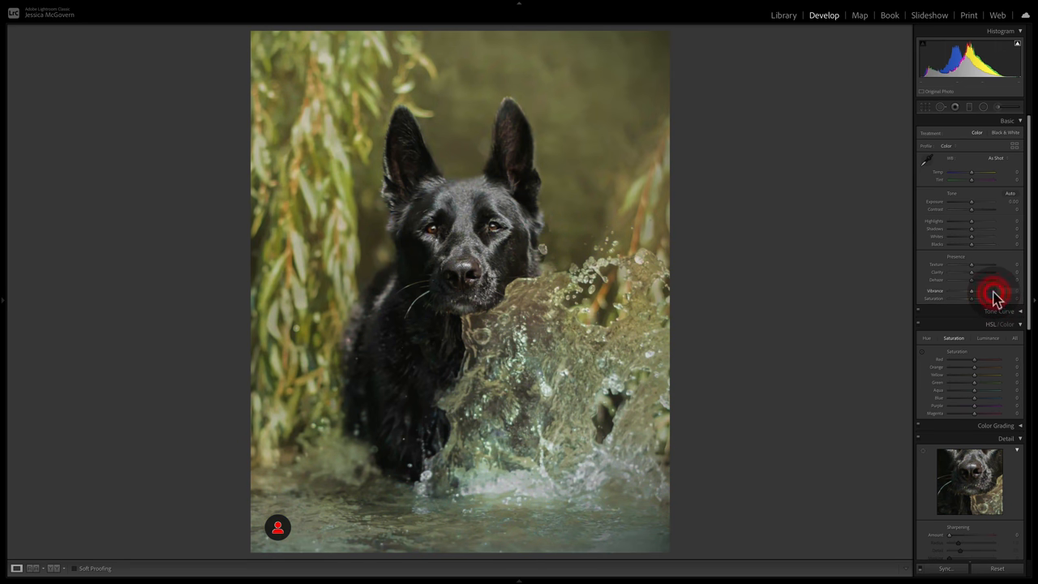
drag(971, 179, 977, 179)
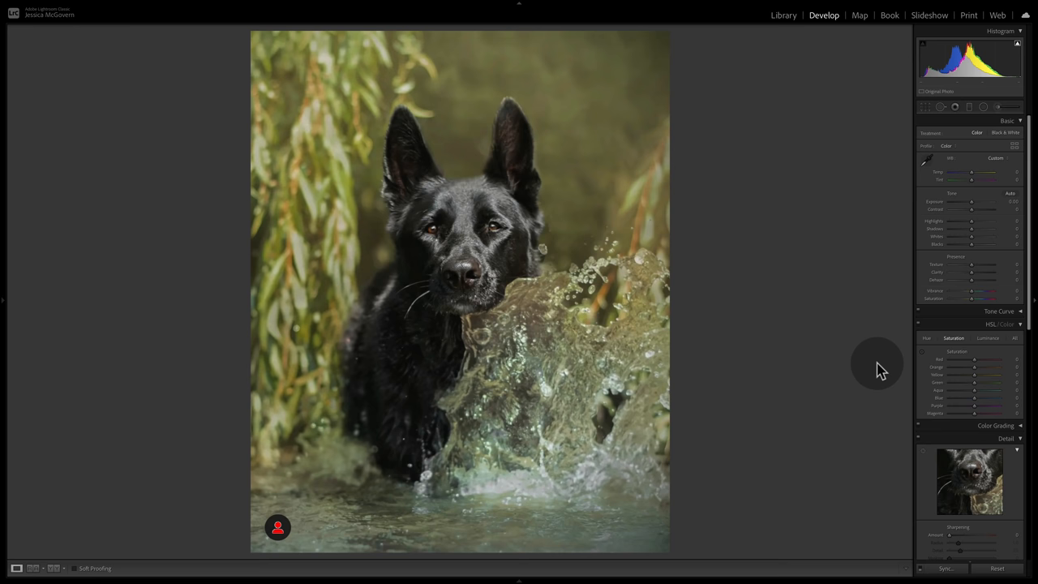
mouse_move(323, 235)
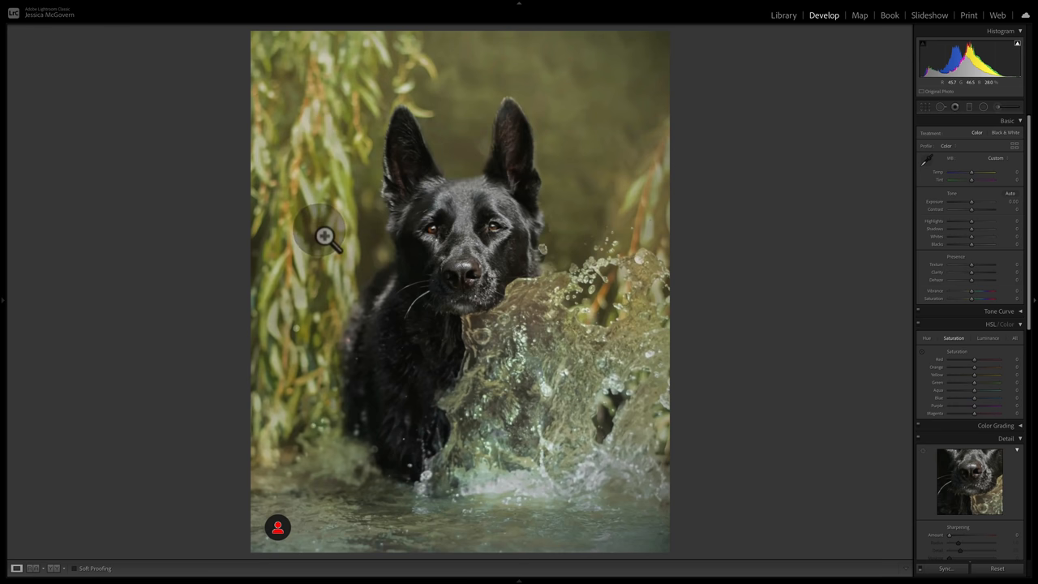
mouse_move(715, 372)
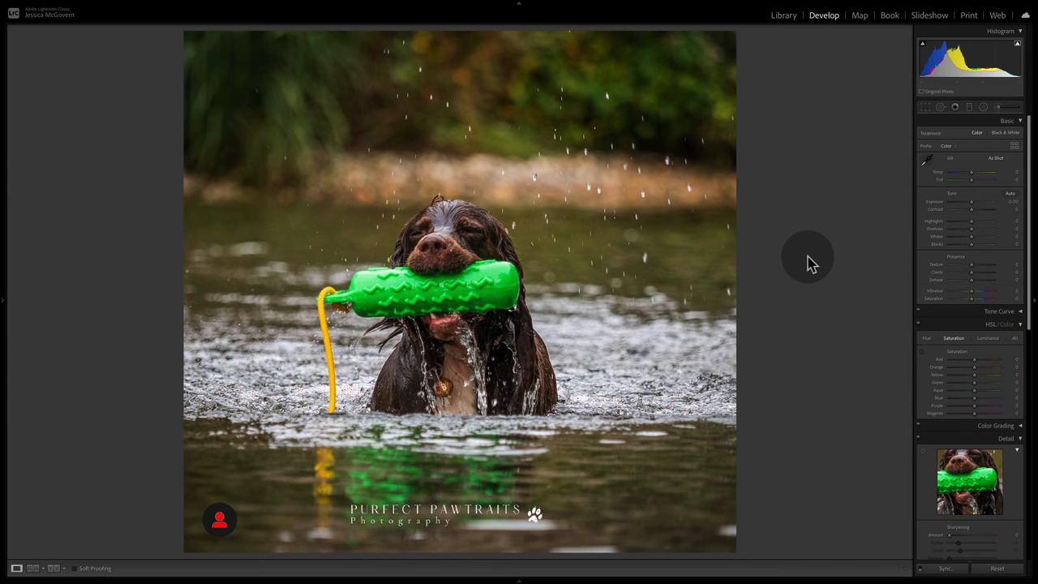
mouse_move(463, 472)
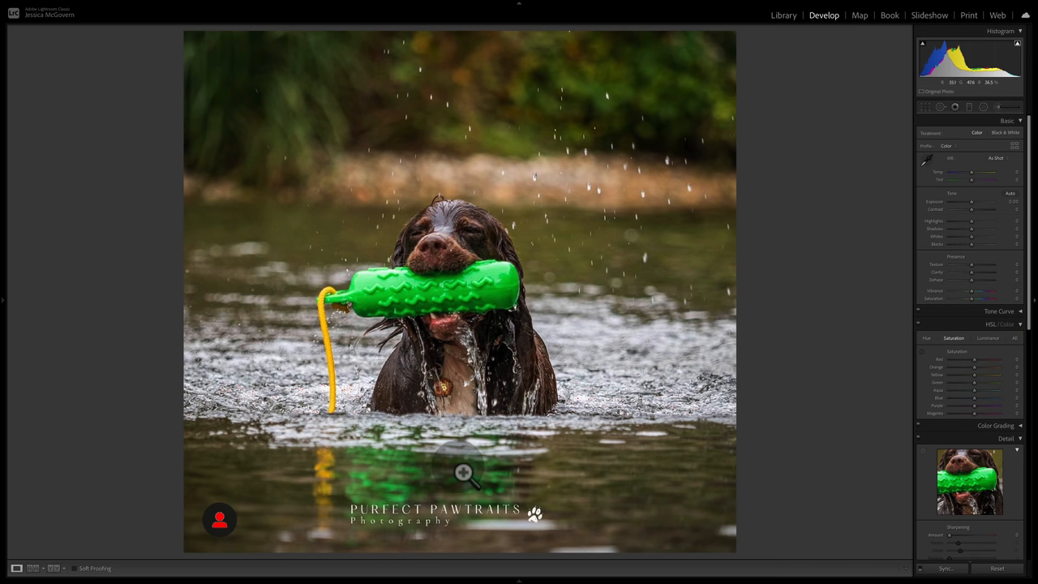
mouse_move(578, 461)
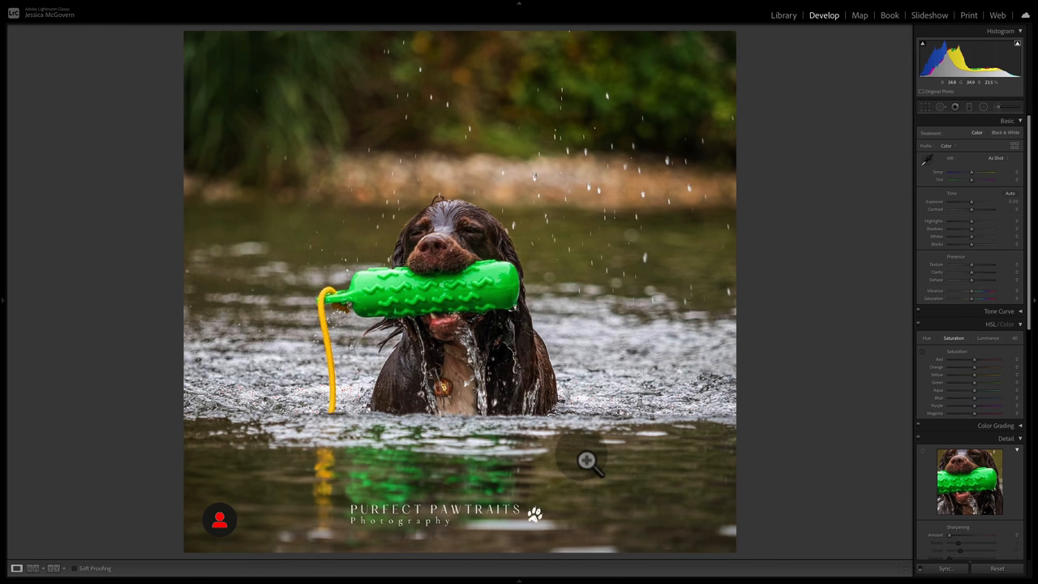
mouse_move(524, 478)
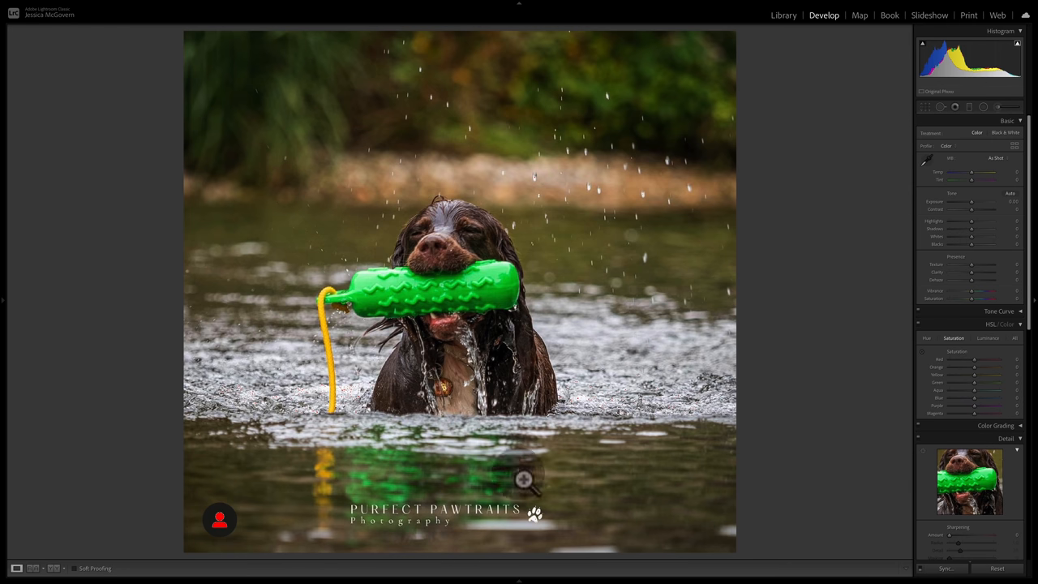
mouse_move(179, 261)
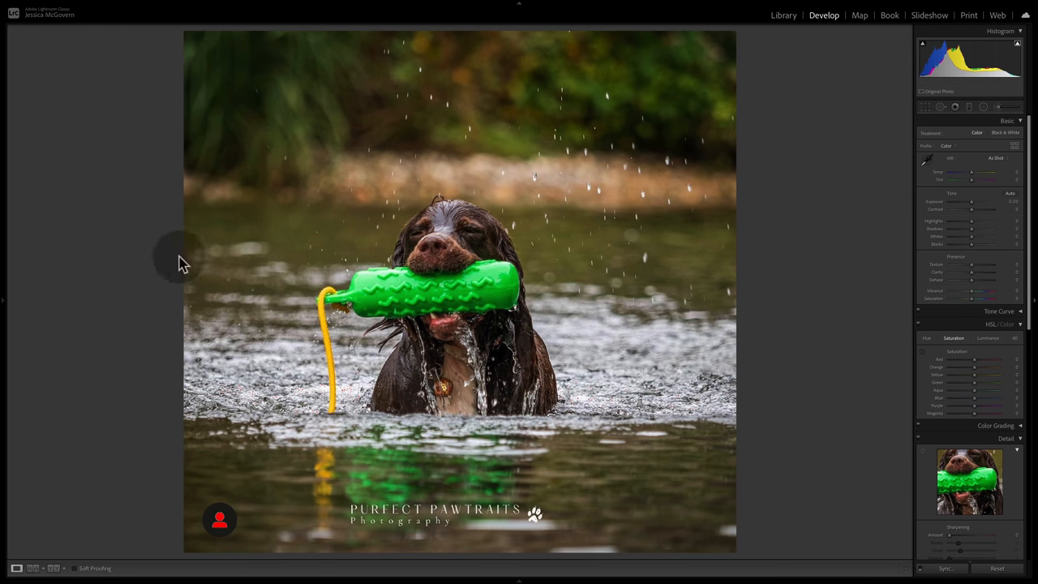
mouse_move(402, 438)
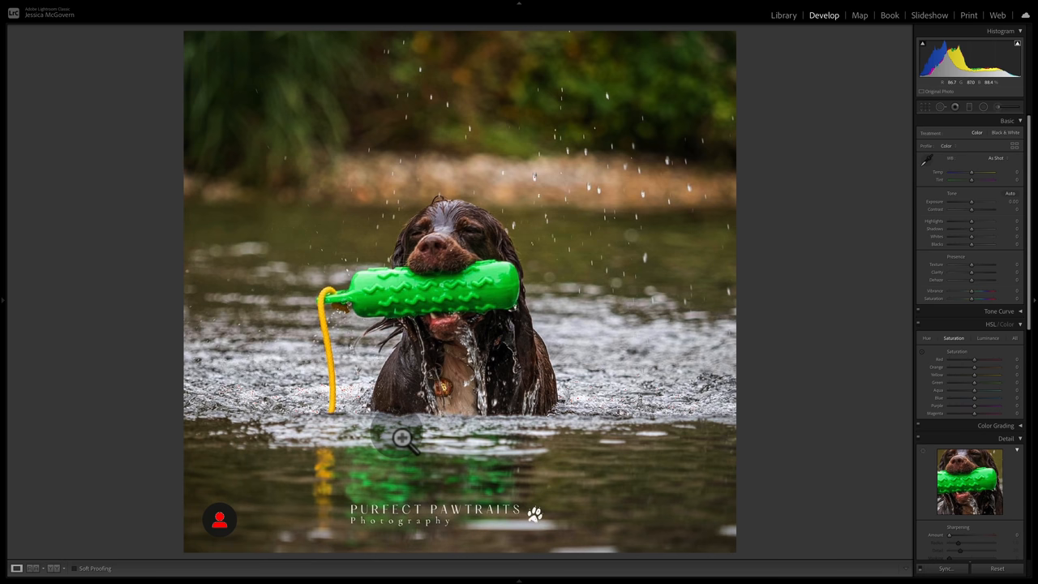
mouse_move(523, 369)
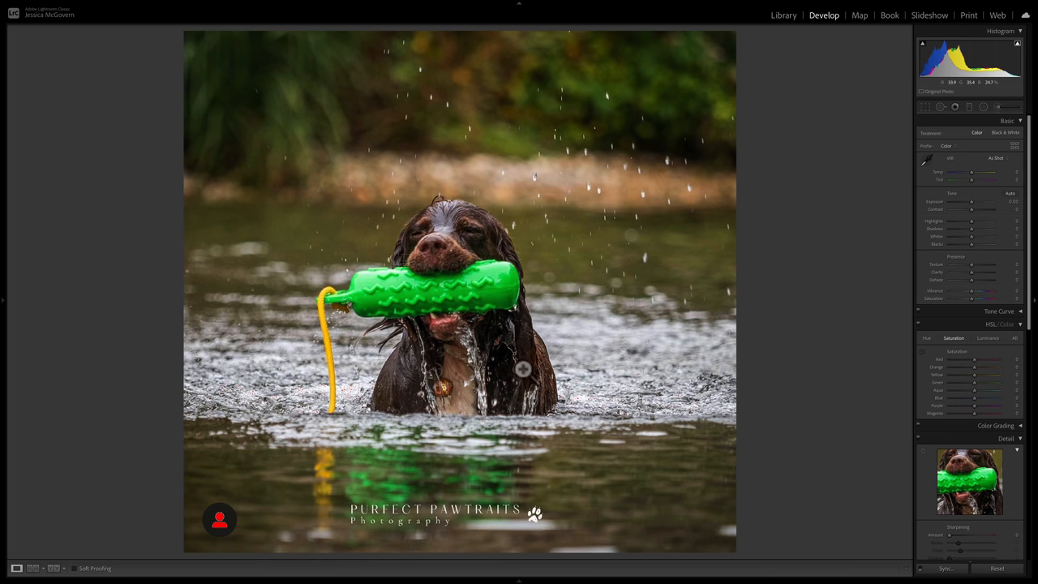
mouse_move(531, 415)
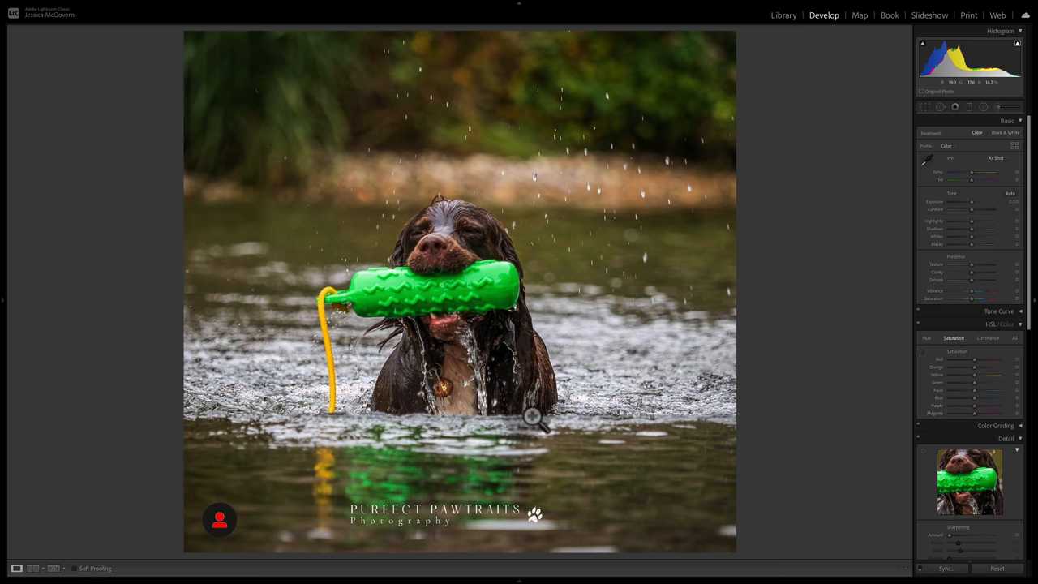
mouse_move(576, 404)
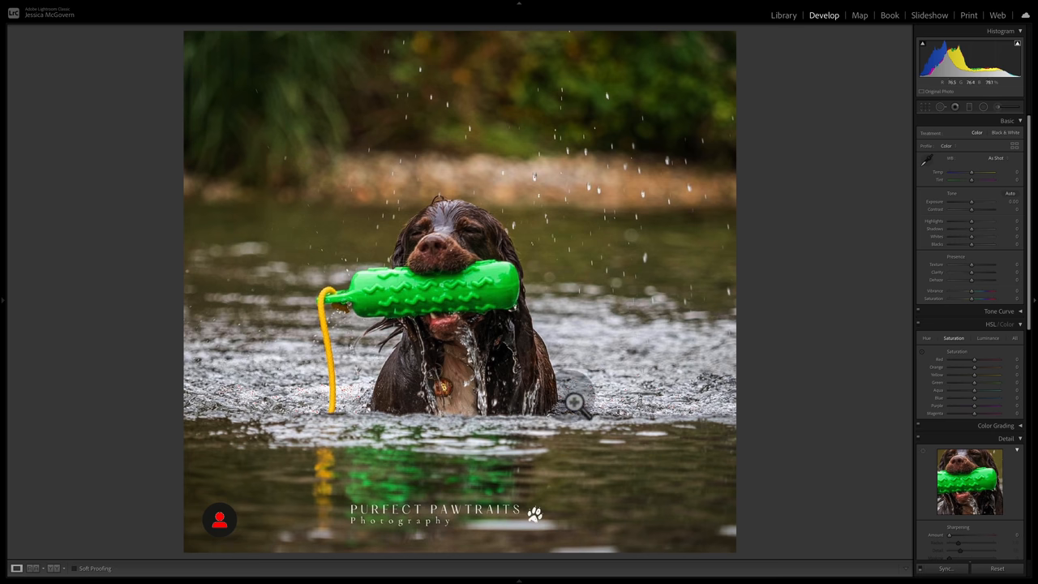
mouse_move(645, 409)
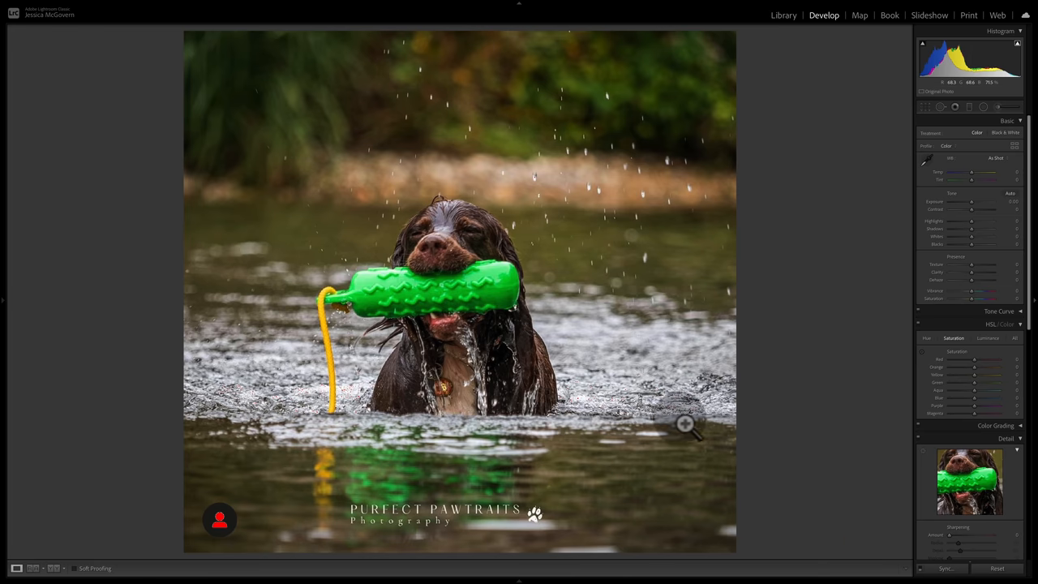
mouse_move(444, 229)
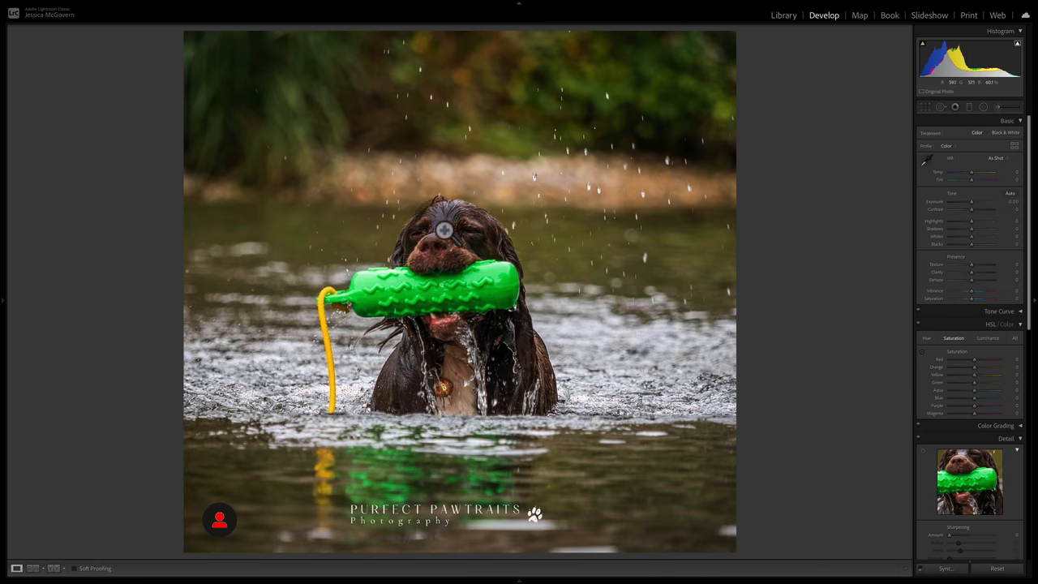
mouse_move(422, 425)
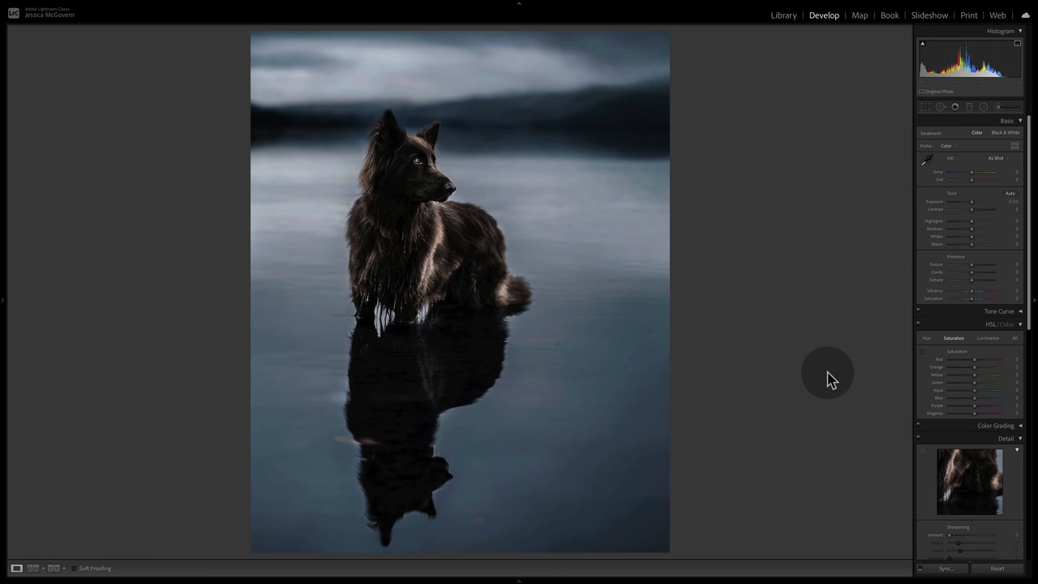
mouse_move(801, 377)
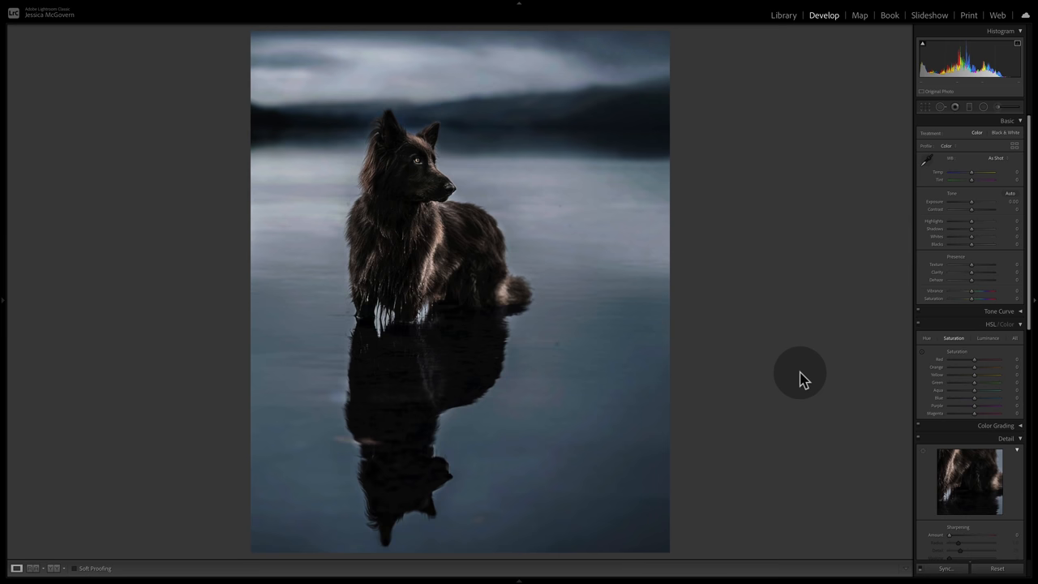
mouse_move(559, 345)
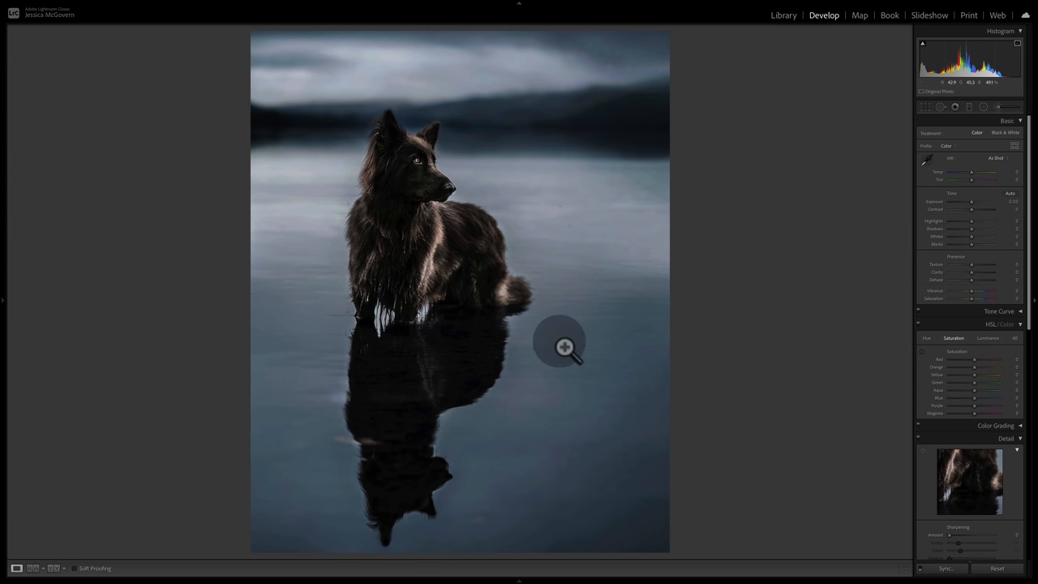
click(562, 346)
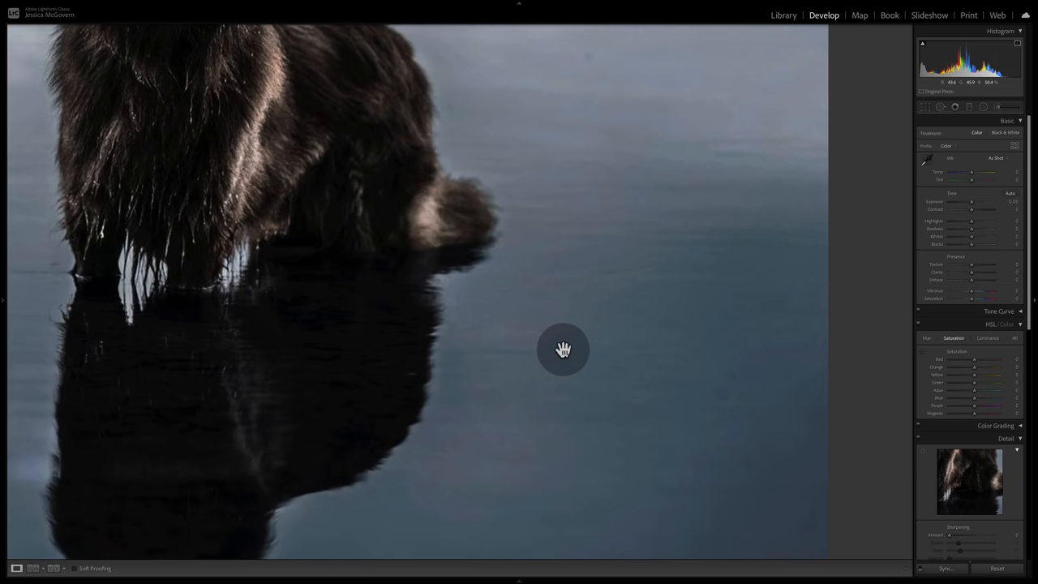
drag(563, 351, 589, 125)
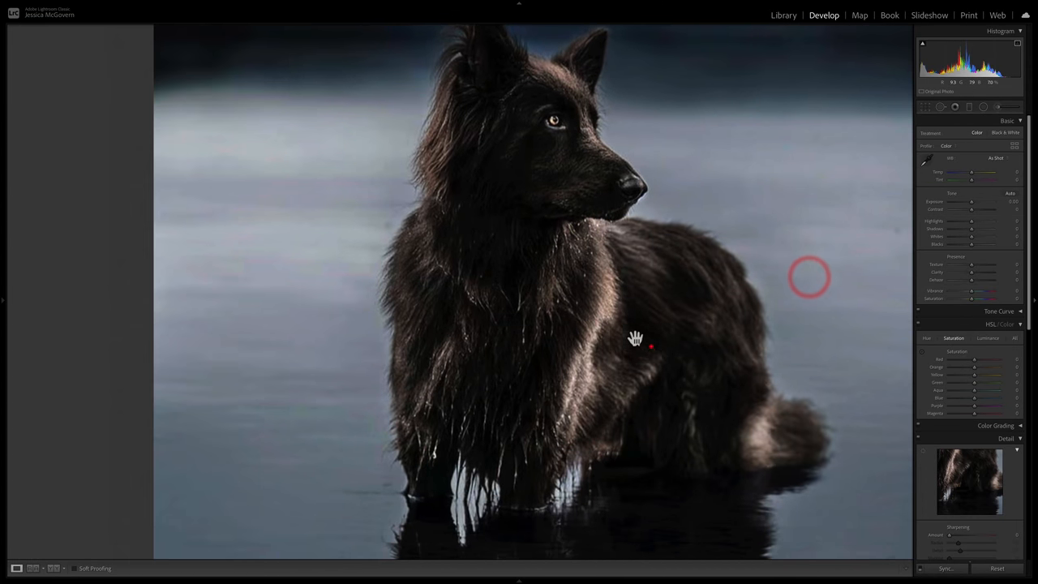
drag(637, 336, 406, 67)
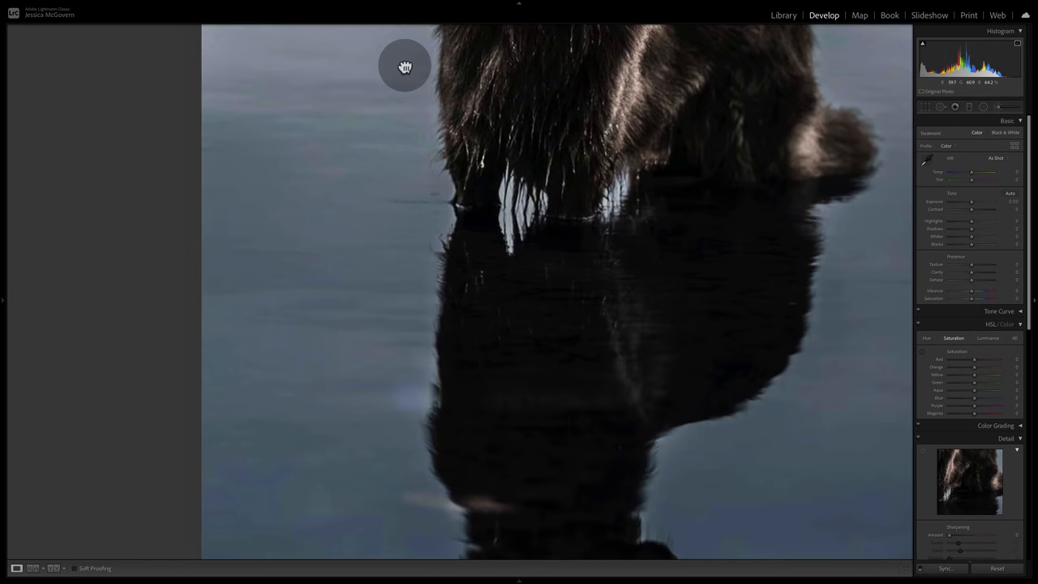
drag(405, 66, 461, 213)
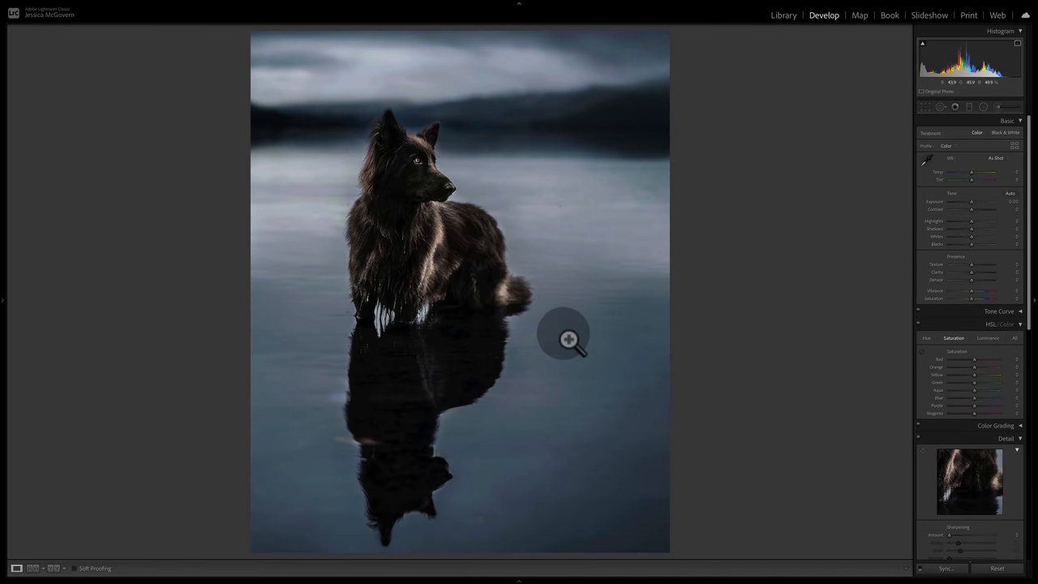
mouse_move(536, 215)
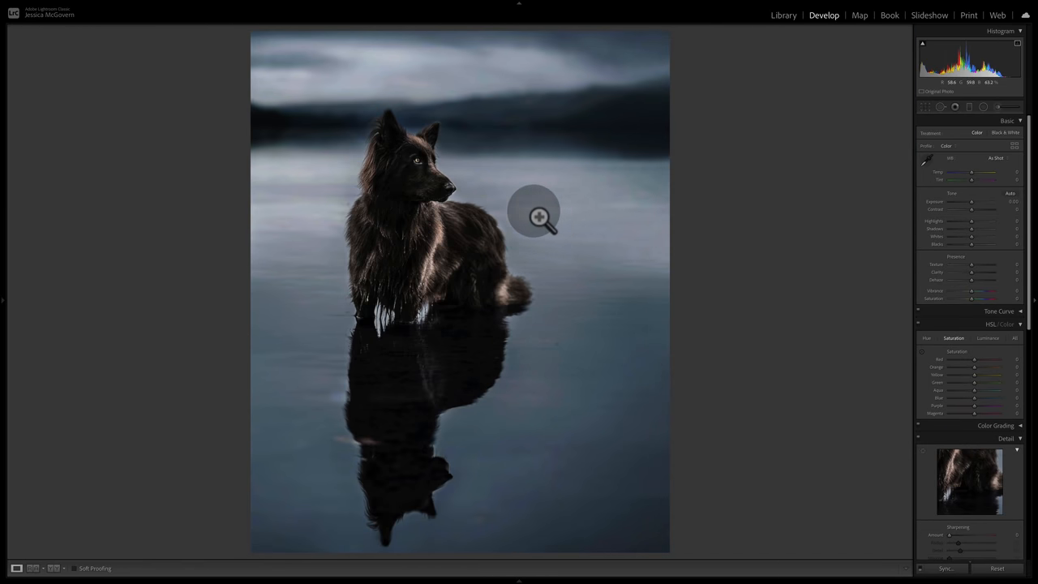
mouse_move(559, 365)
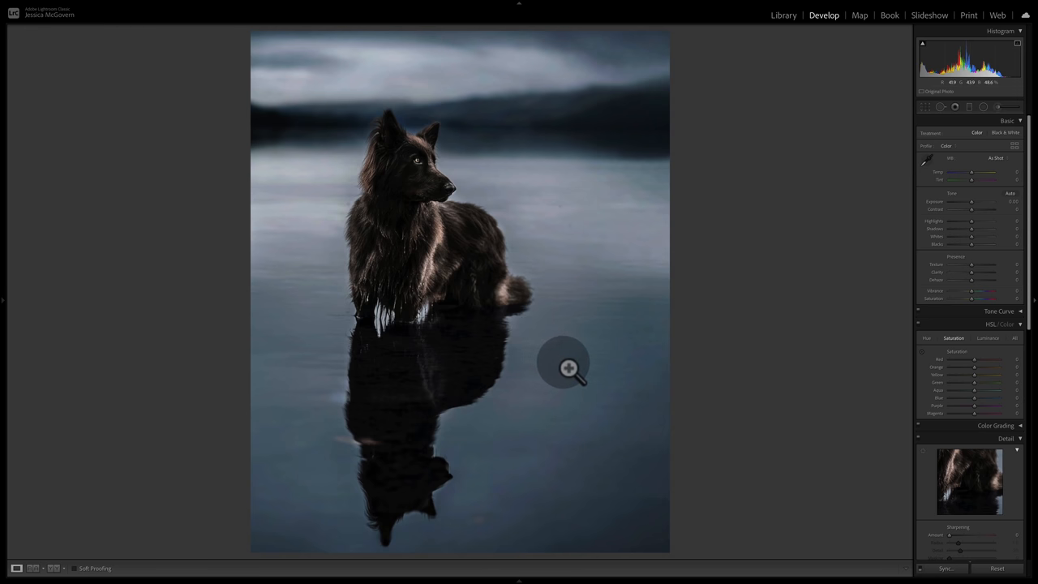
mouse_move(380, 153)
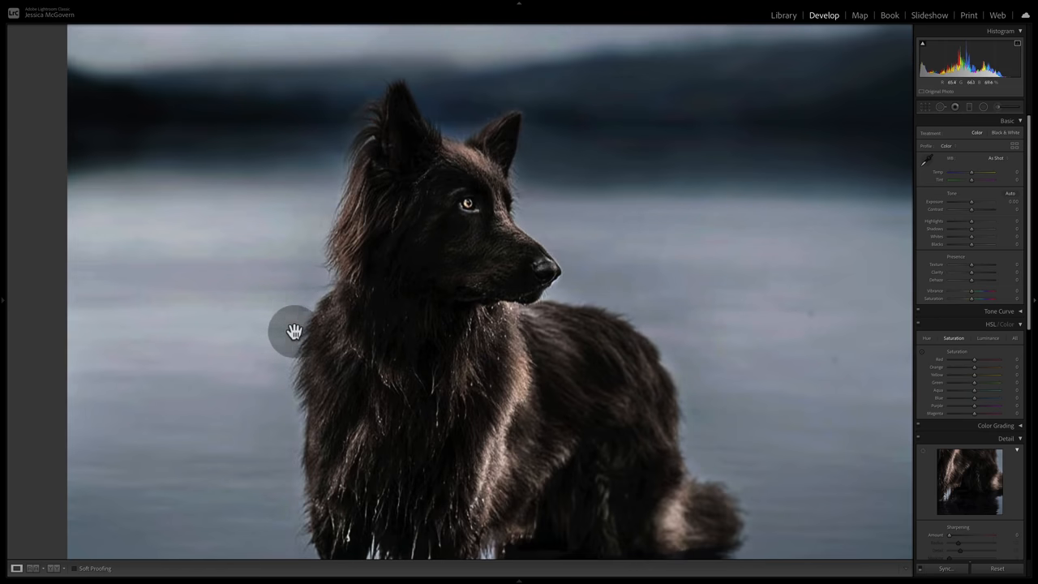
mouse_move(341, 357)
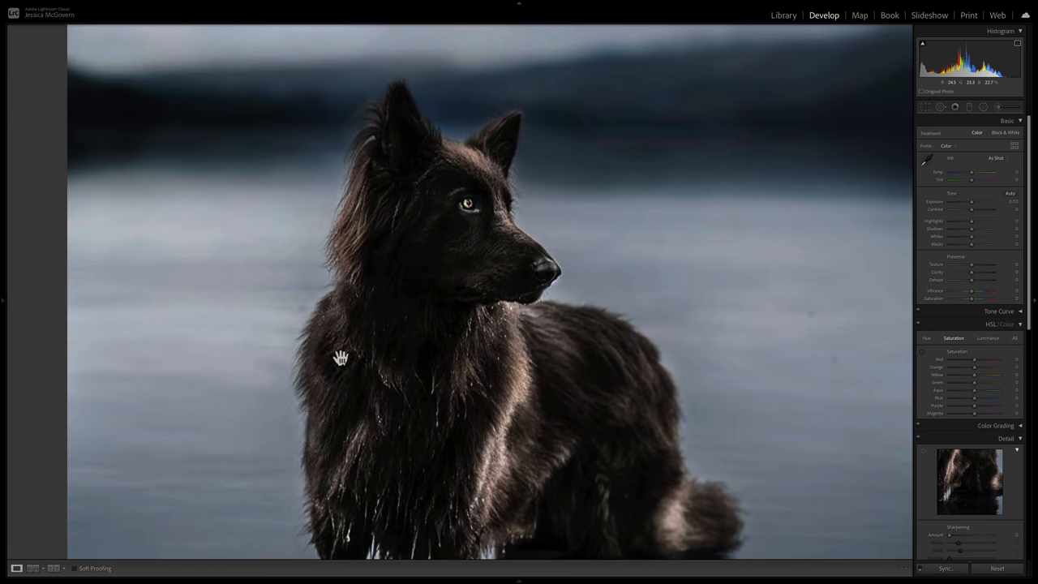
drag(341, 357, 386, 522)
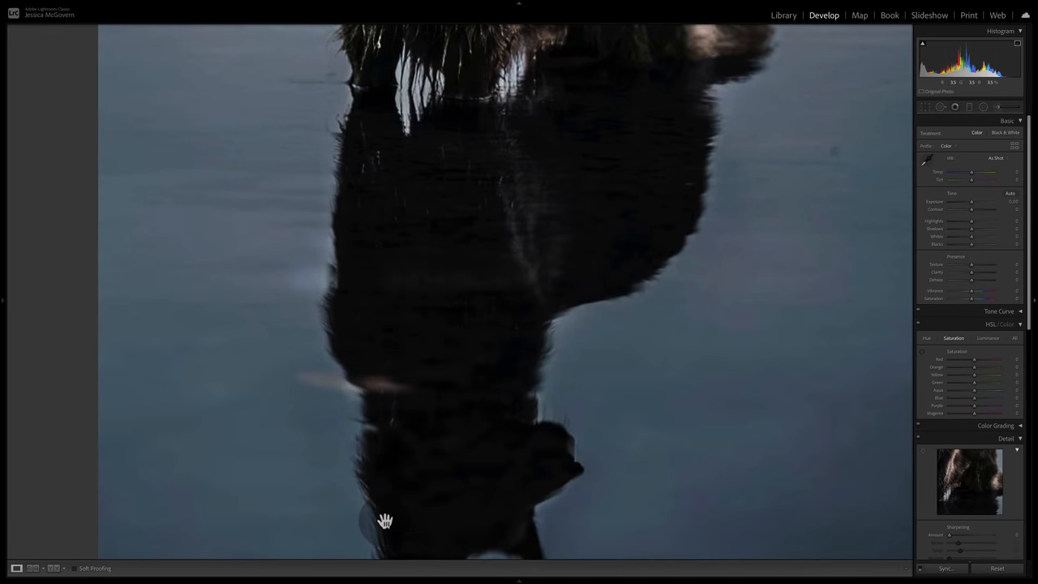
drag(385, 521, 434, 277)
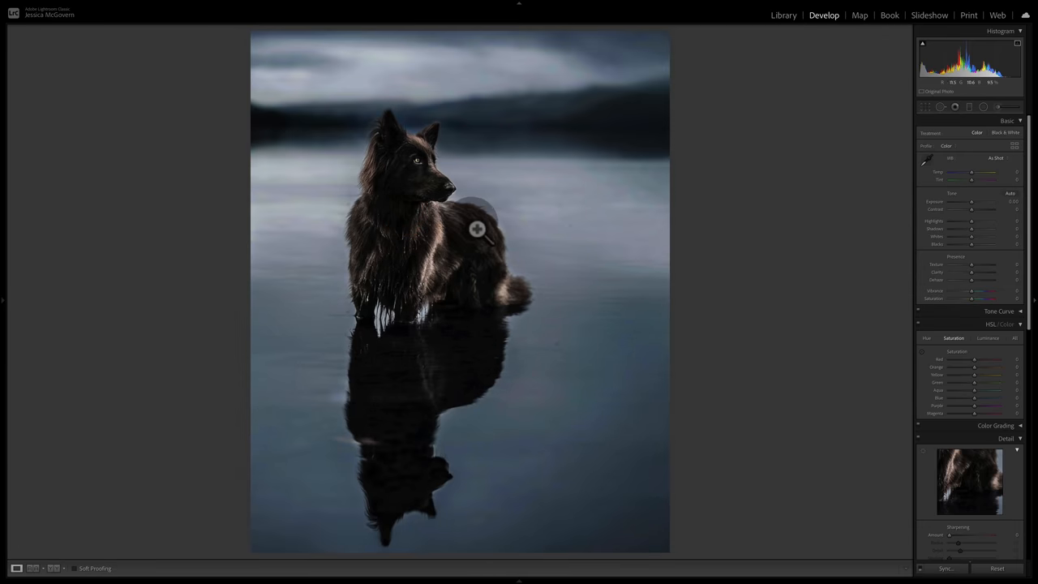
mouse_move(409, 168)
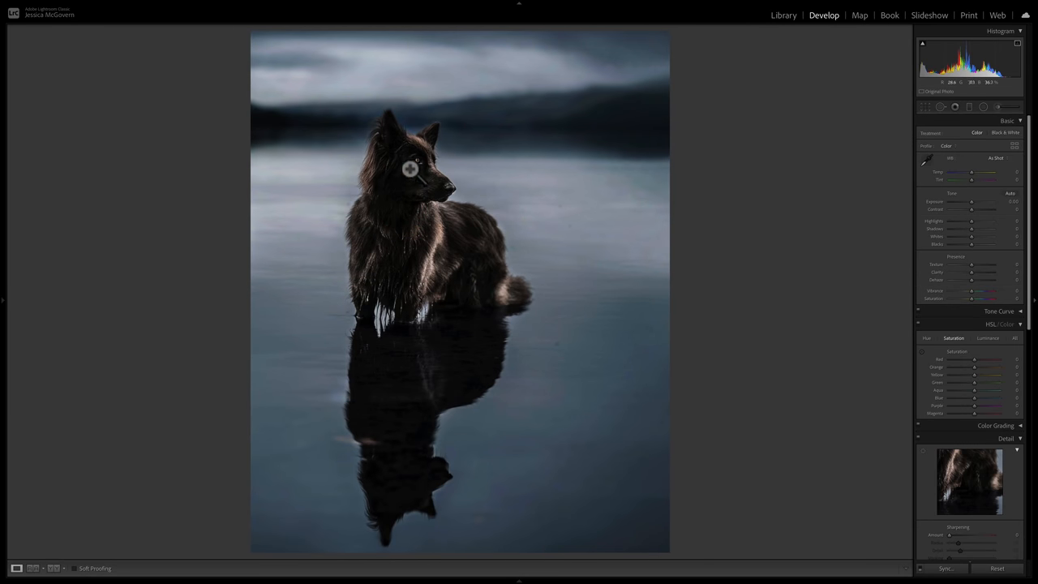
mouse_move(409, 277)
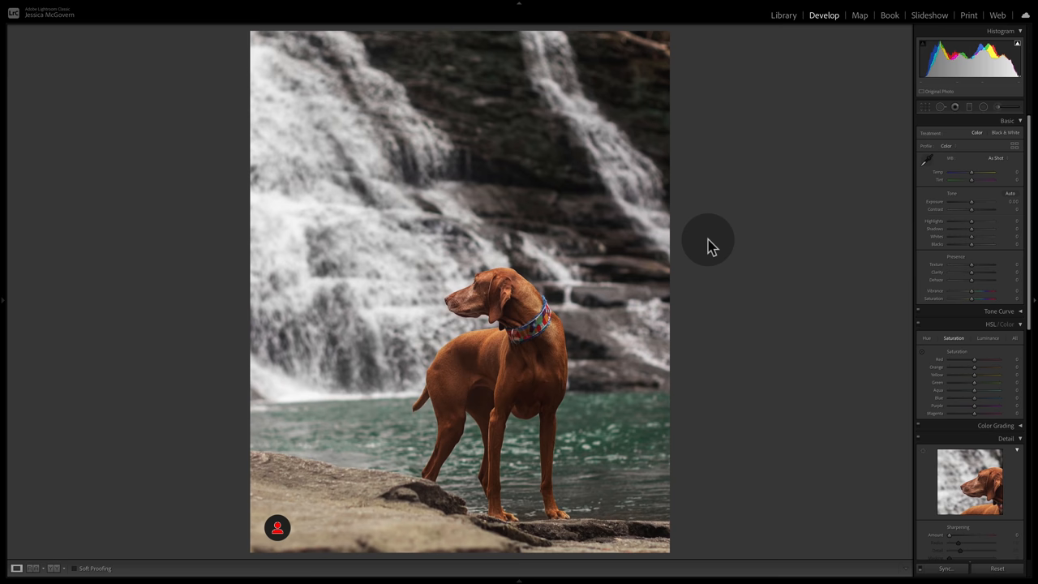
mouse_move(731, 258)
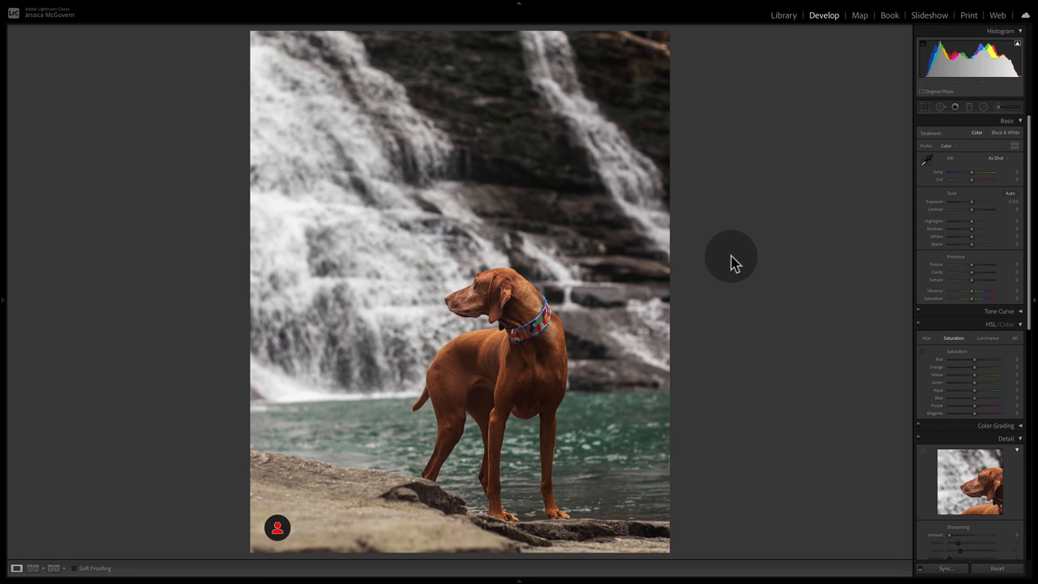
mouse_move(292, 406)
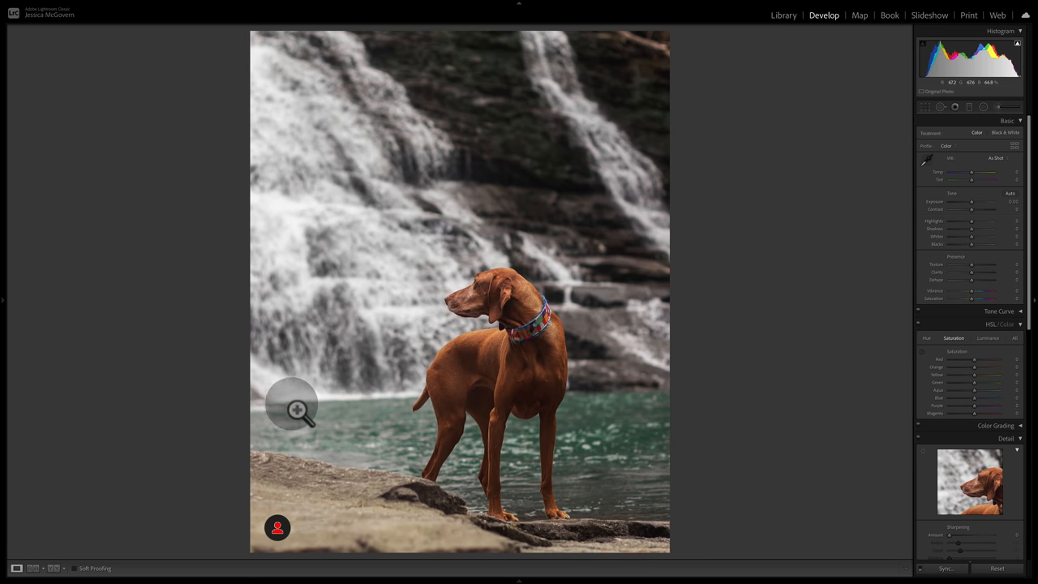
mouse_move(502, 406)
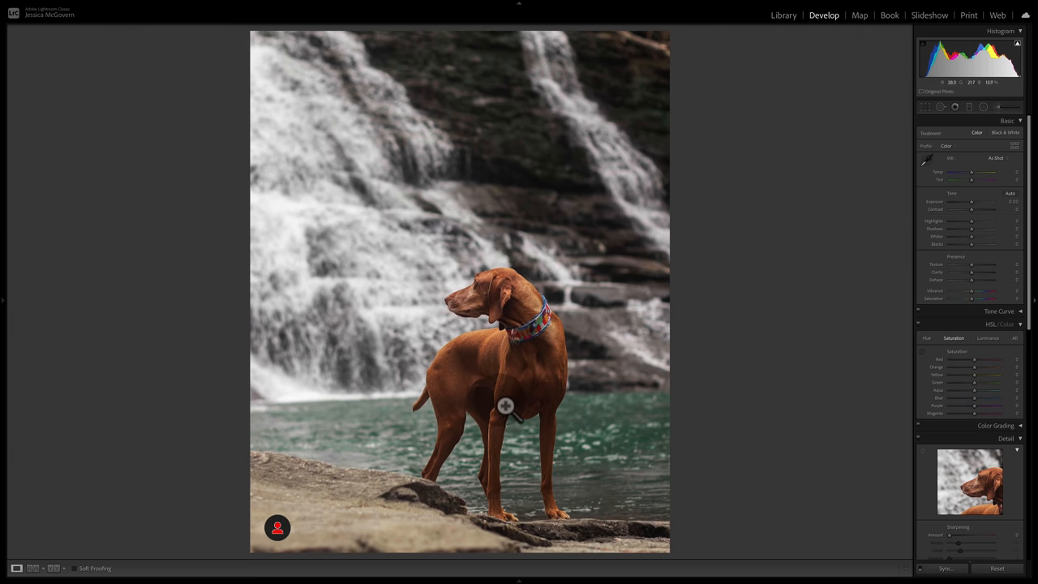
mouse_move(448, 409)
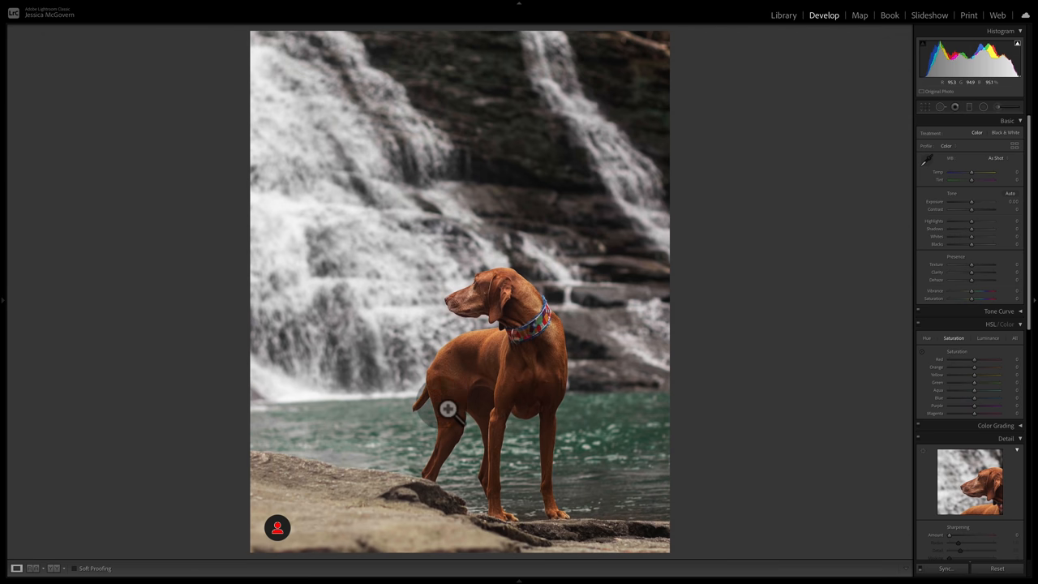
mouse_move(580, 398)
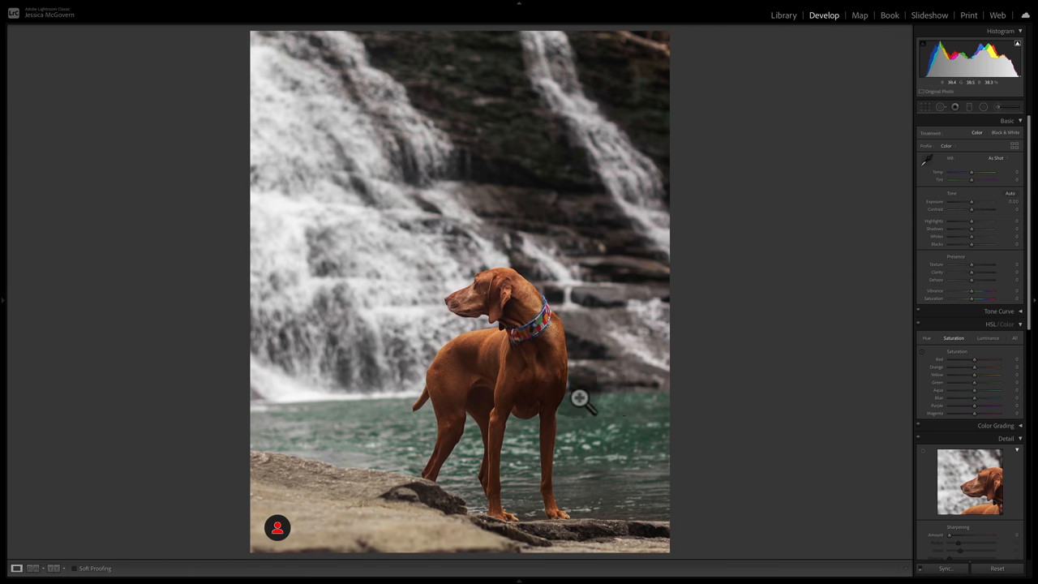
mouse_move(269, 404)
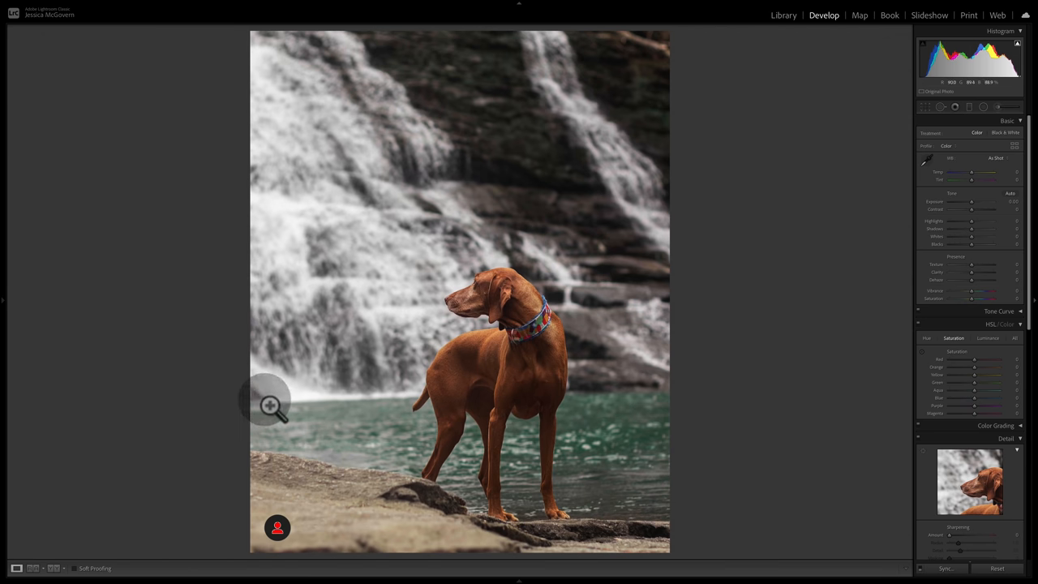
mouse_move(414, 397)
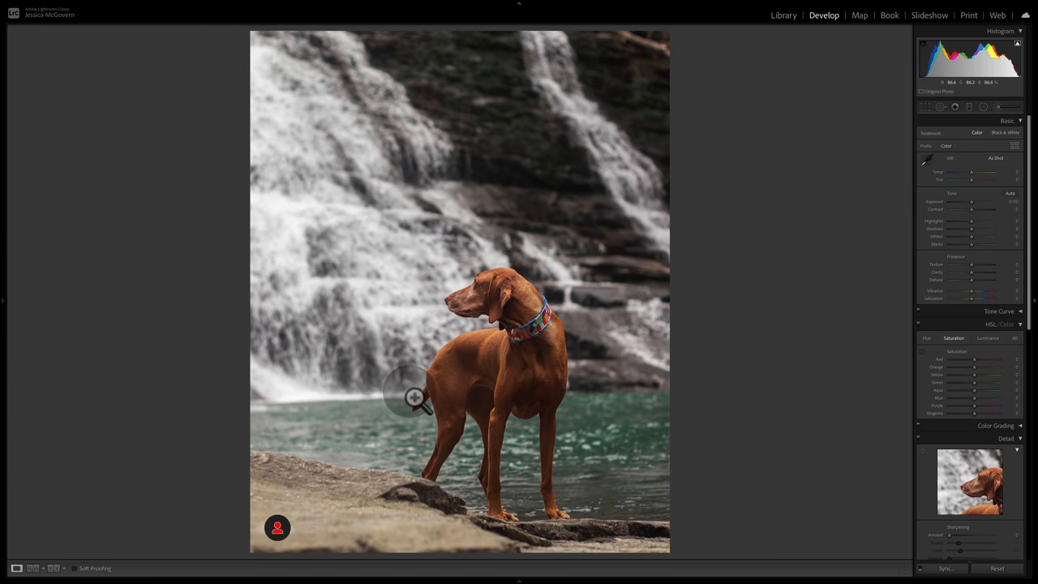
mouse_move(288, 414)
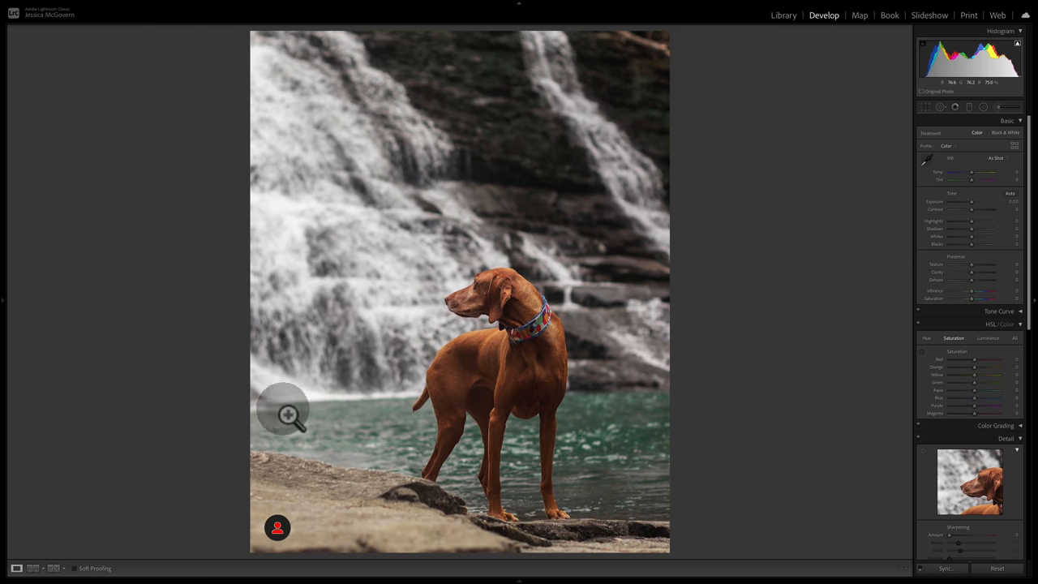
mouse_move(381, 416)
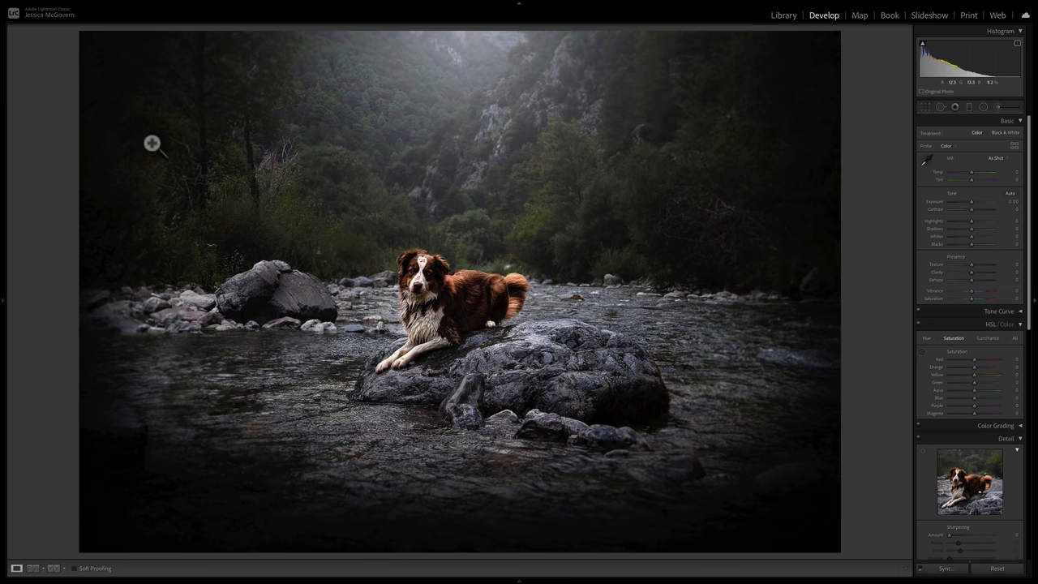
mouse_move(817, 498)
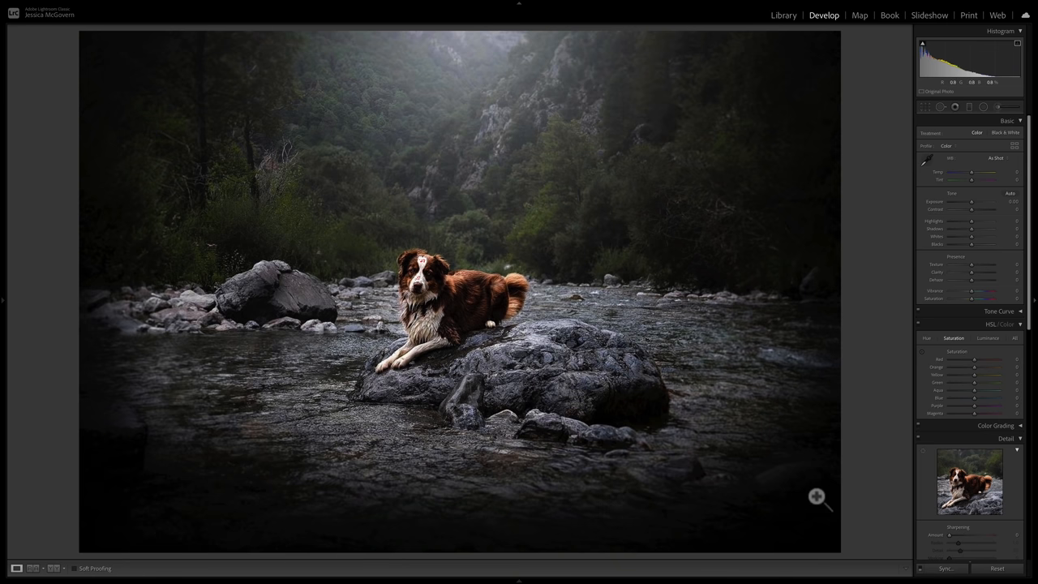
mouse_move(797, 438)
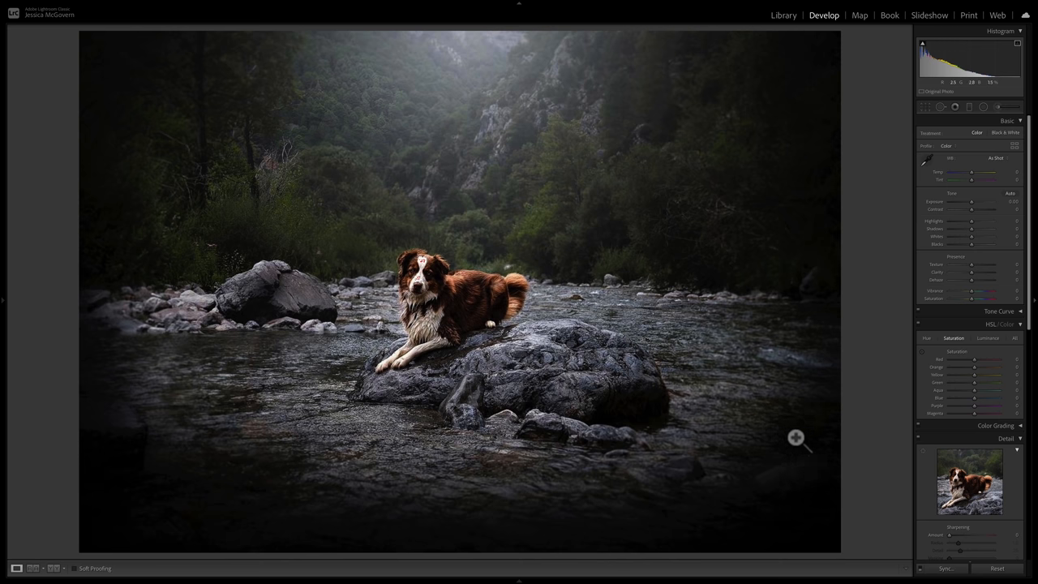
mouse_move(722, 349)
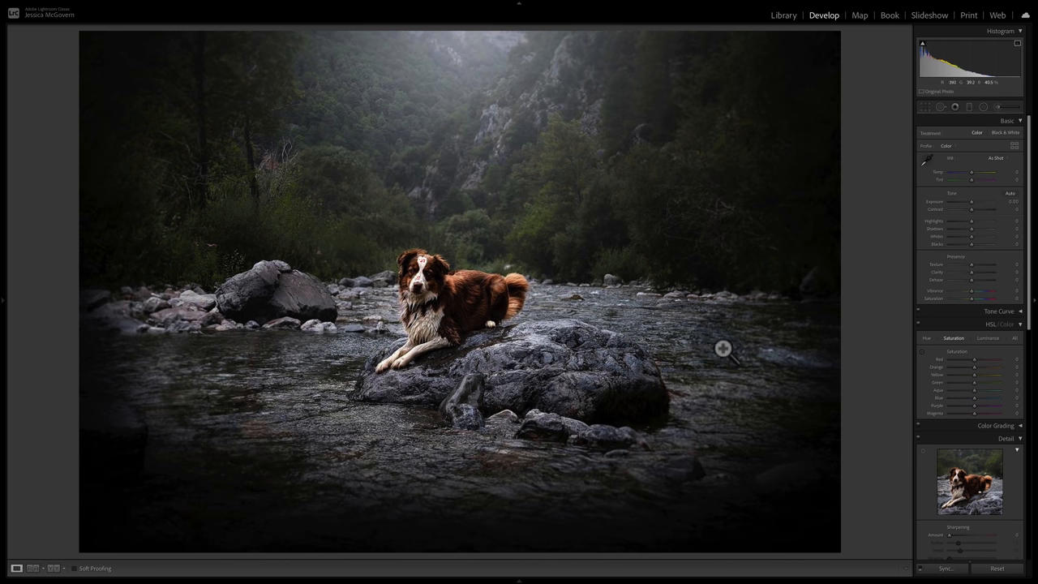
mouse_move(685, 391)
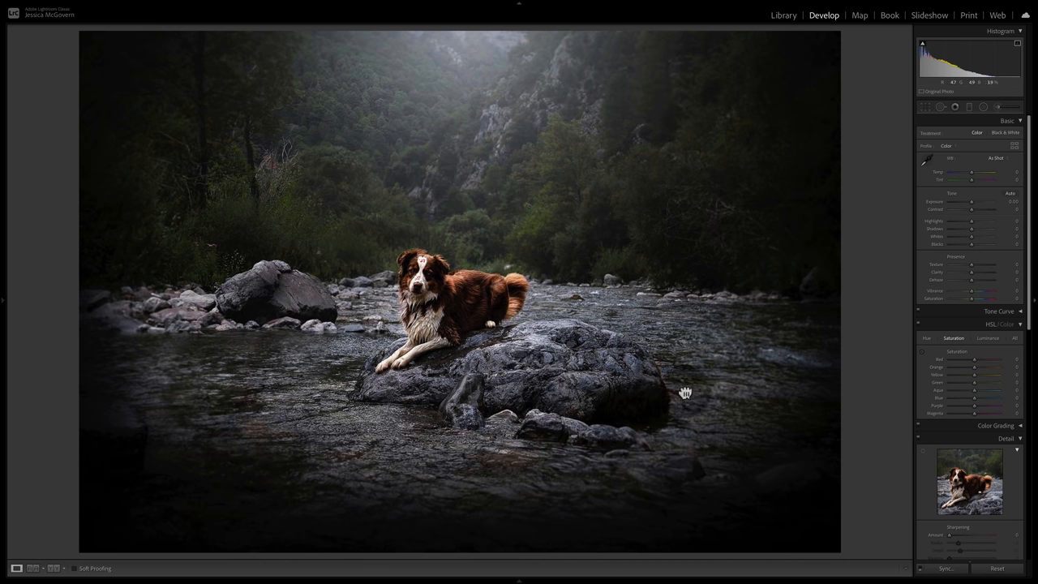
- Drag across the photo of the dog lying on the river rock
drag(685, 392, 526, 292)
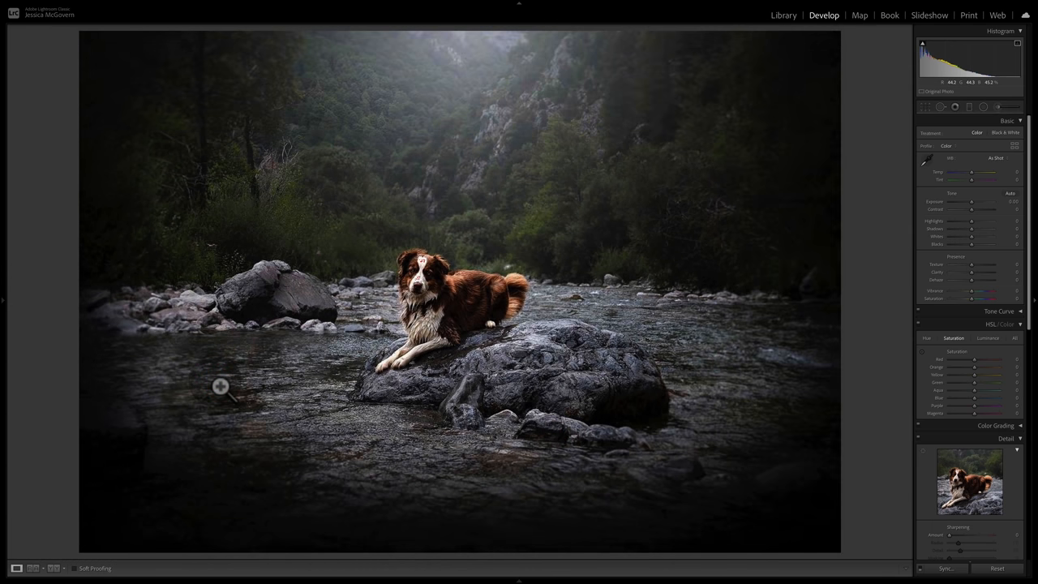
mouse_move(415, 359)
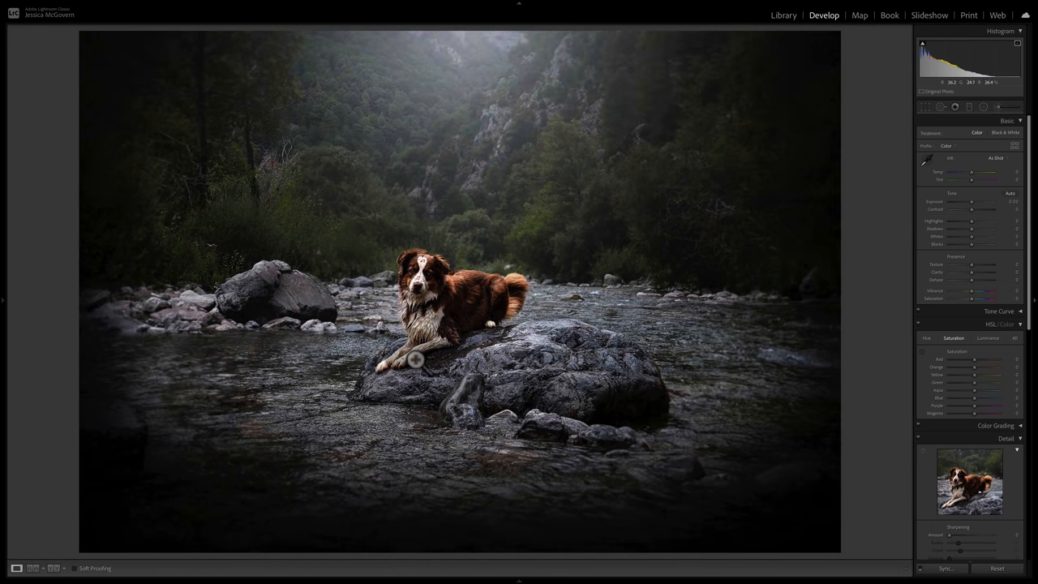
mouse_move(524, 440)
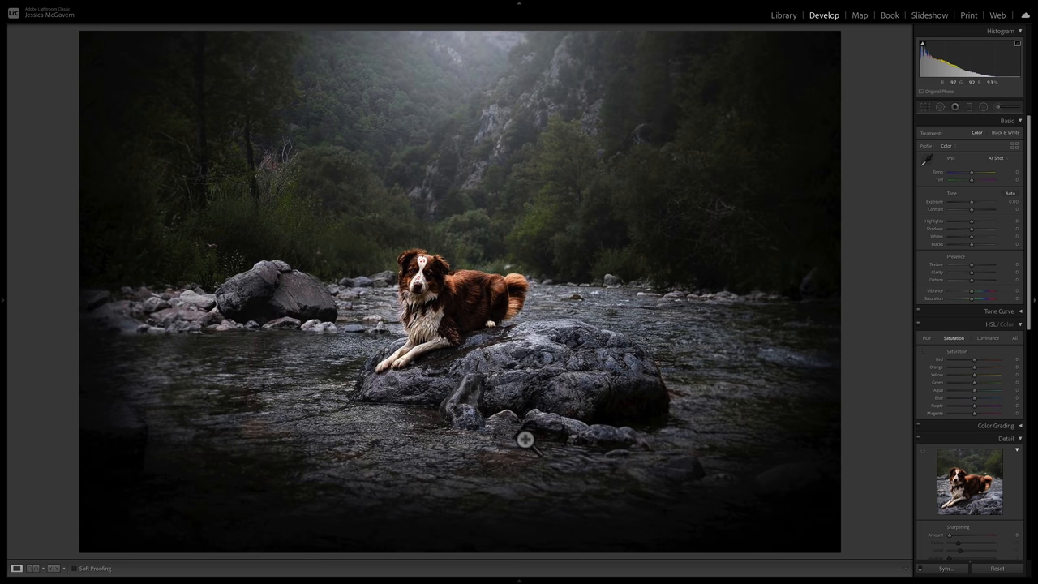
mouse_move(281, 154)
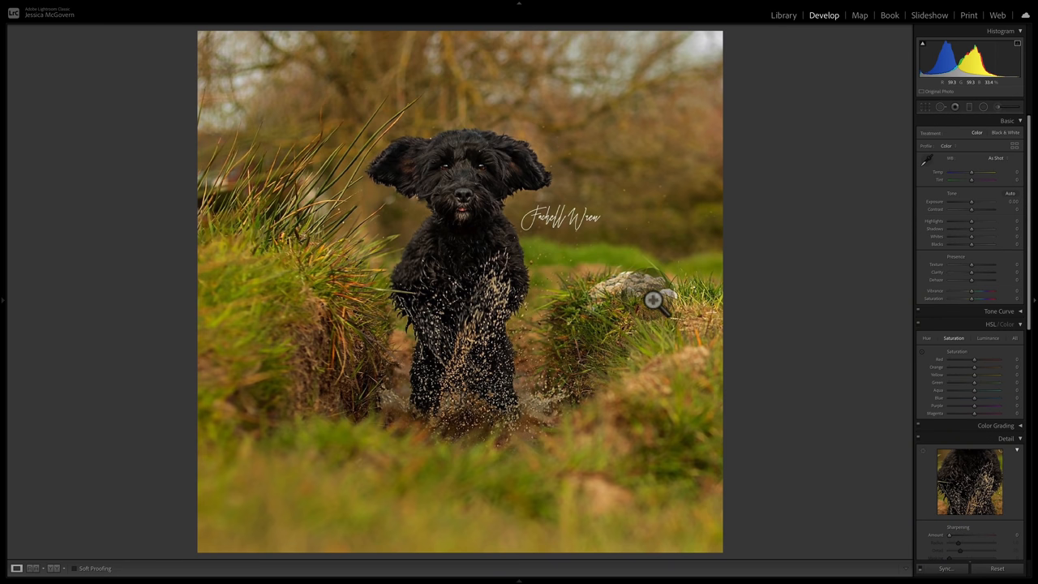
mouse_move(582, 412)
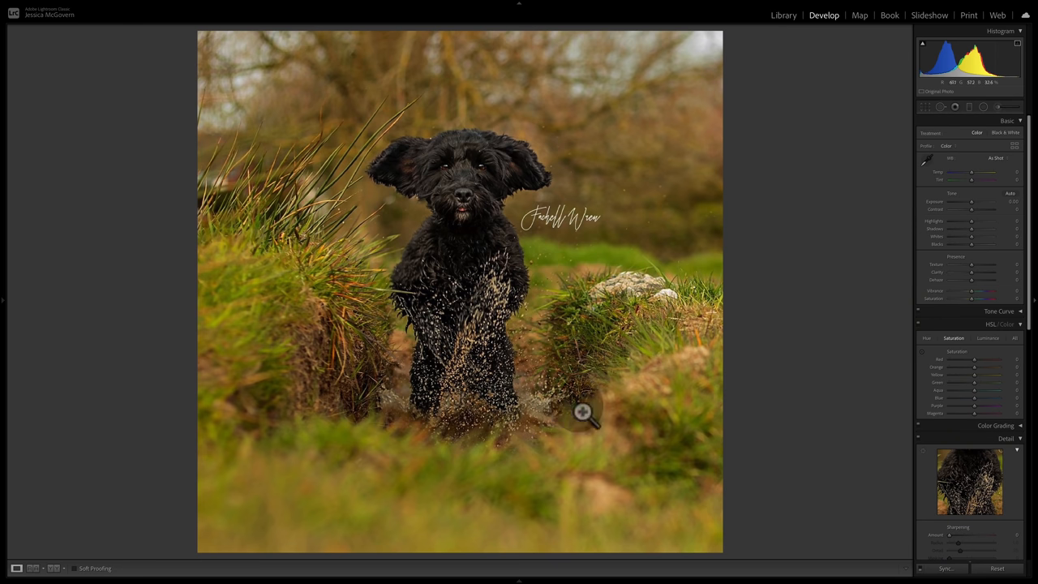
mouse_move(572, 265)
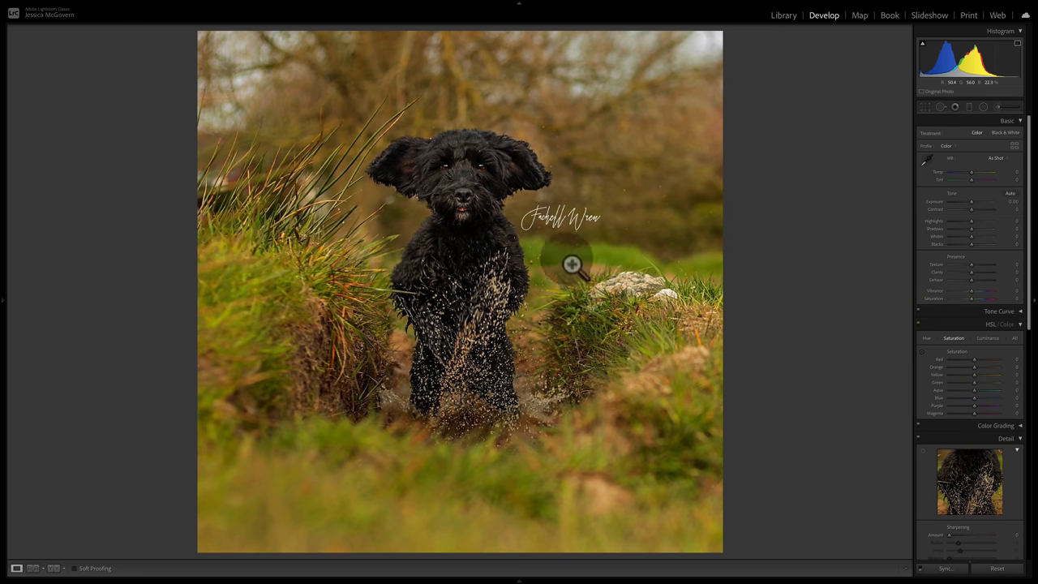
mouse_move(831, 312)
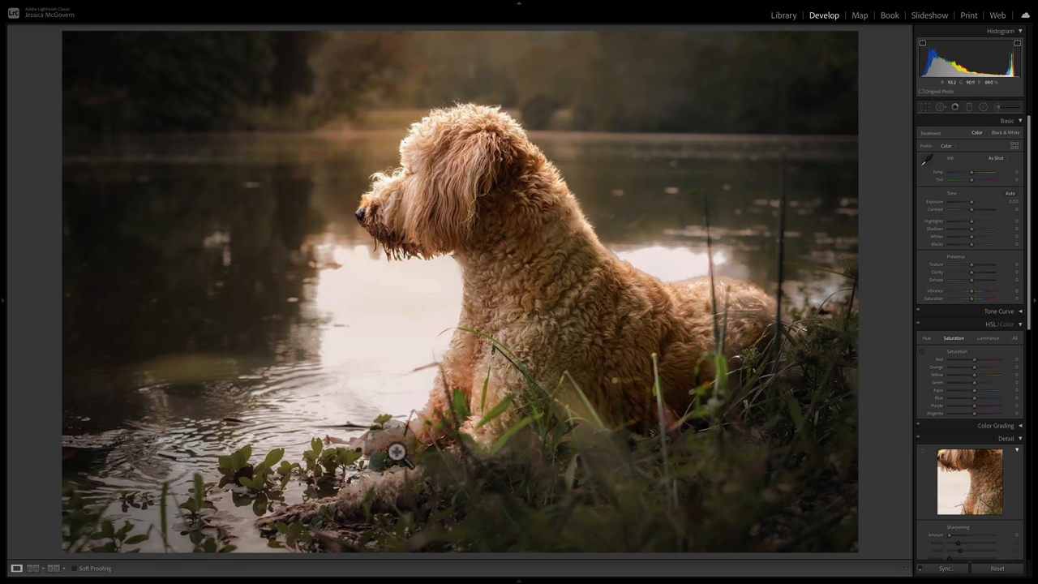
mouse_move(340, 398)
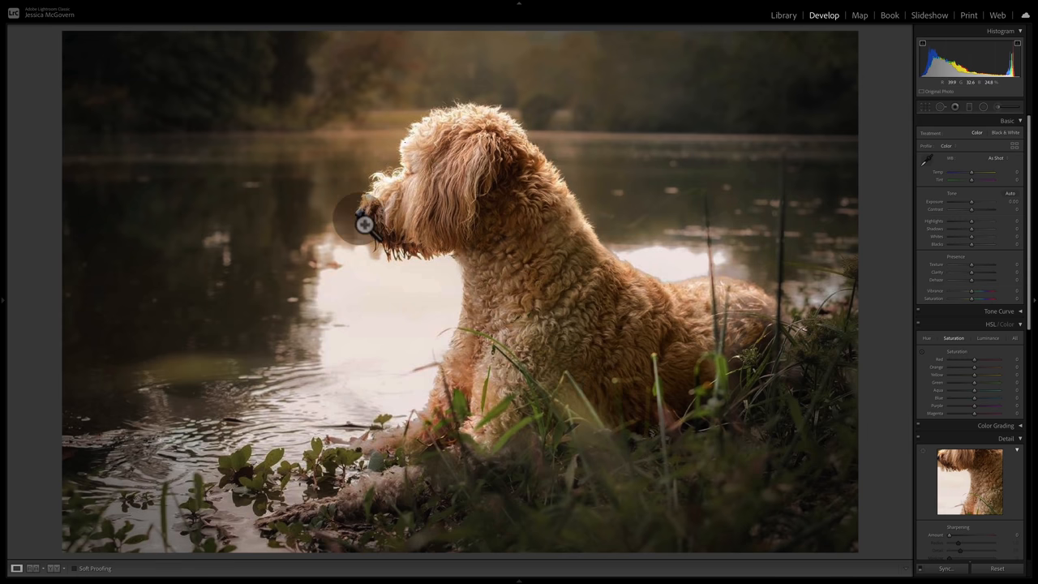
mouse_move(122, 223)
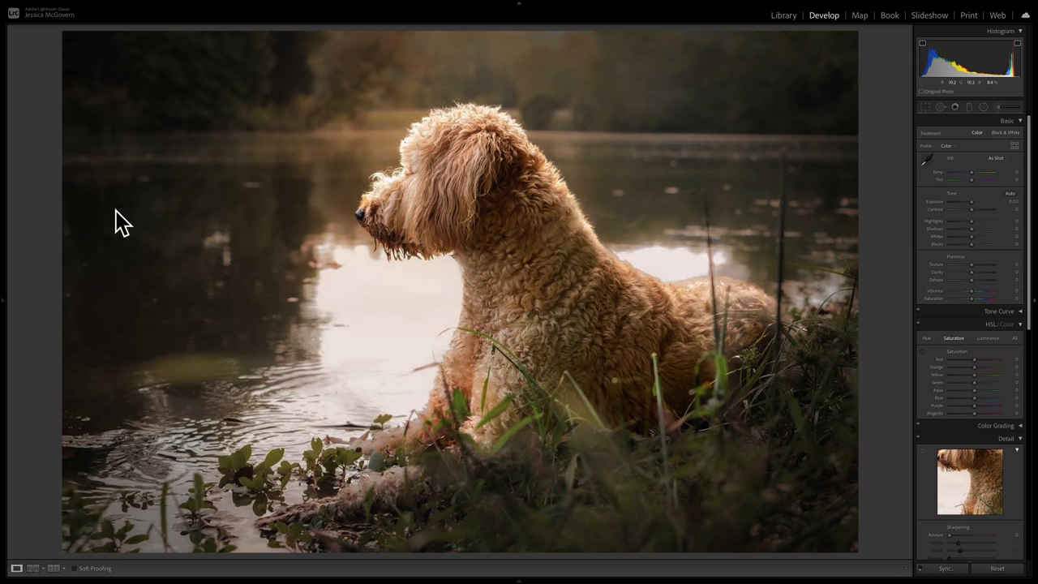
mouse_move(214, 104)
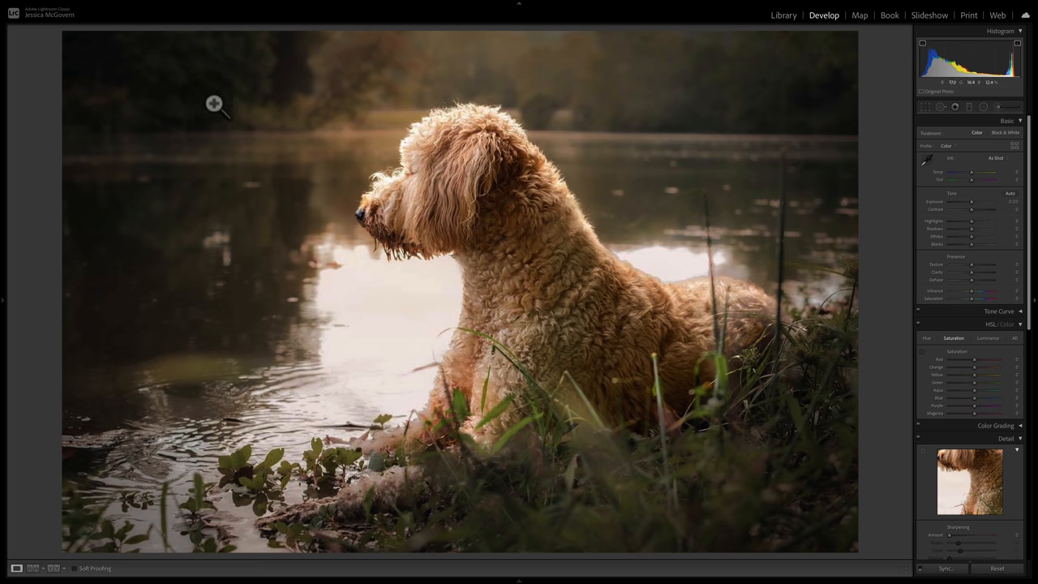
mouse_move(613, 361)
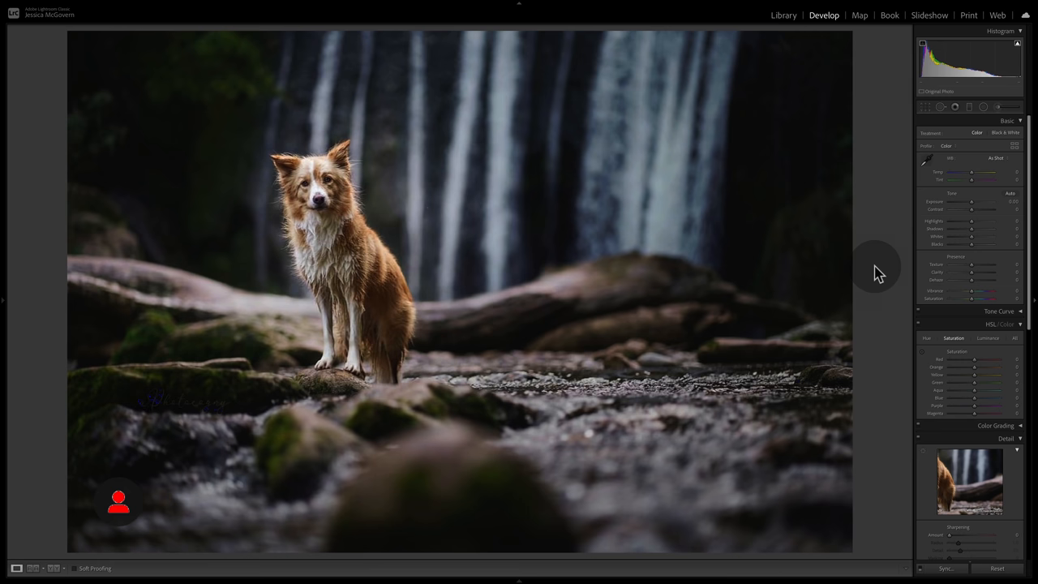
mouse_move(350, 31)
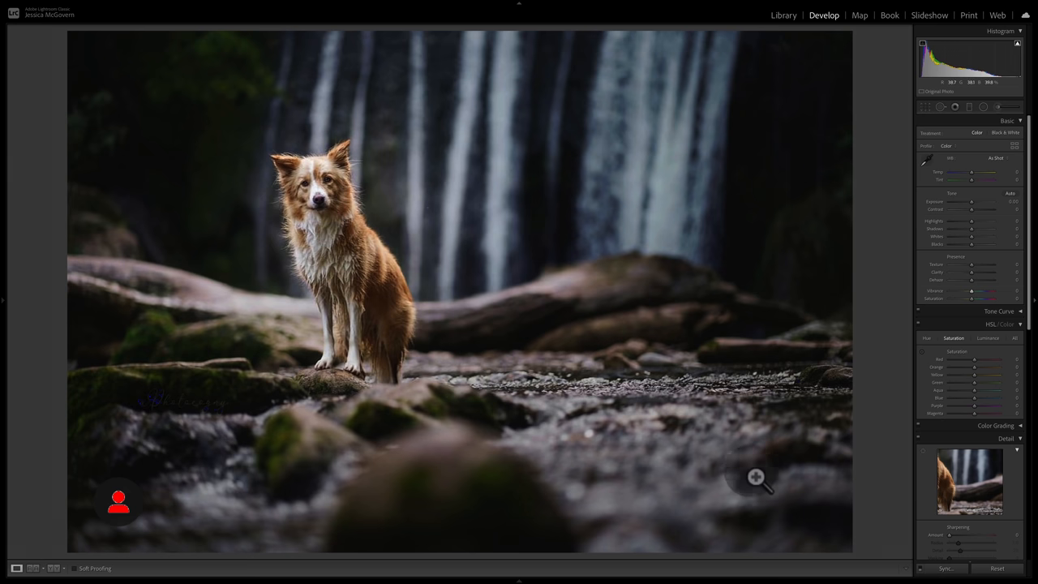
mouse_move(631, 428)
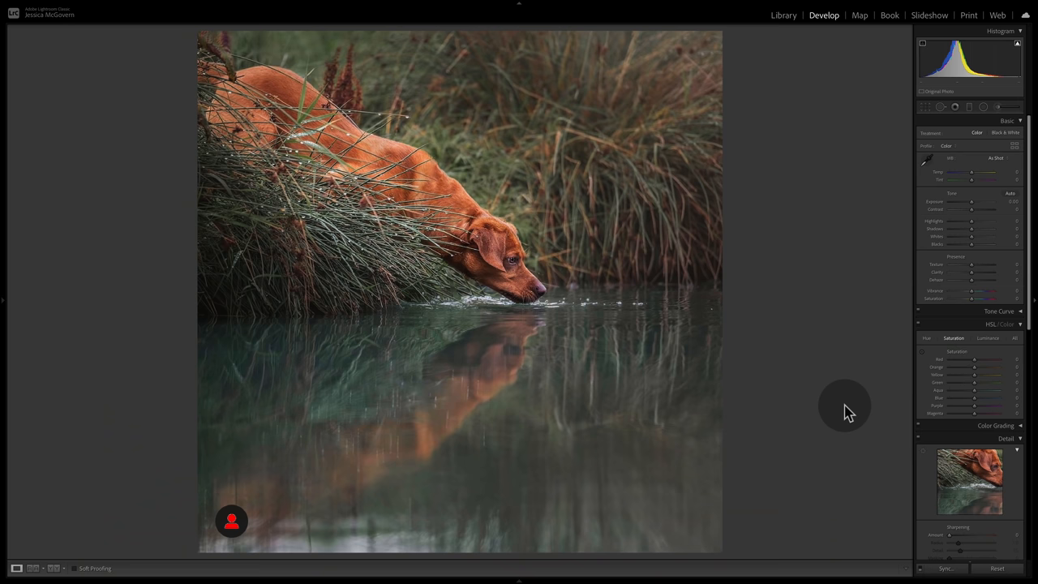
mouse_move(570, 416)
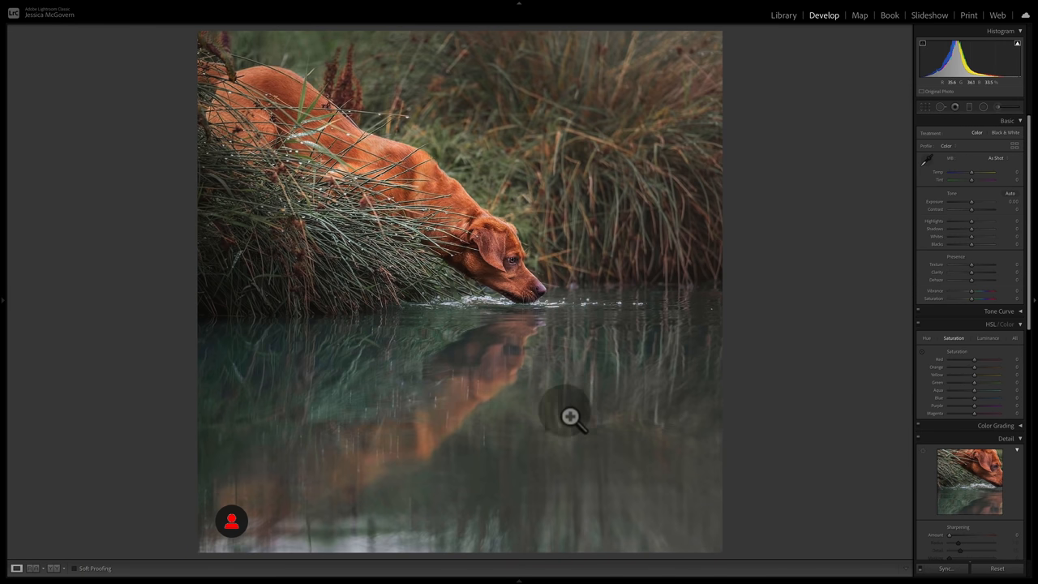
mouse_move(526, 333)
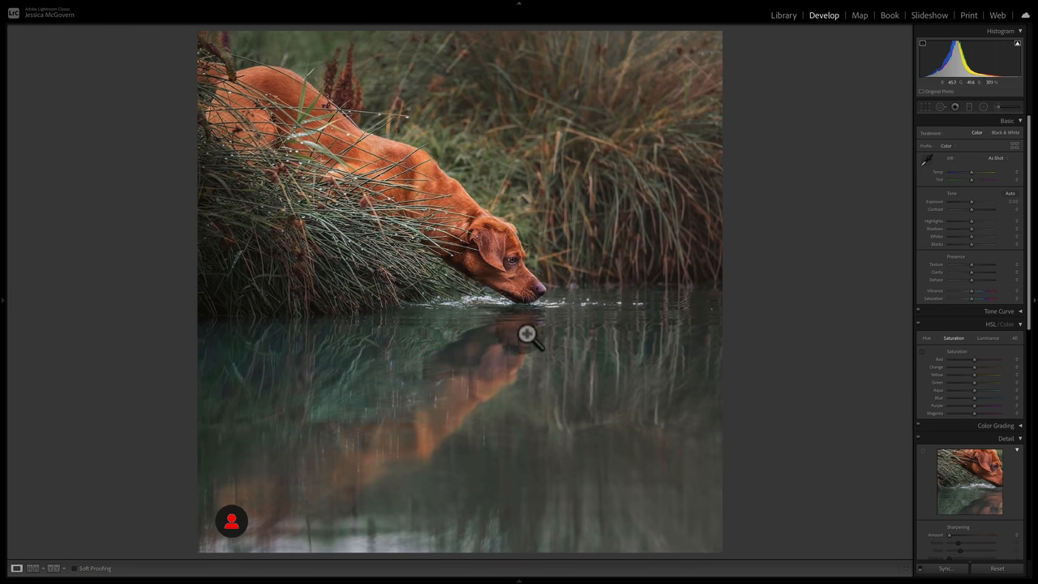
mouse_move(627, 339)
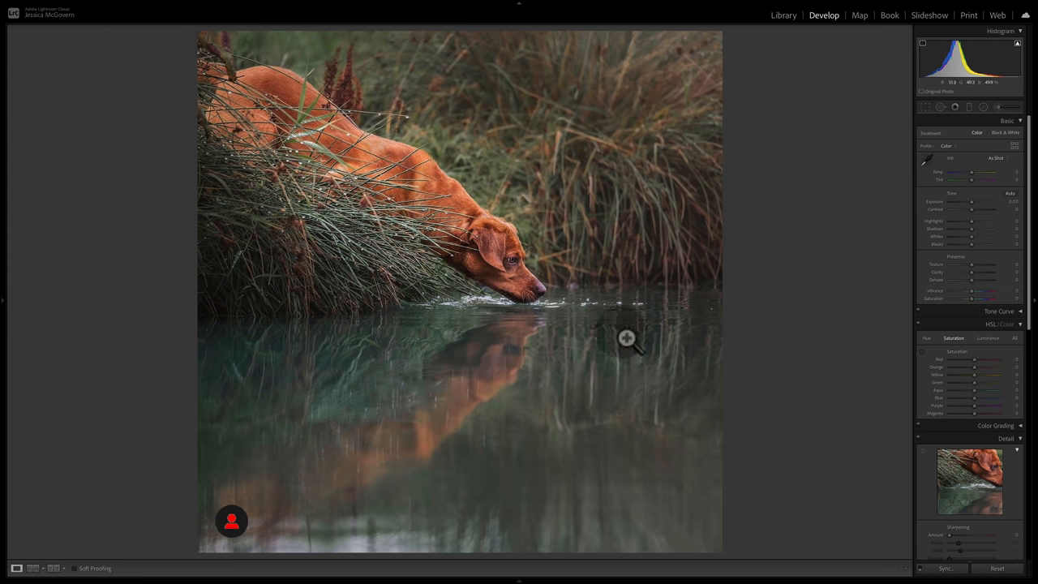
mouse_move(798, 475)
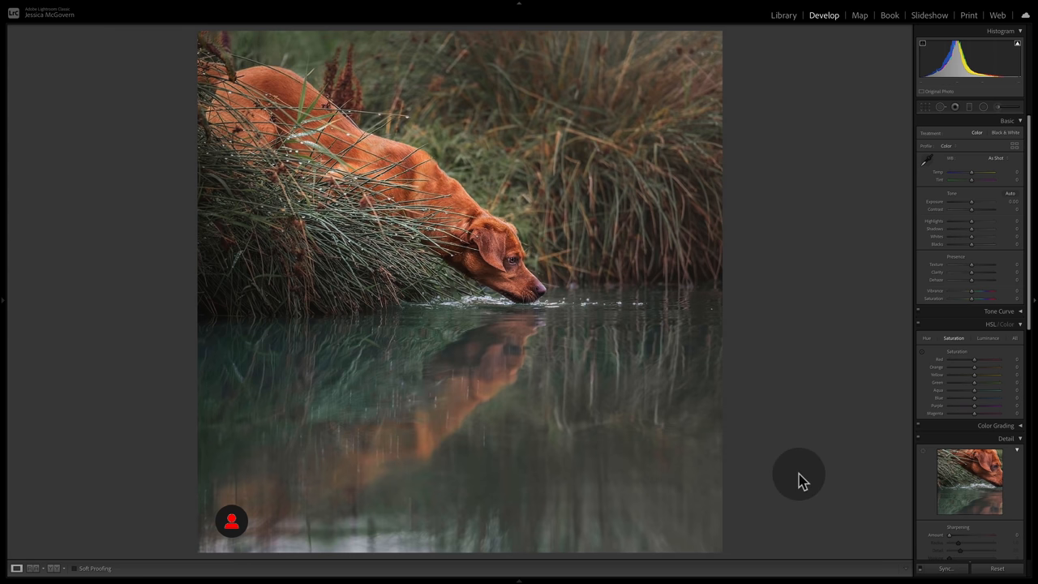
mouse_move(238, 48)
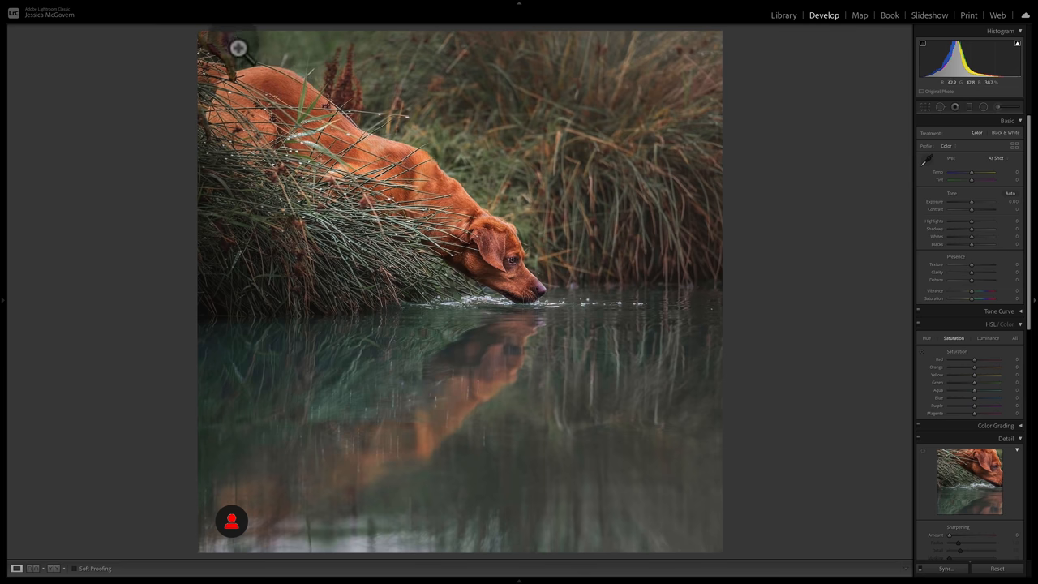
mouse_move(201, 68)
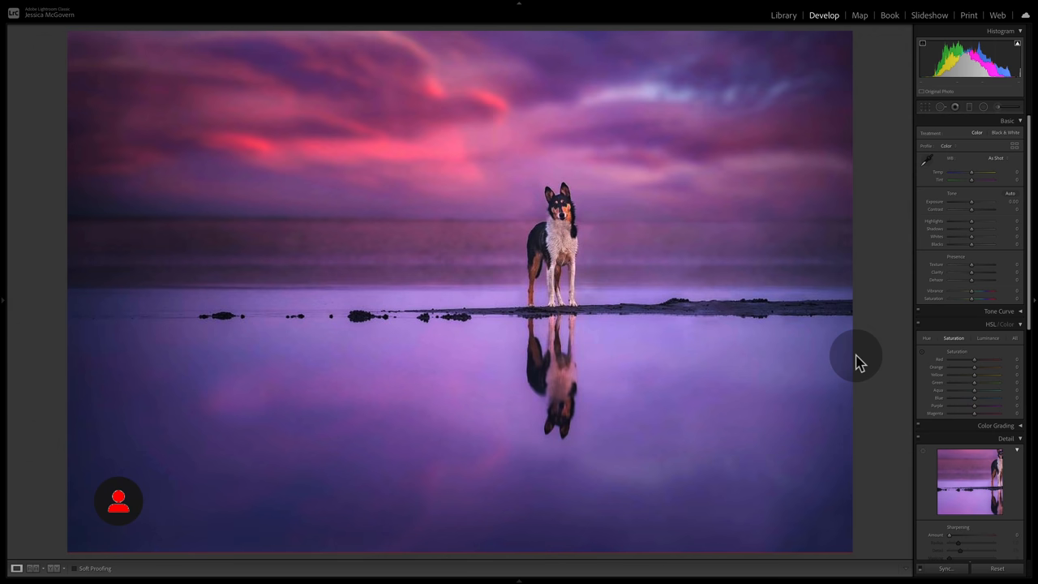
mouse_move(698, 235)
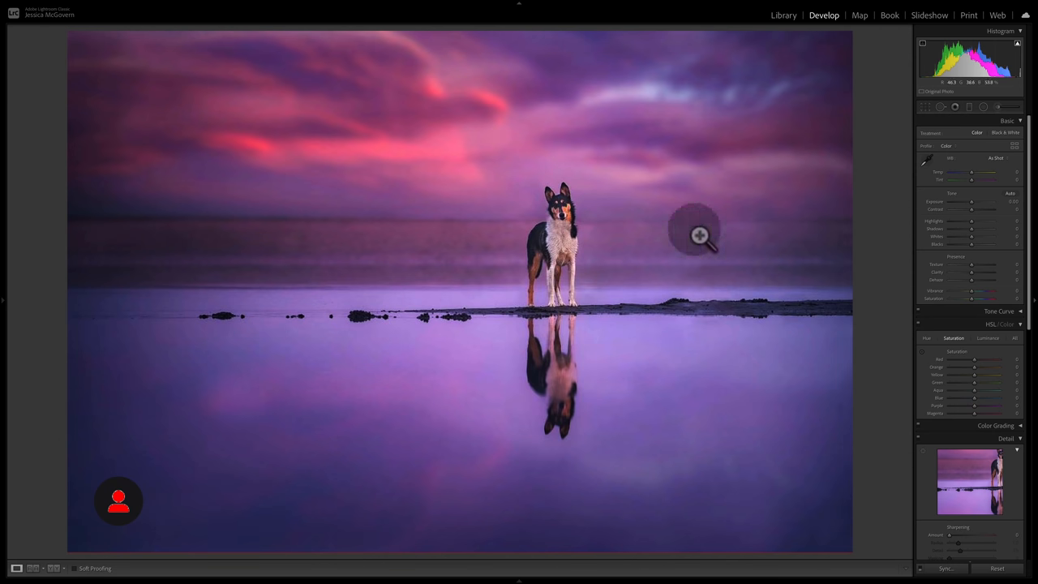
mouse_move(552, 223)
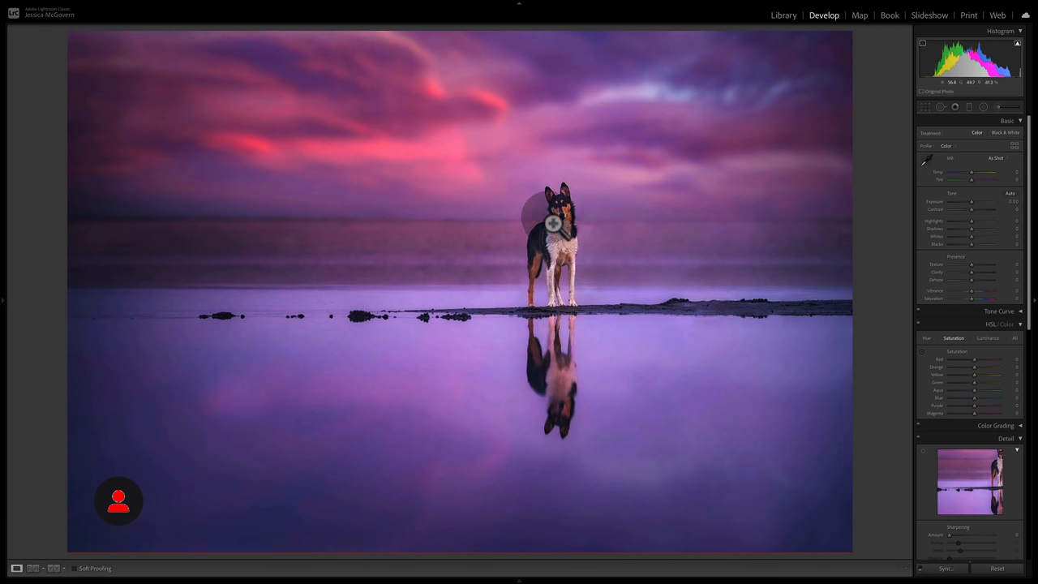
mouse_move(580, 224)
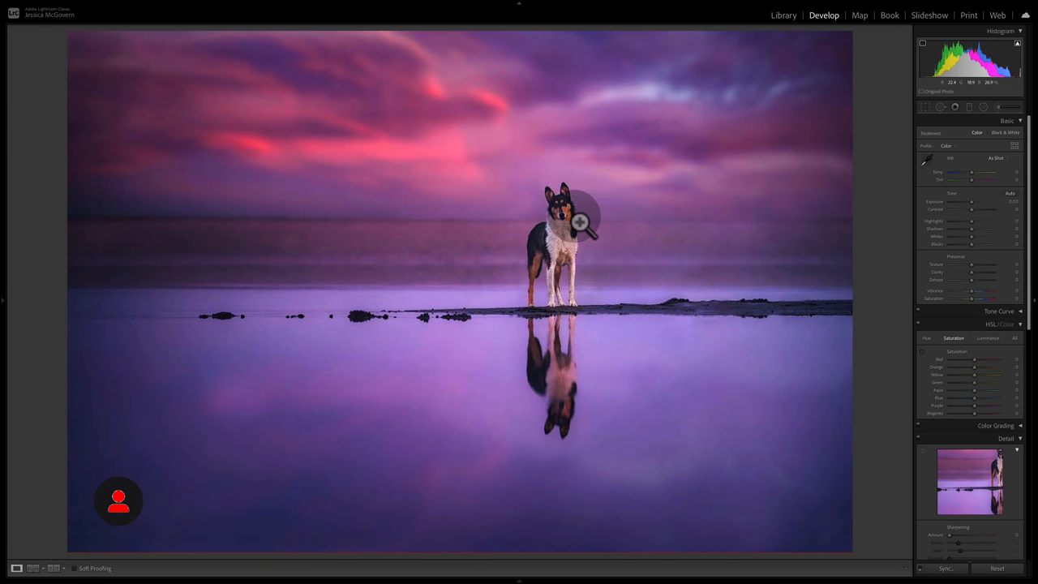
mouse_move(657, 173)
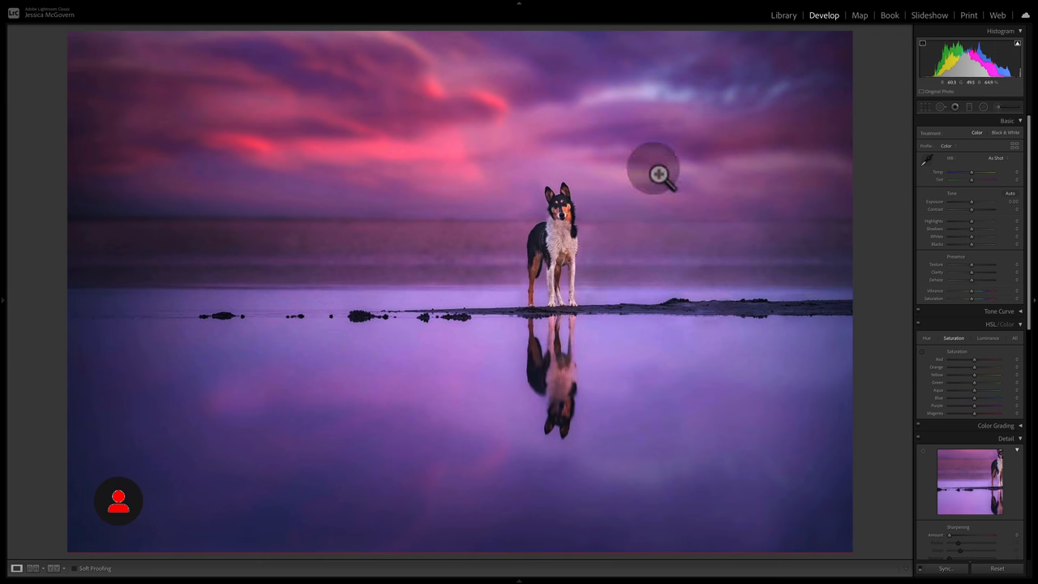
mouse_move(636, 323)
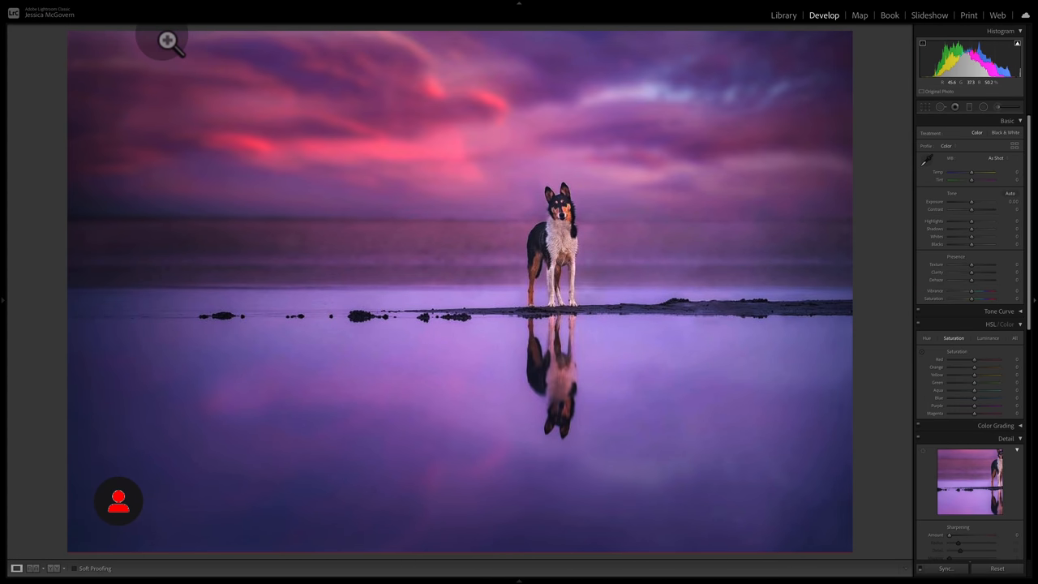
mouse_move(422, 50)
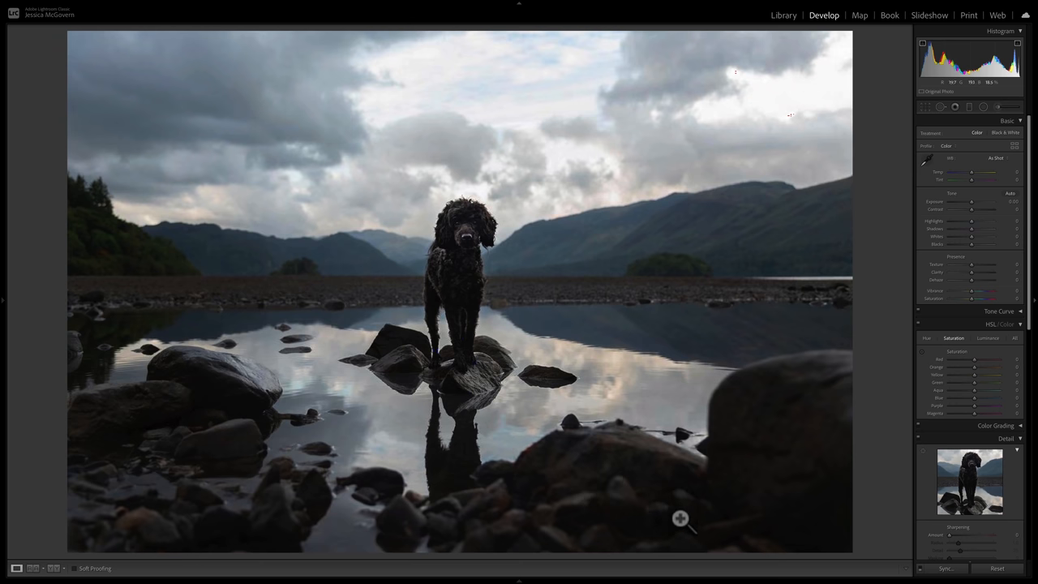
mouse_move(678, 519)
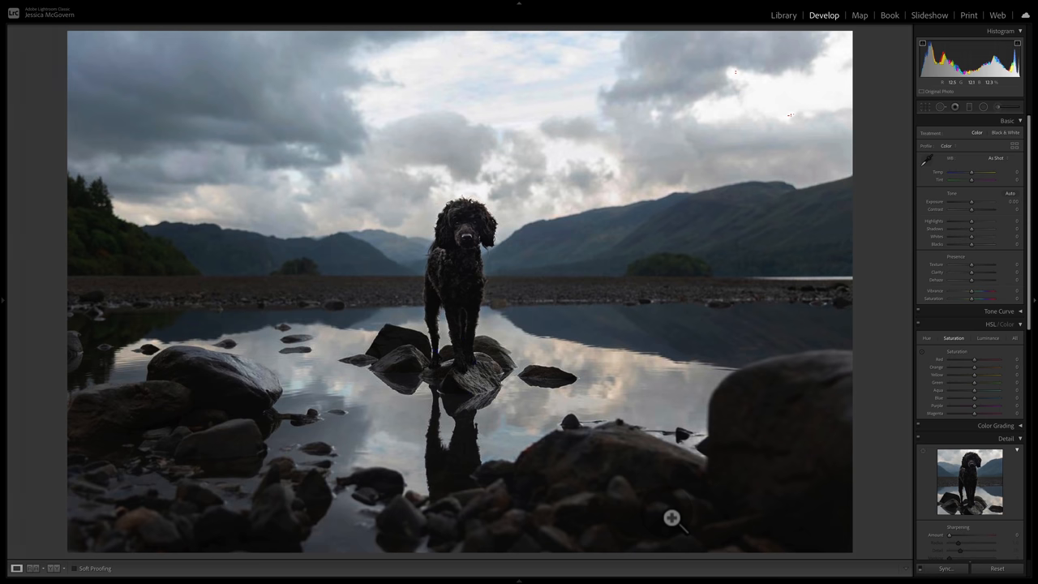
mouse_move(908, 203)
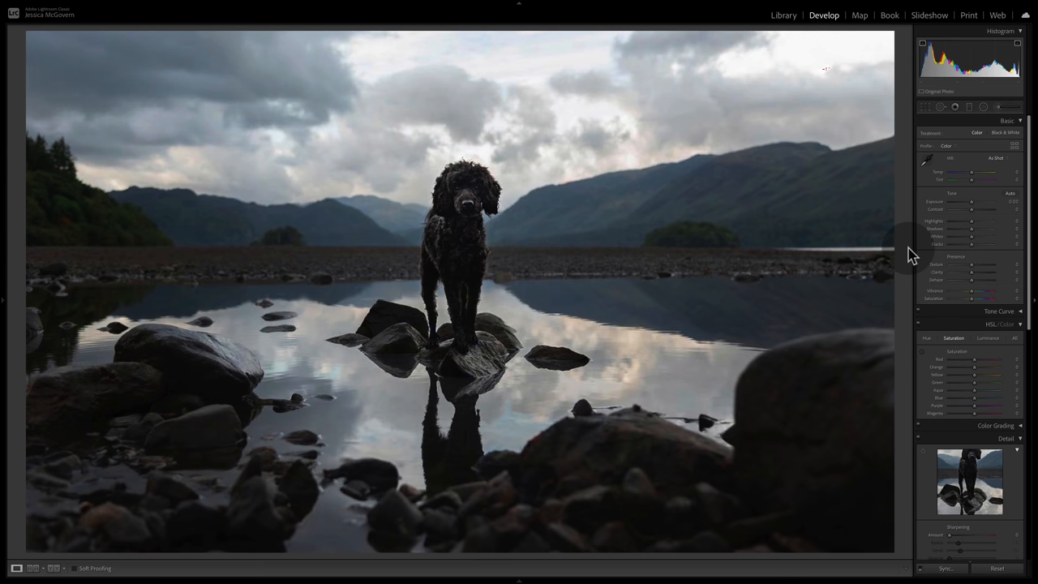
key(cmd)
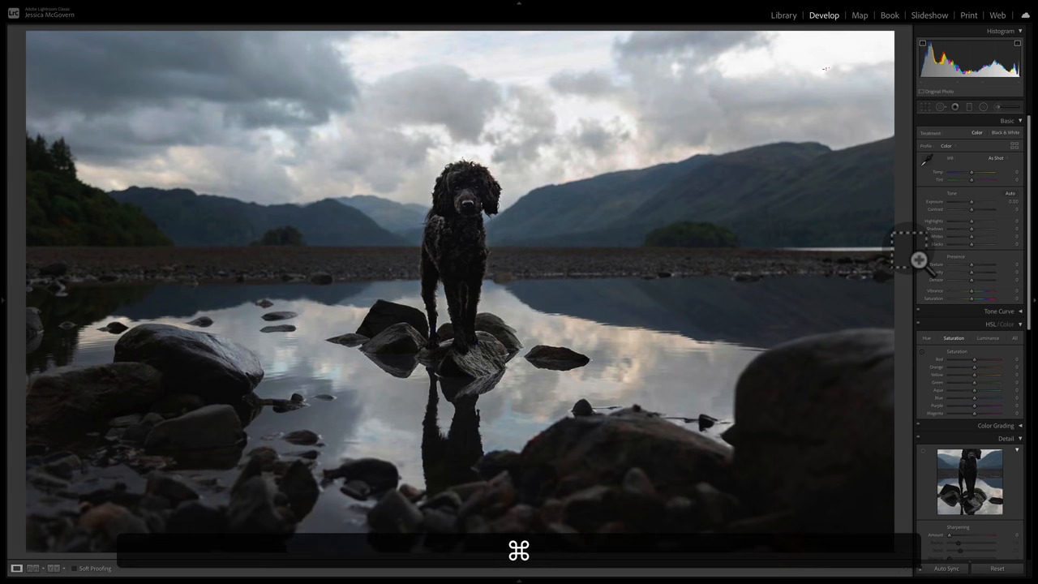
key(cmd+z)
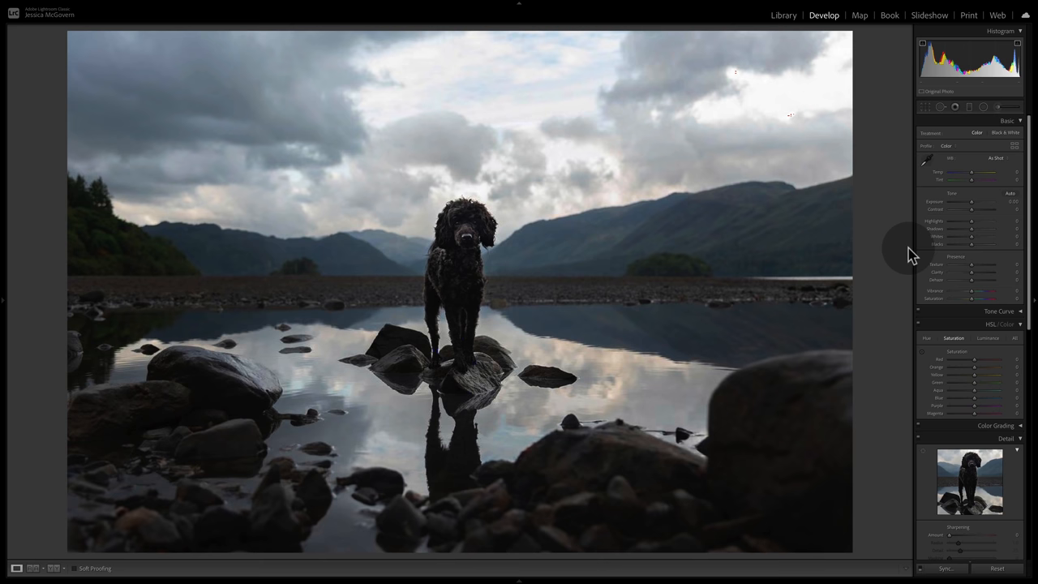
mouse_move(905, 257)
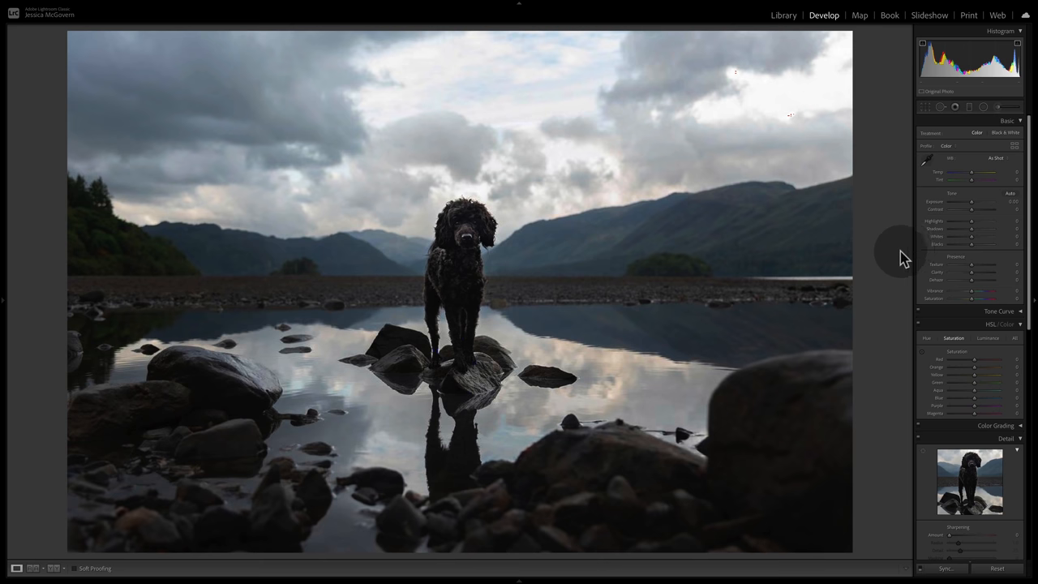
mouse_move(839, 263)
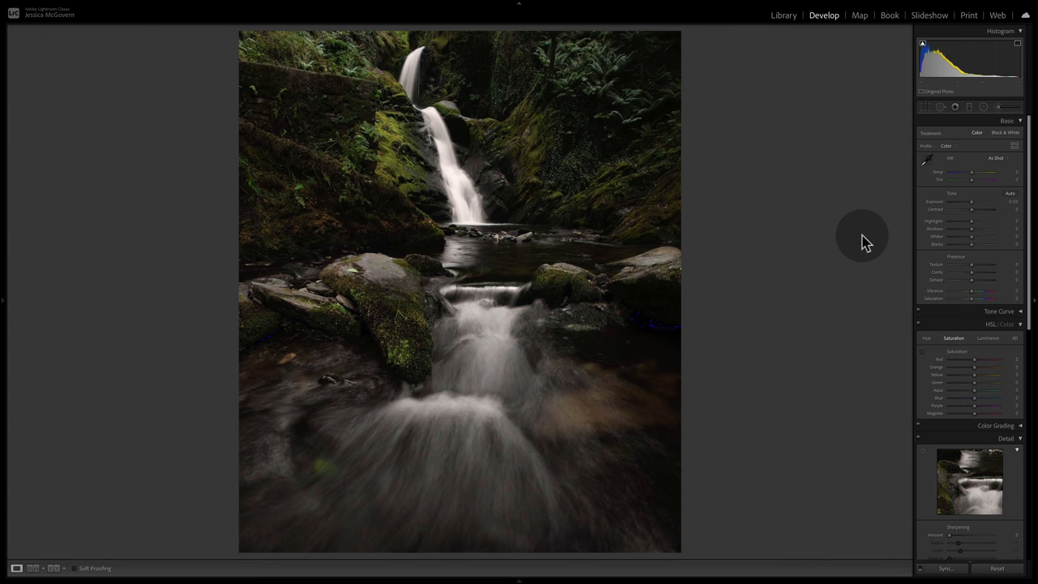
mouse_move(272, 76)
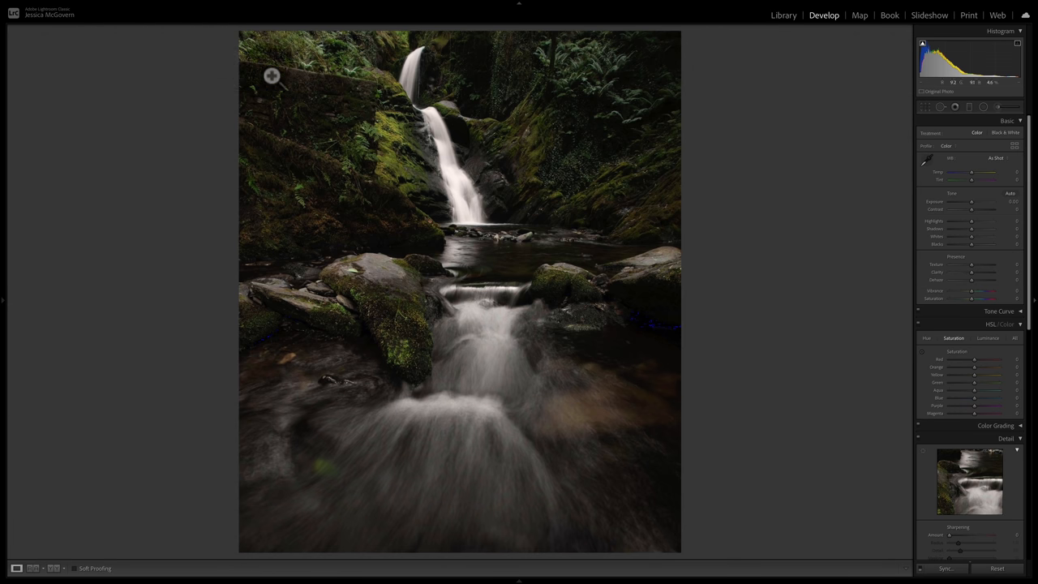
mouse_move(280, 87)
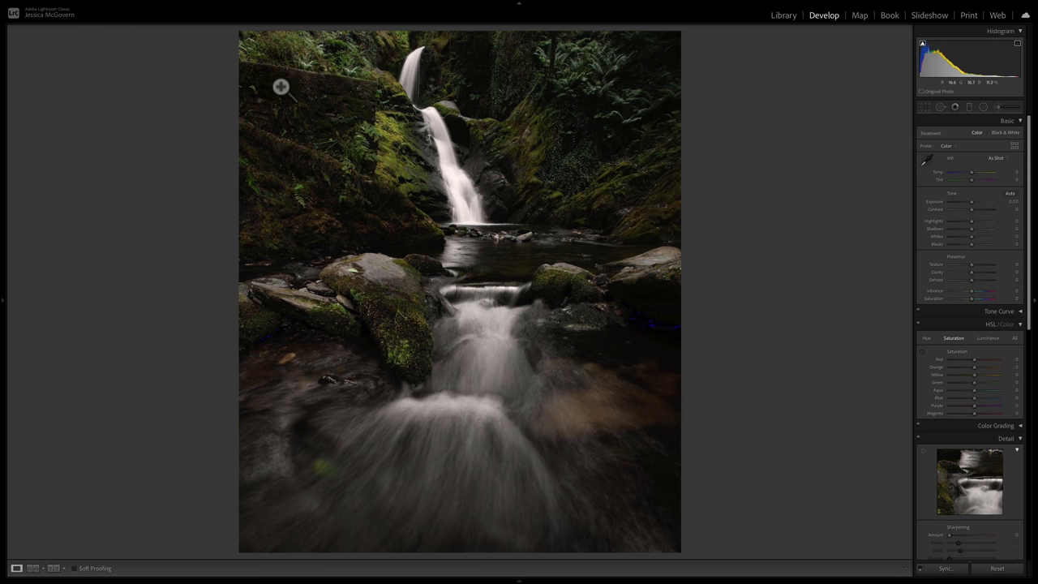
mouse_move(519, 143)
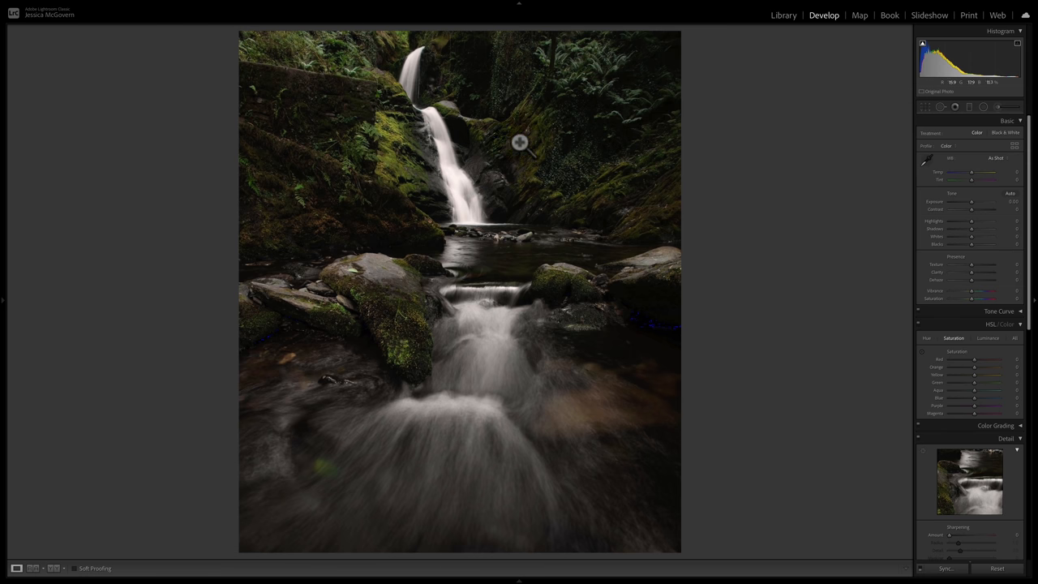
mouse_move(559, 85)
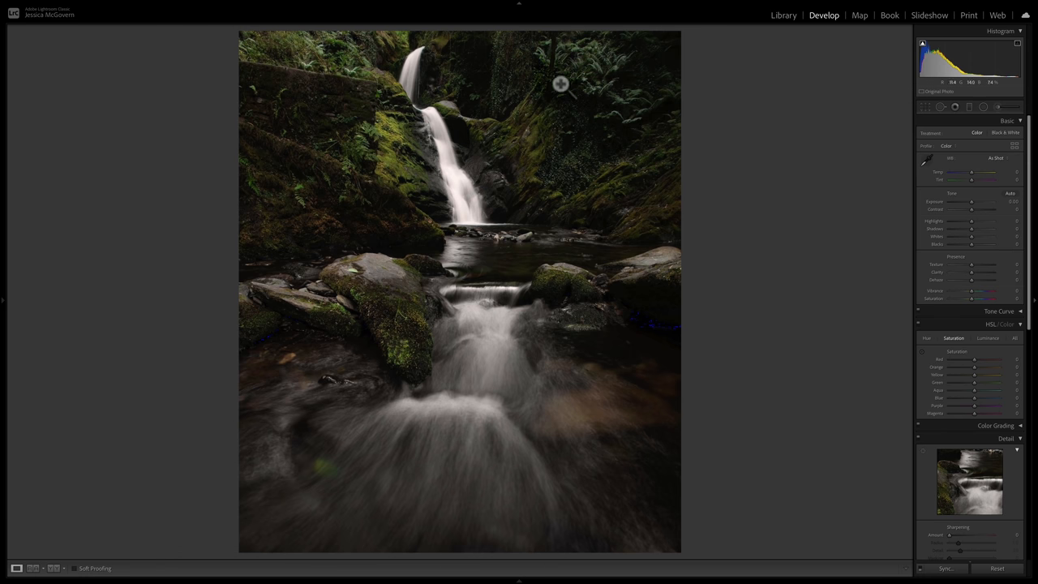
mouse_move(289, 261)
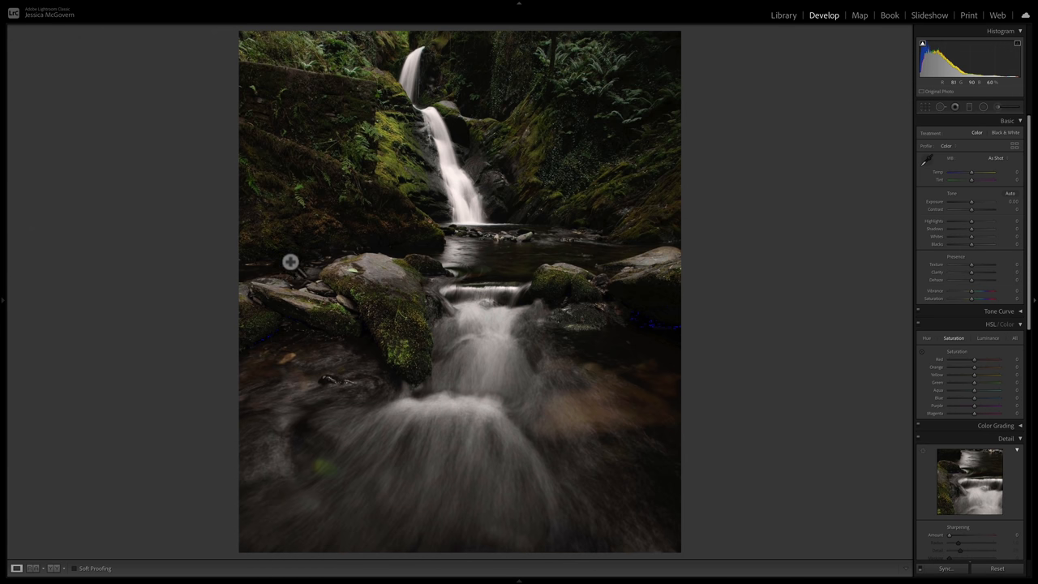
mouse_move(608, 299)
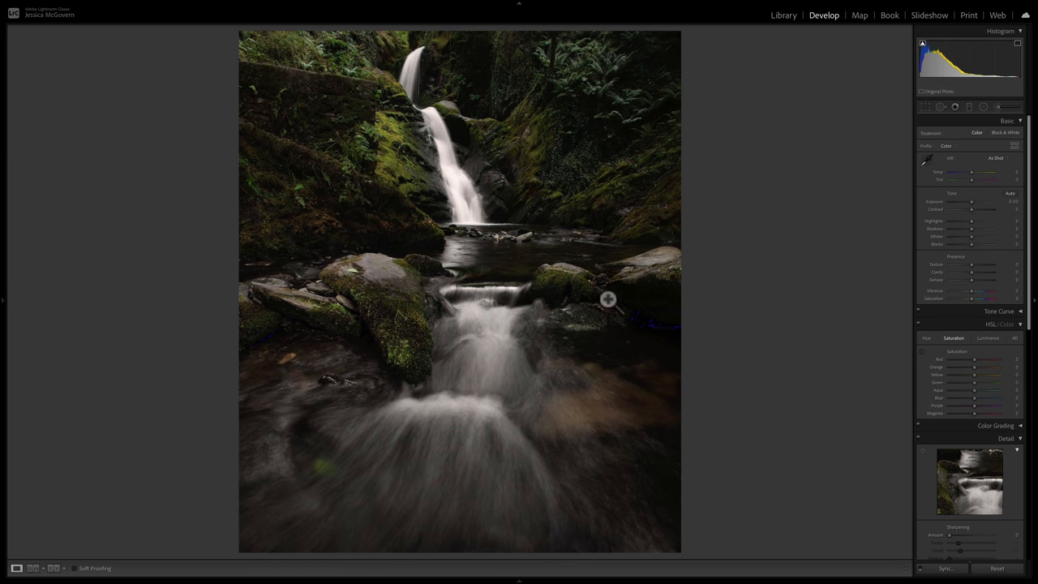
mouse_move(462, 300)
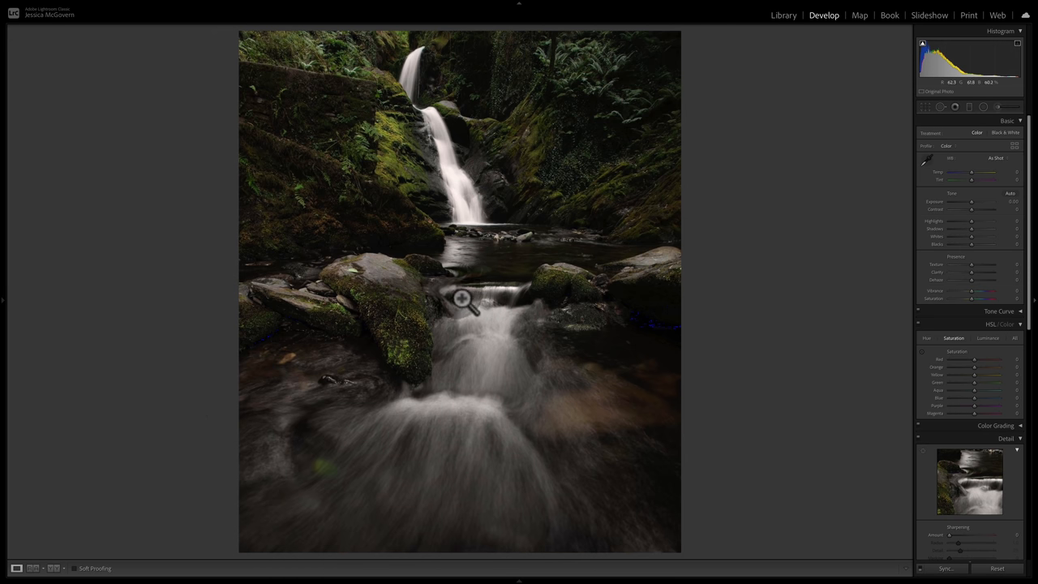
mouse_move(535, 275)
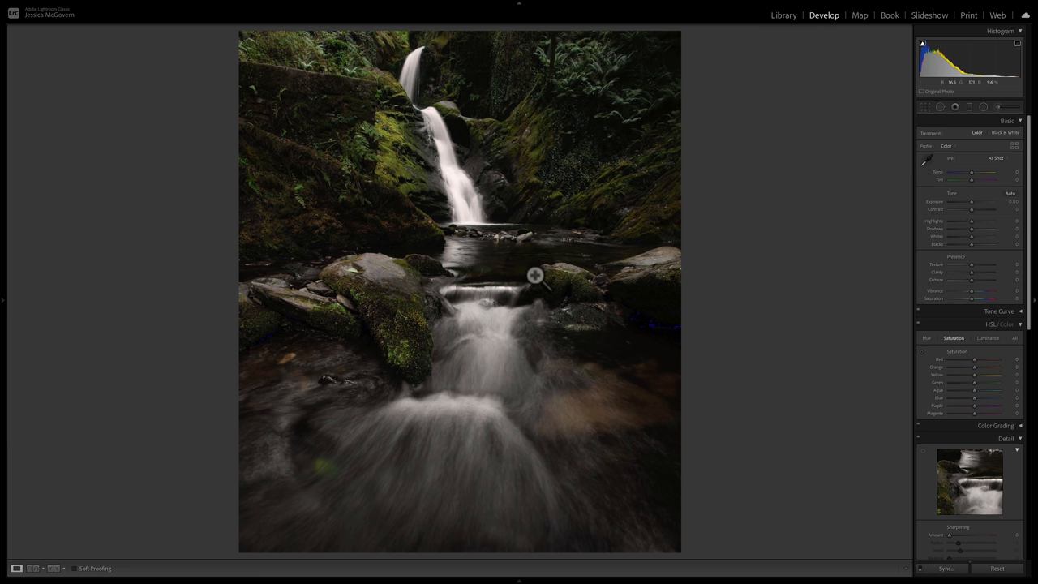